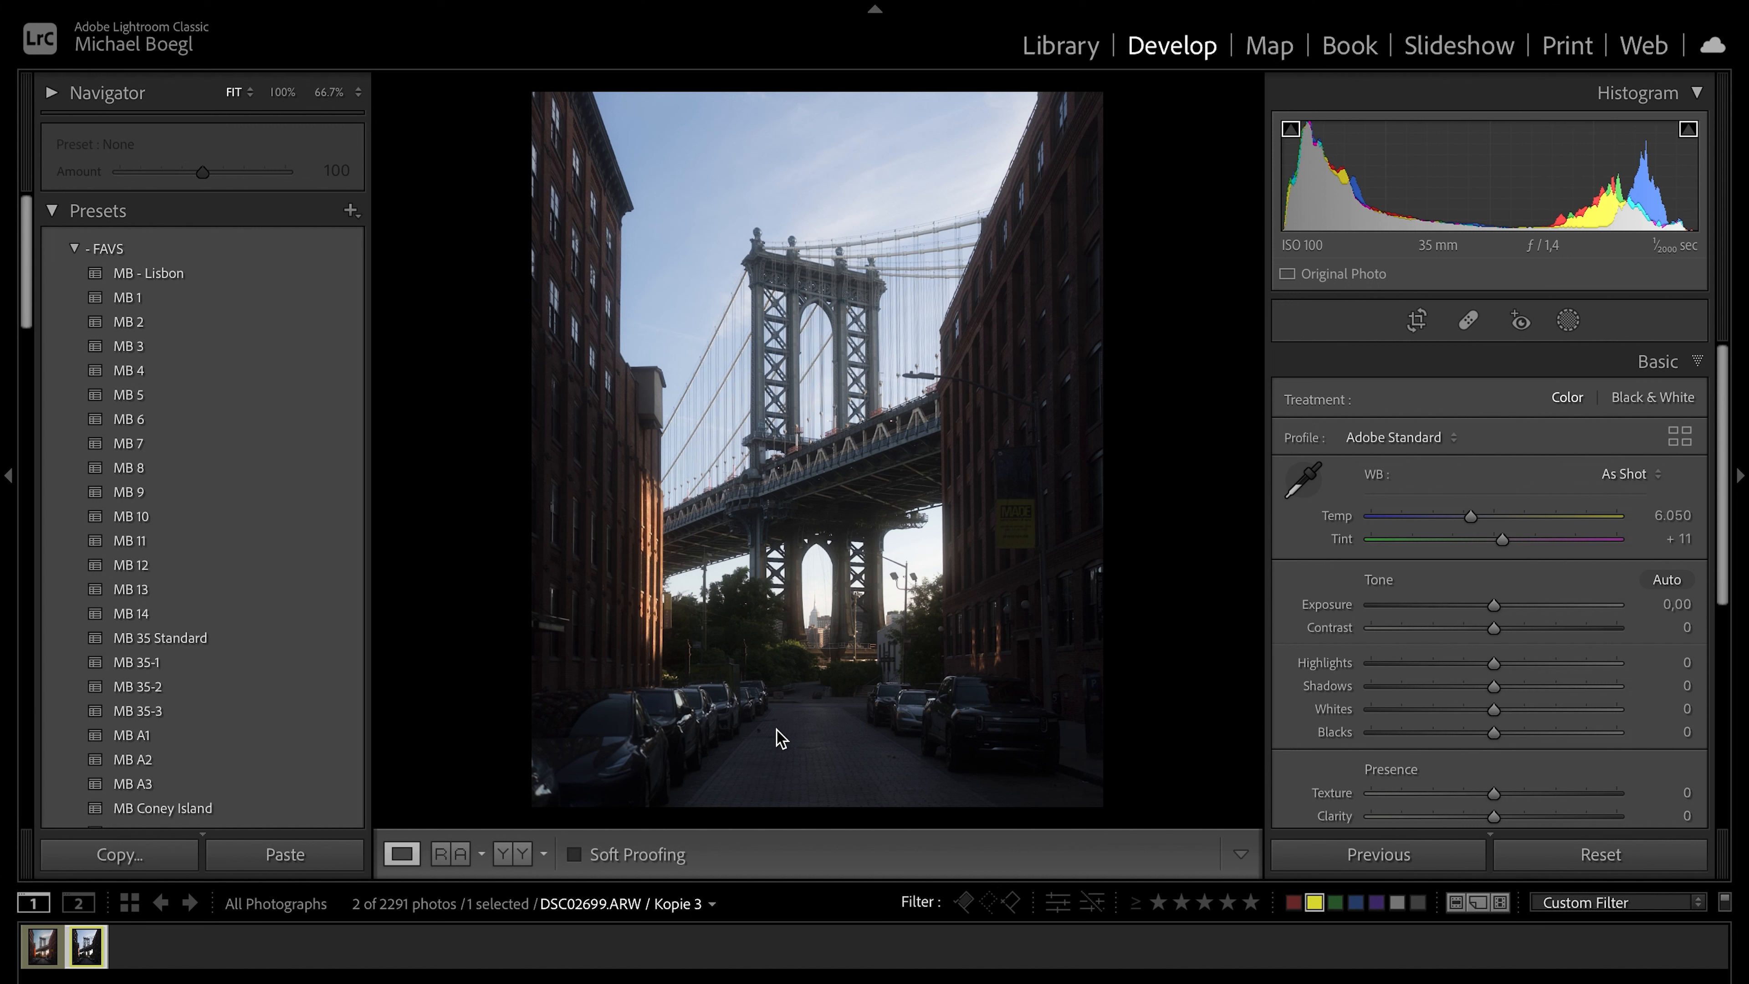
mouse_move(1062, 331)
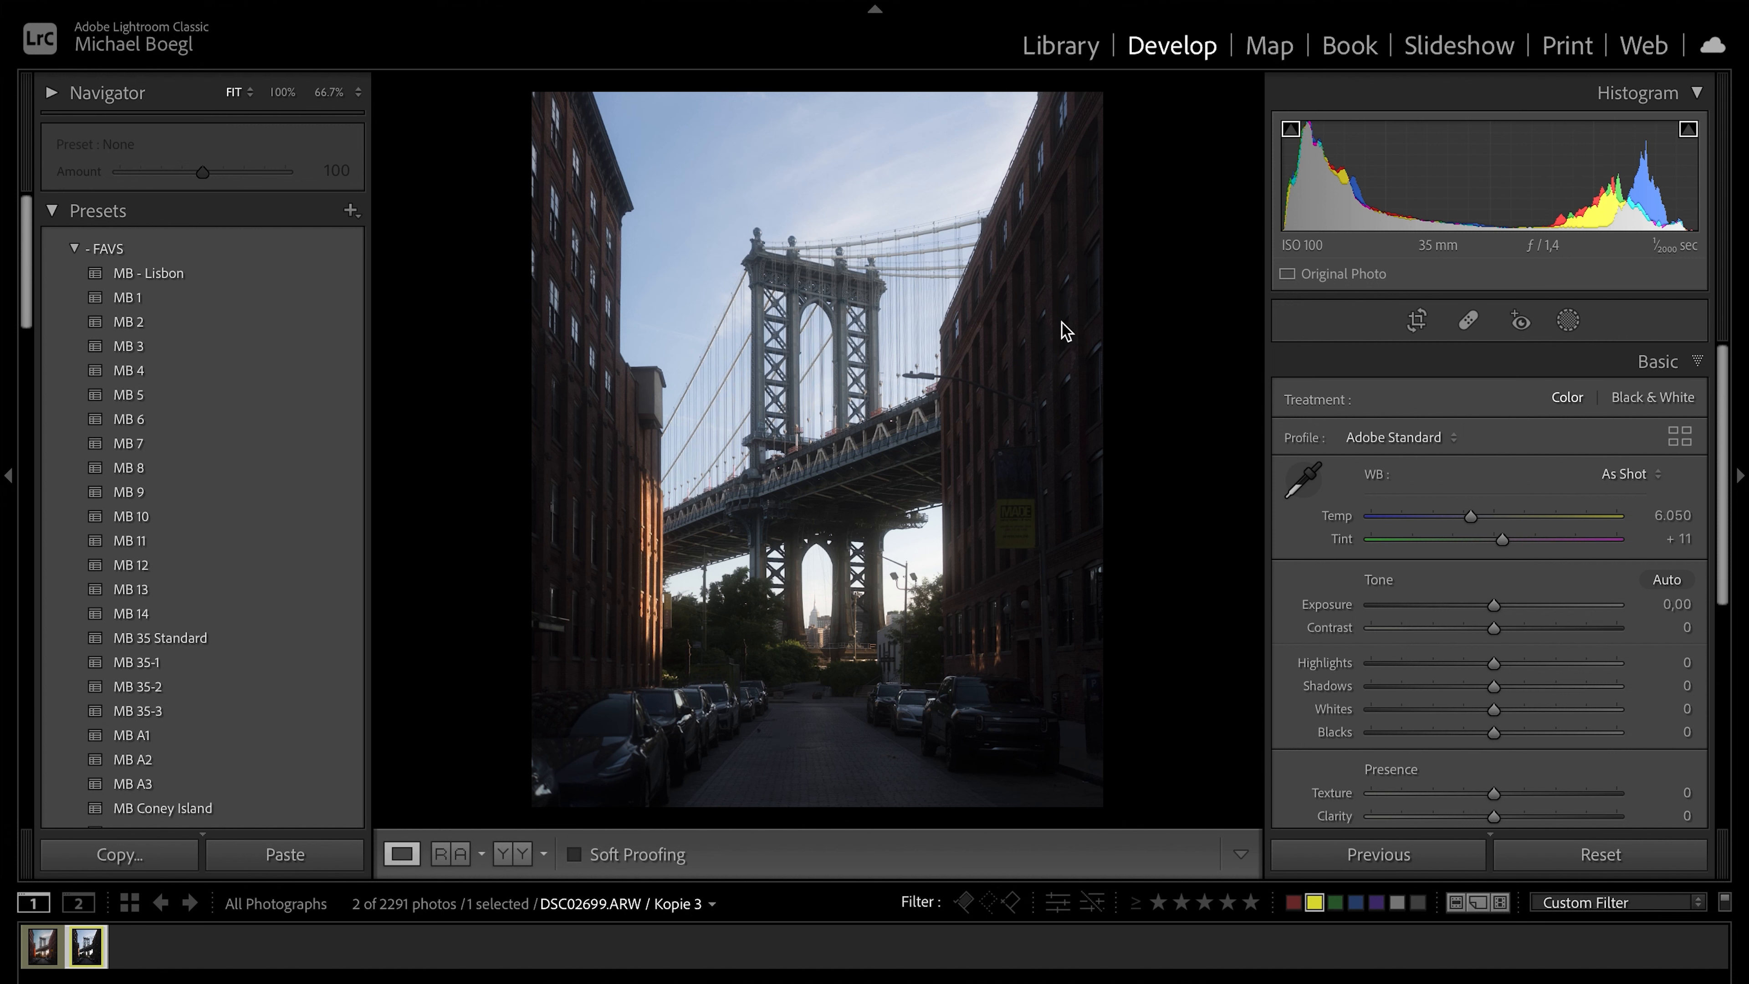
mouse_move(1332, 269)
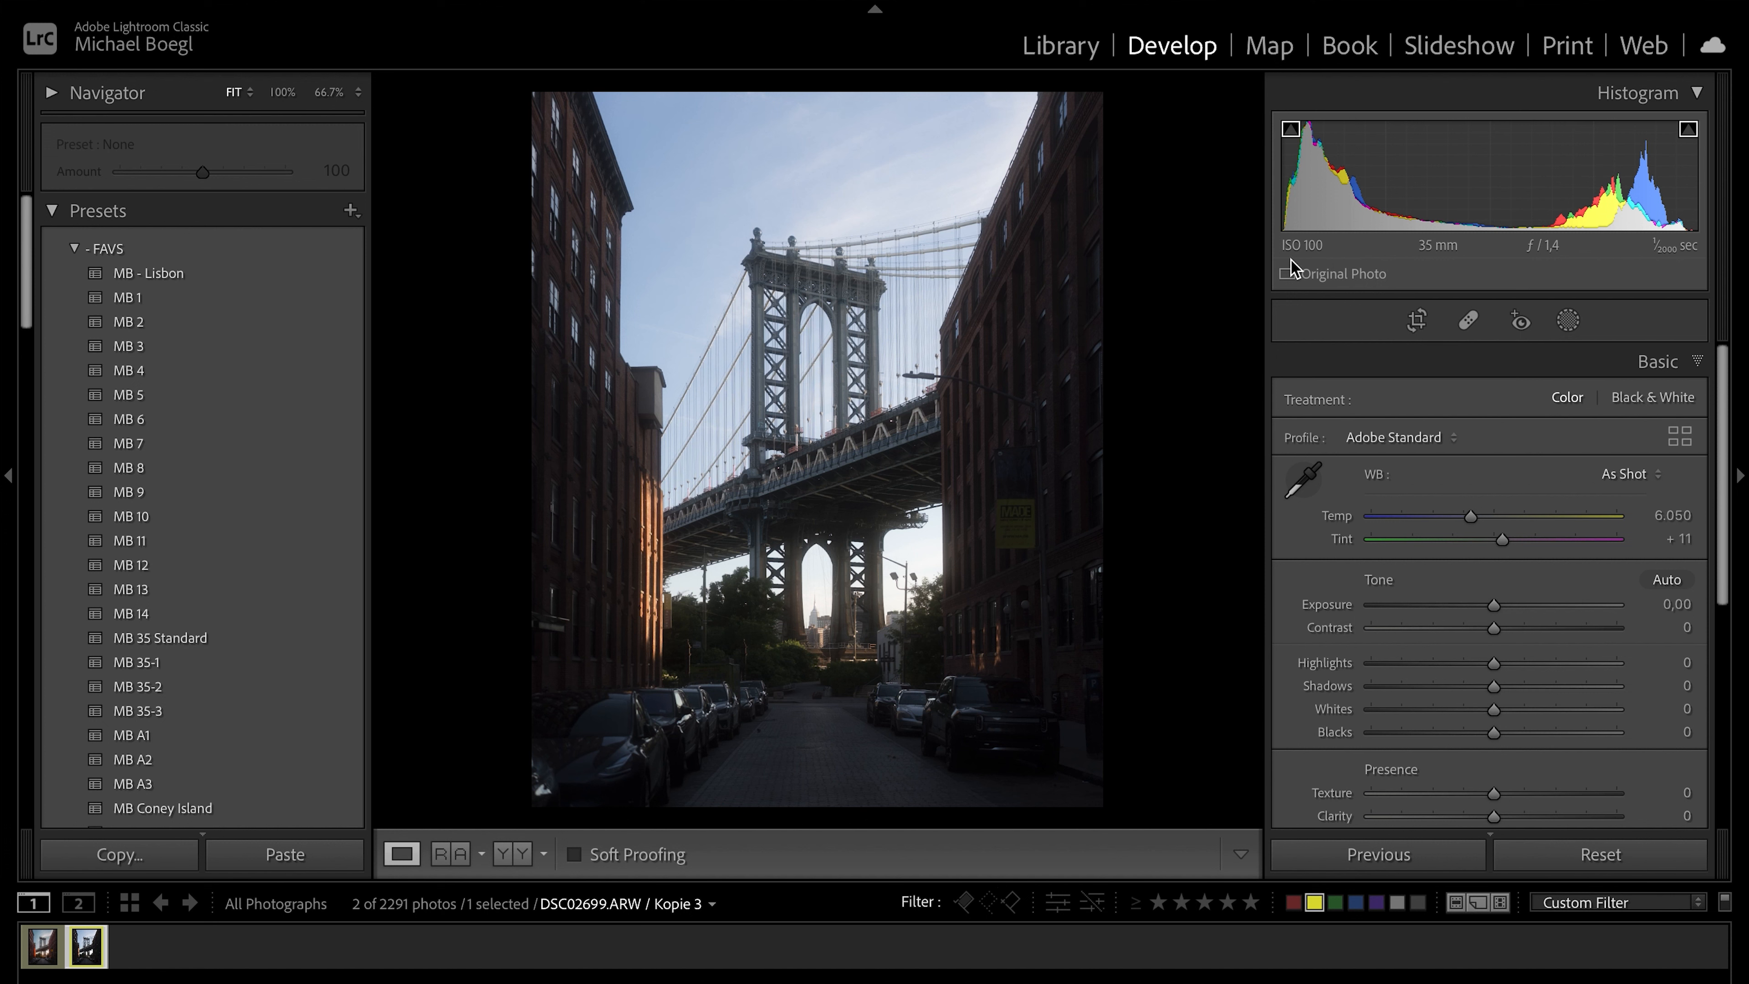
mouse_move(1435, 266)
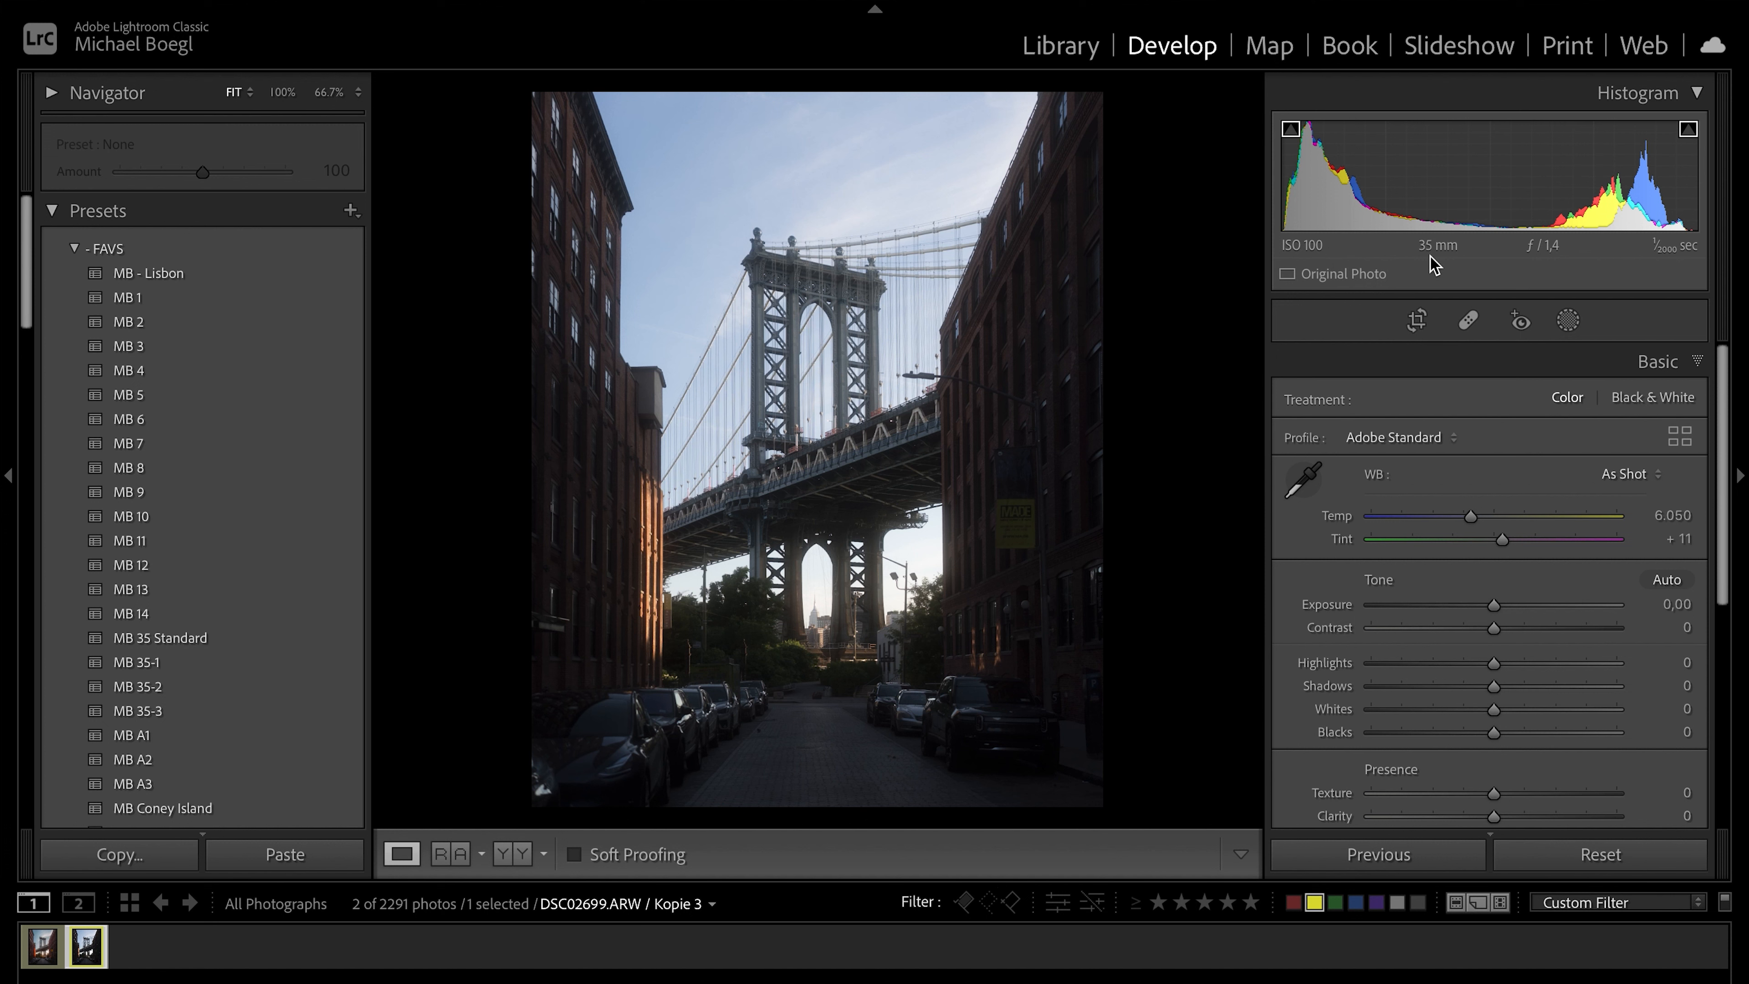
mouse_move(1531, 277)
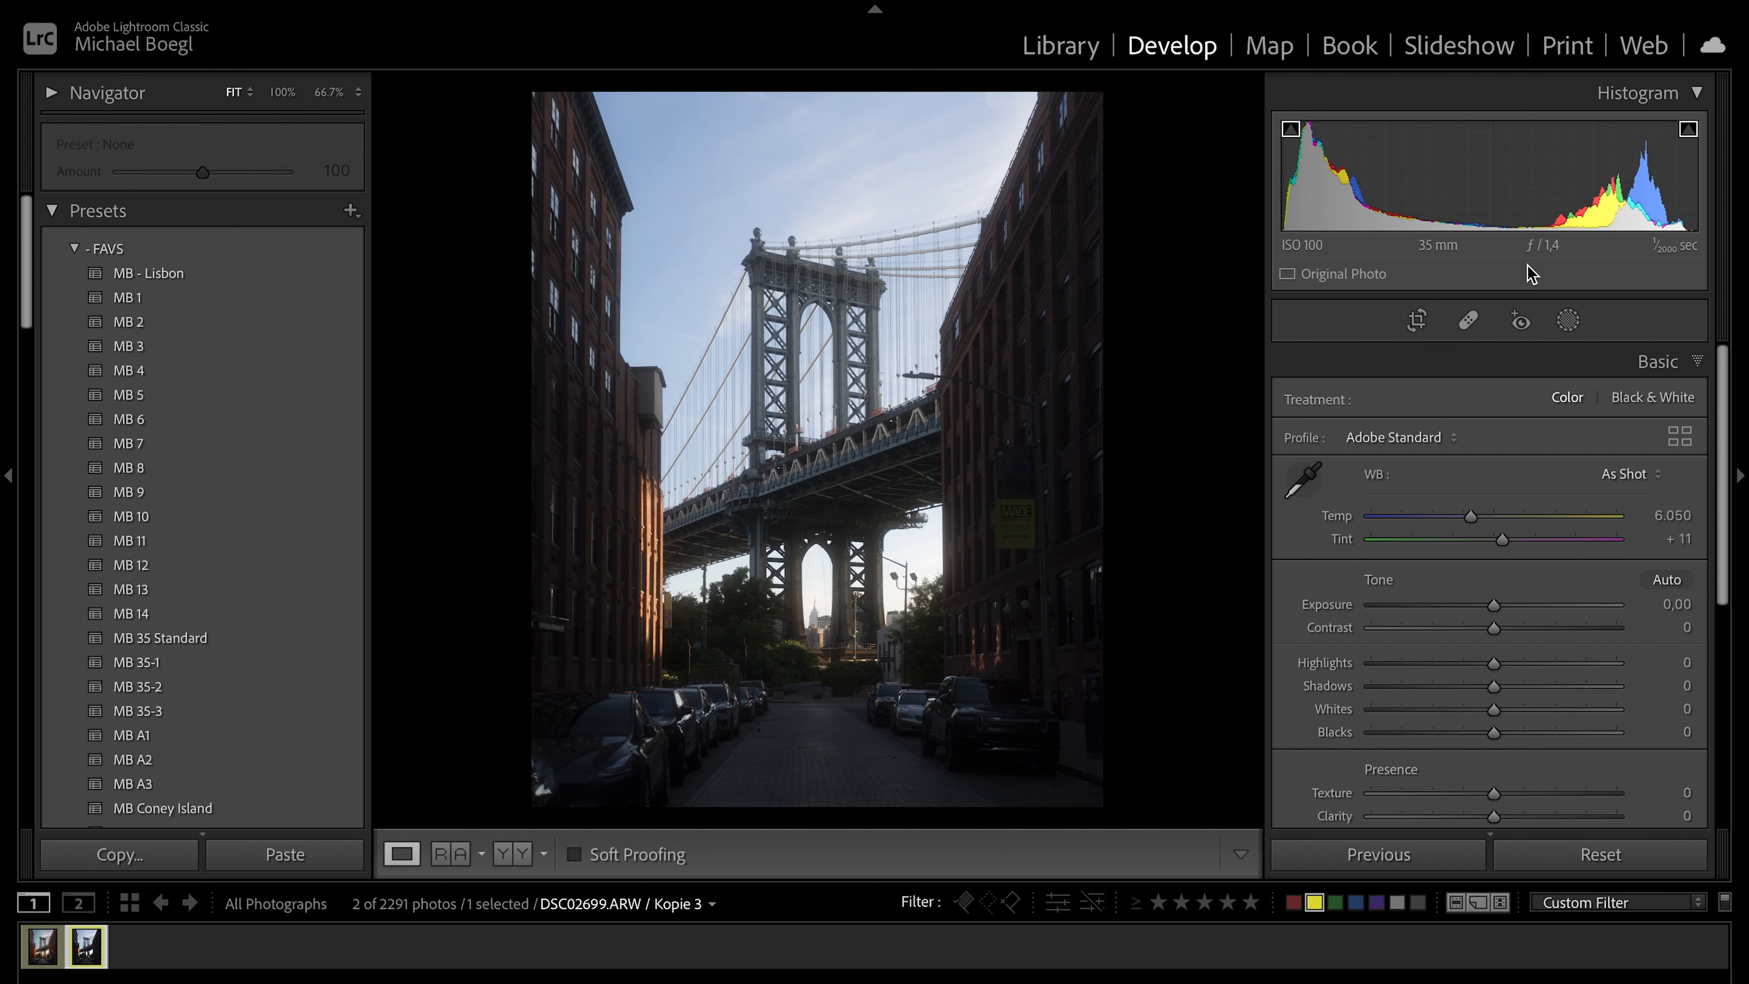
mouse_move(1623, 283)
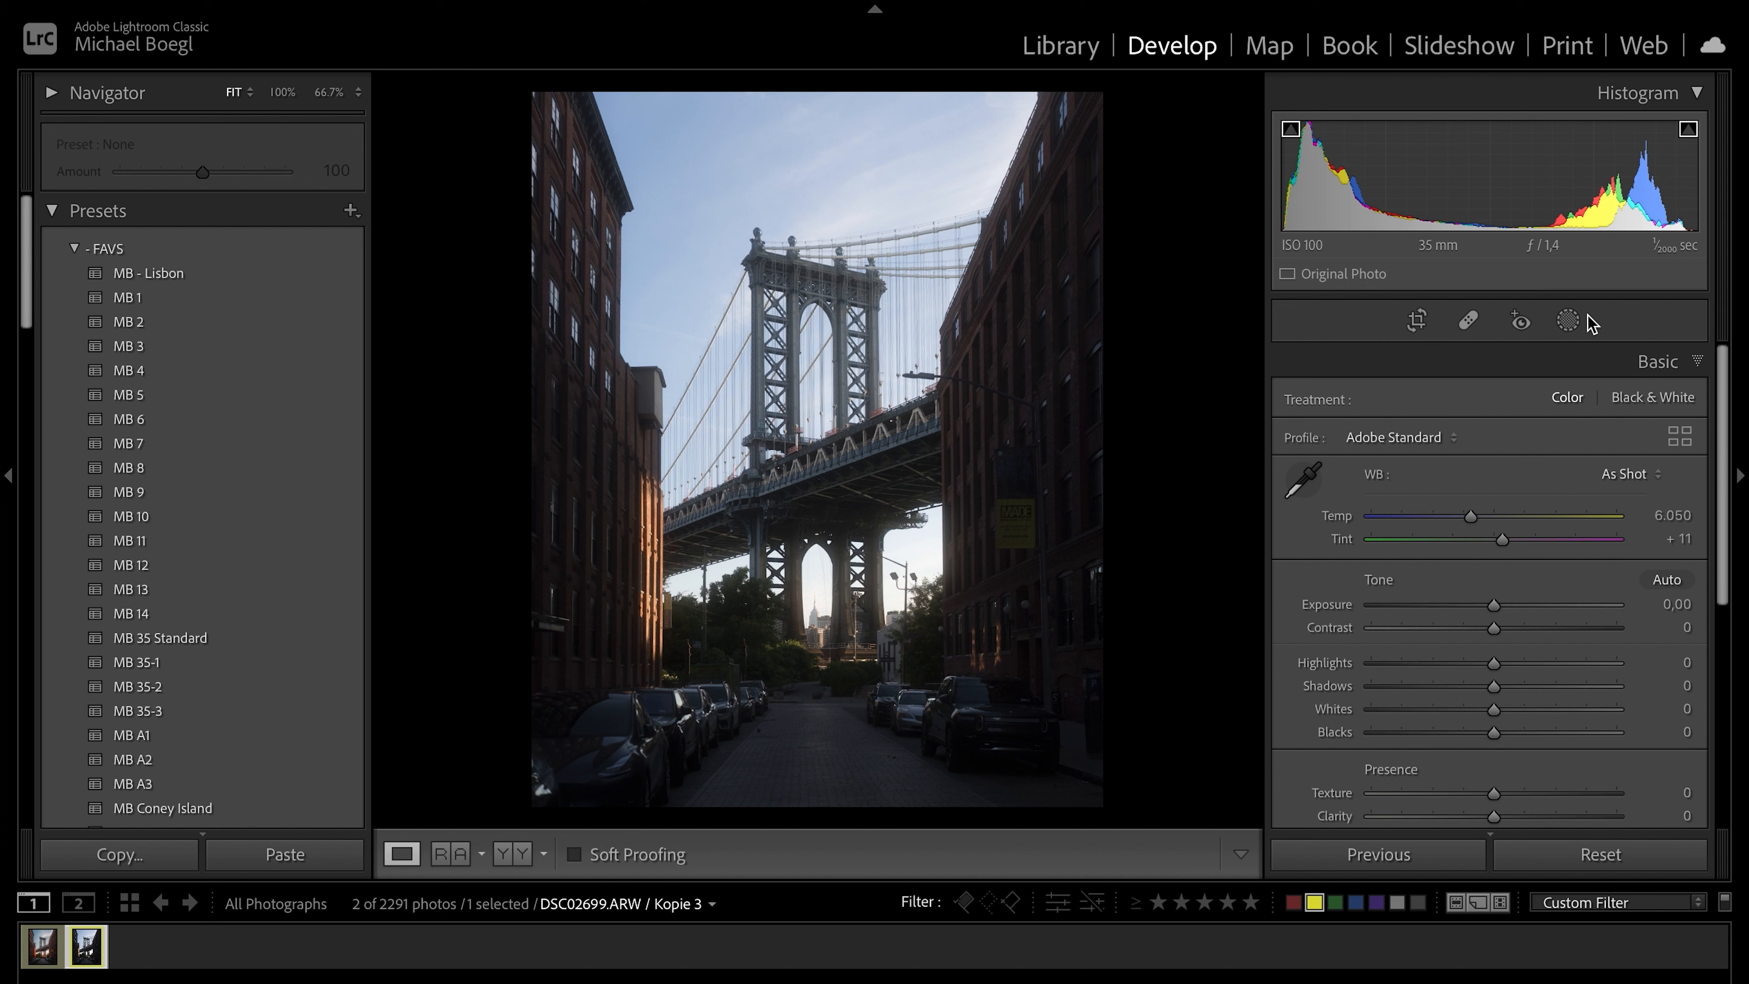
mouse_move(712, 320)
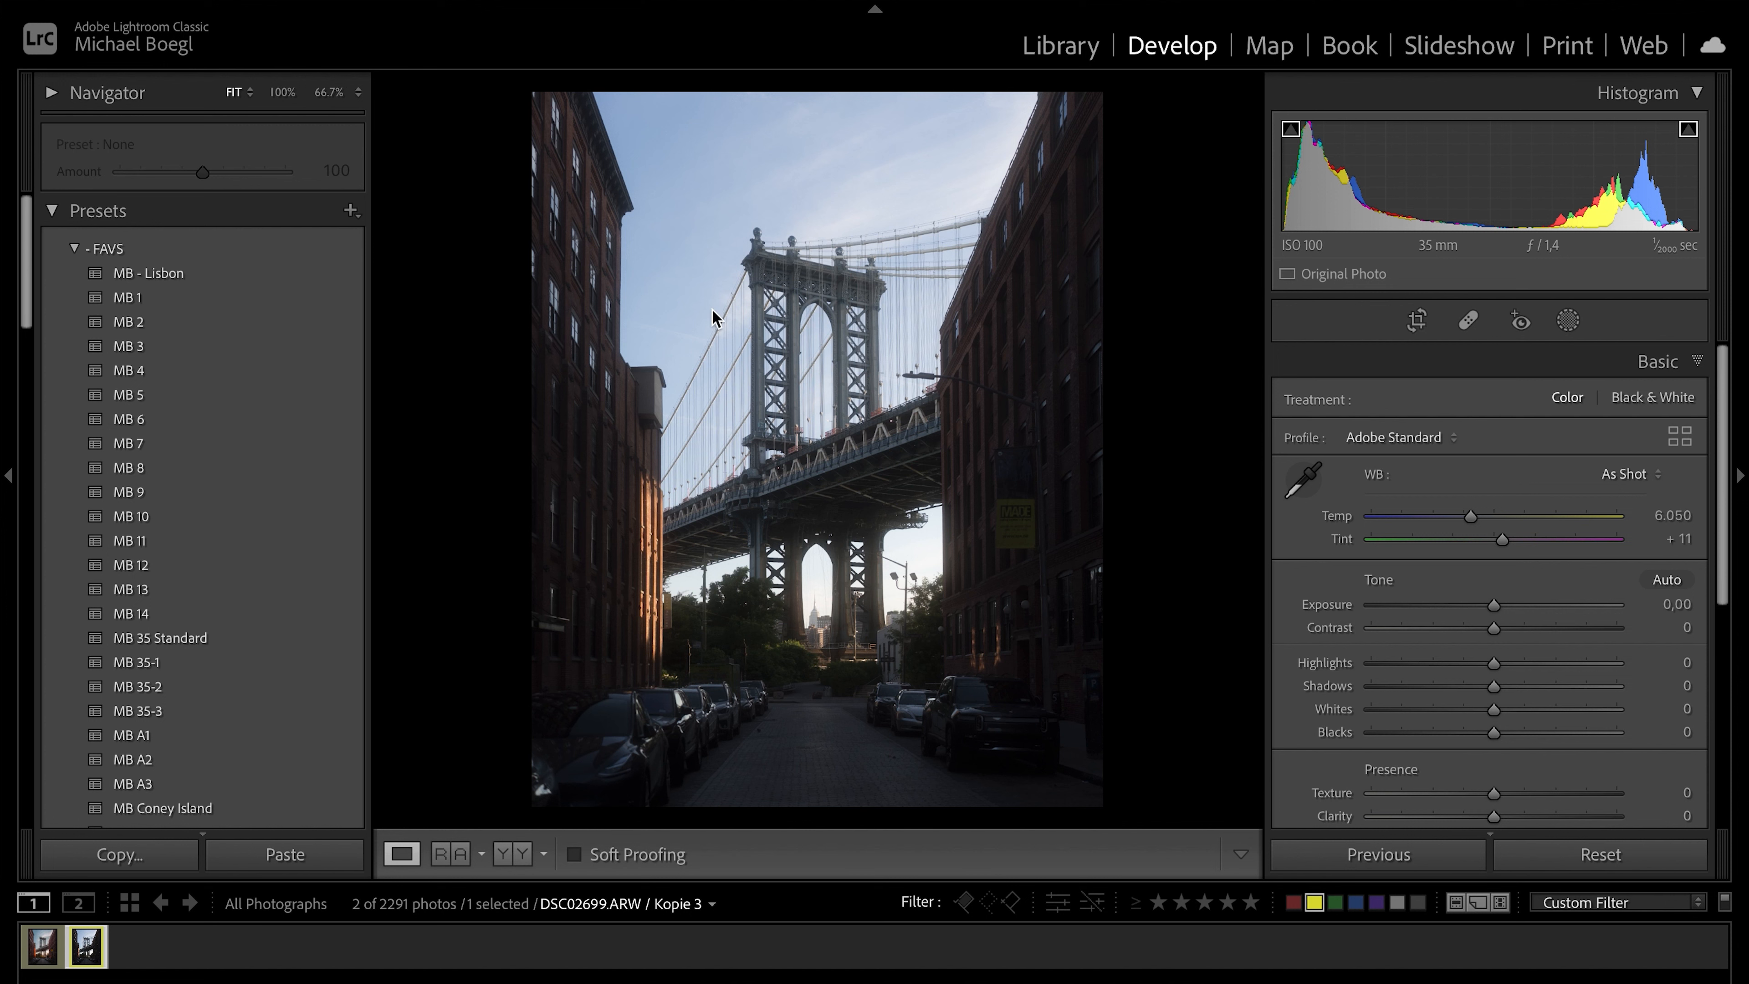
mouse_move(997, 356)
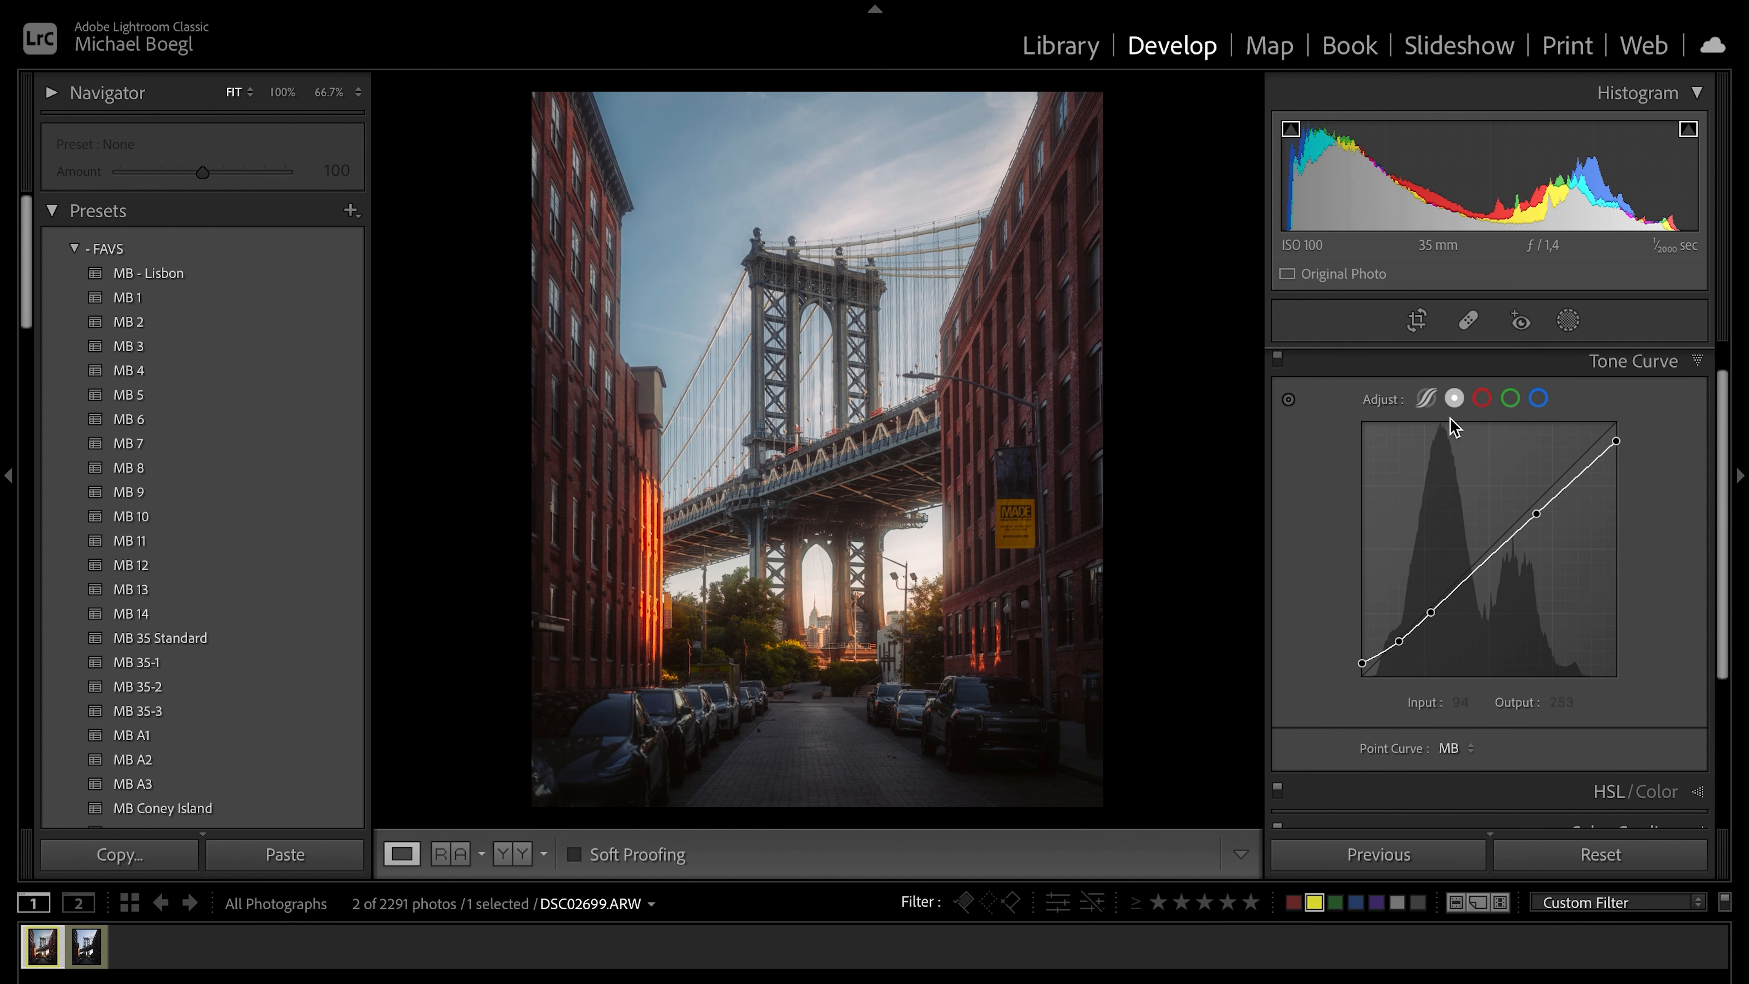
Review the tone curve's region sliders (Highlights +20, Lights +4, Darks −5, Shadows −6) and its point curve.
left_click(1427, 398)
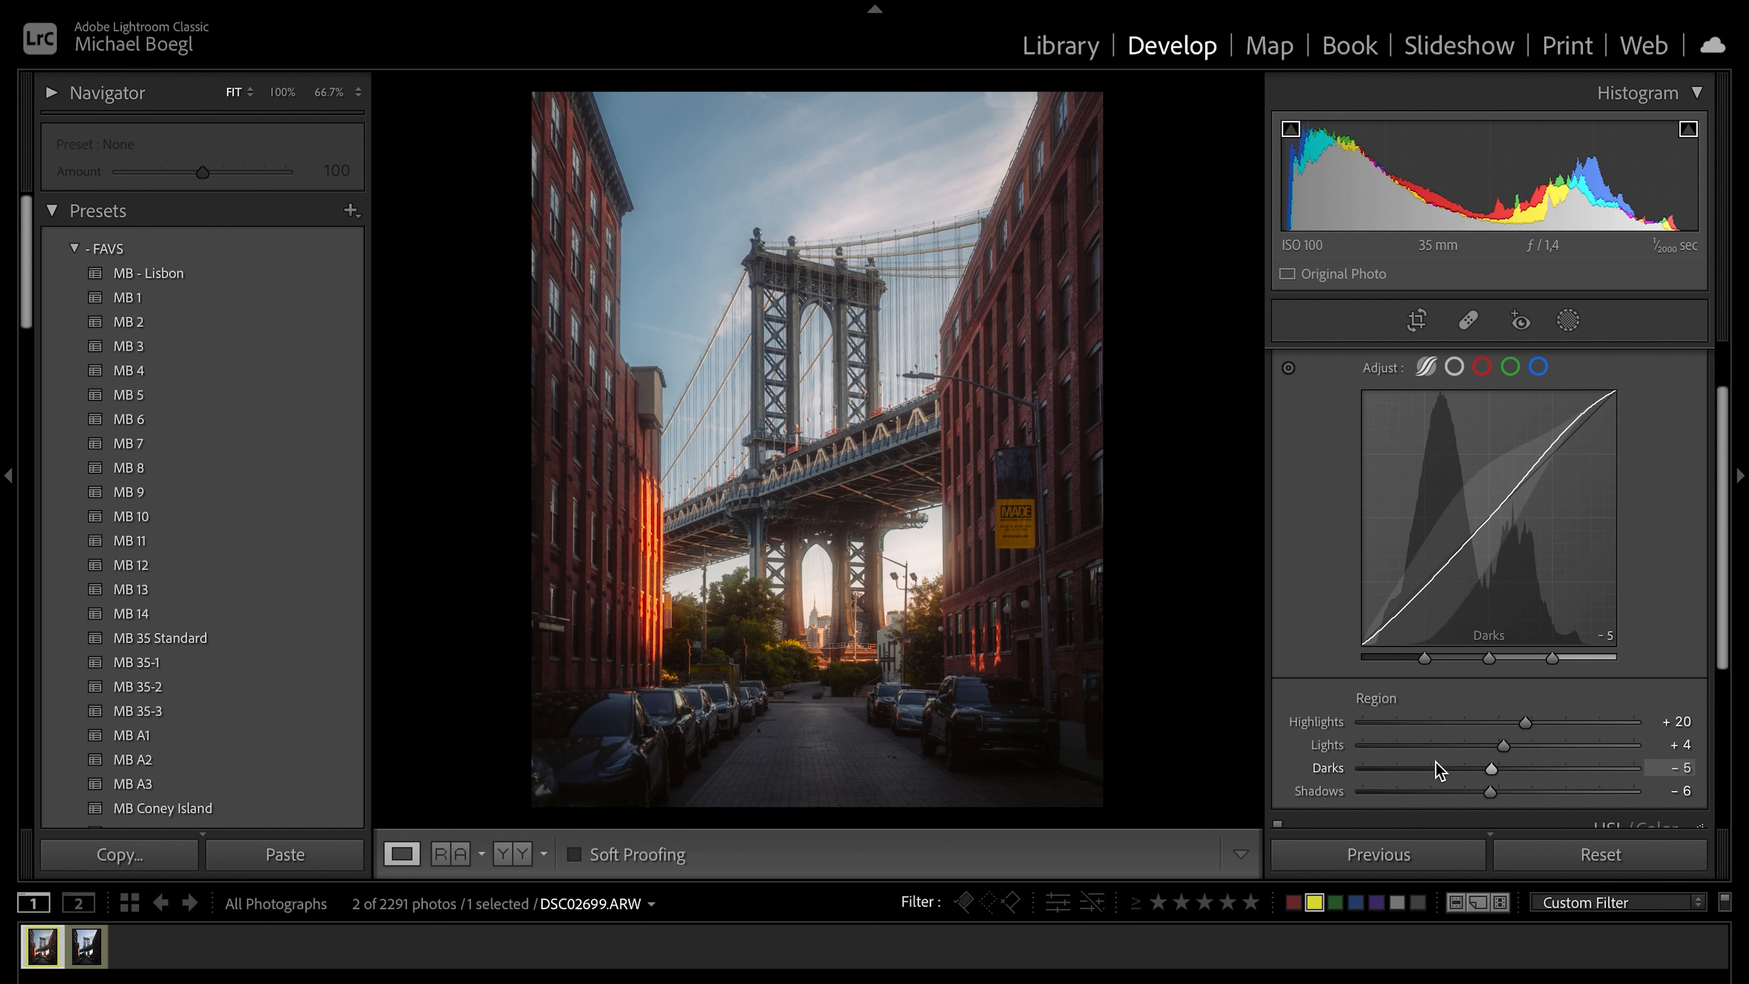
mouse_move(1436, 811)
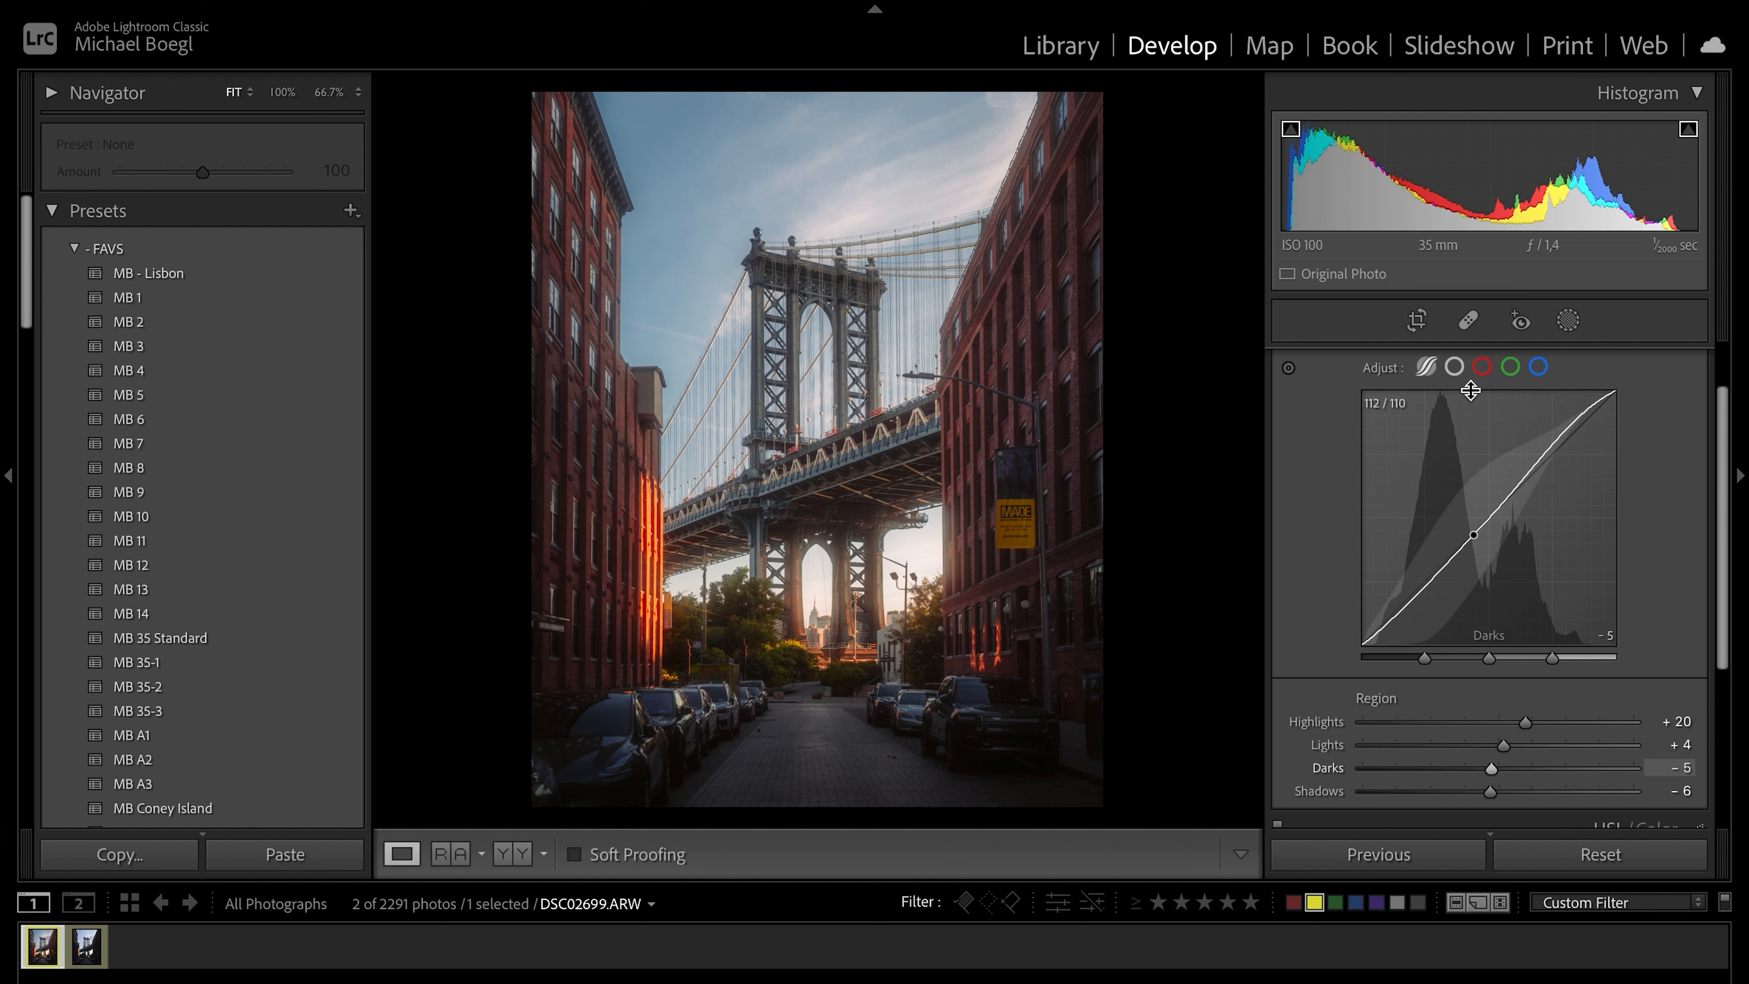
left_click(1454, 366)
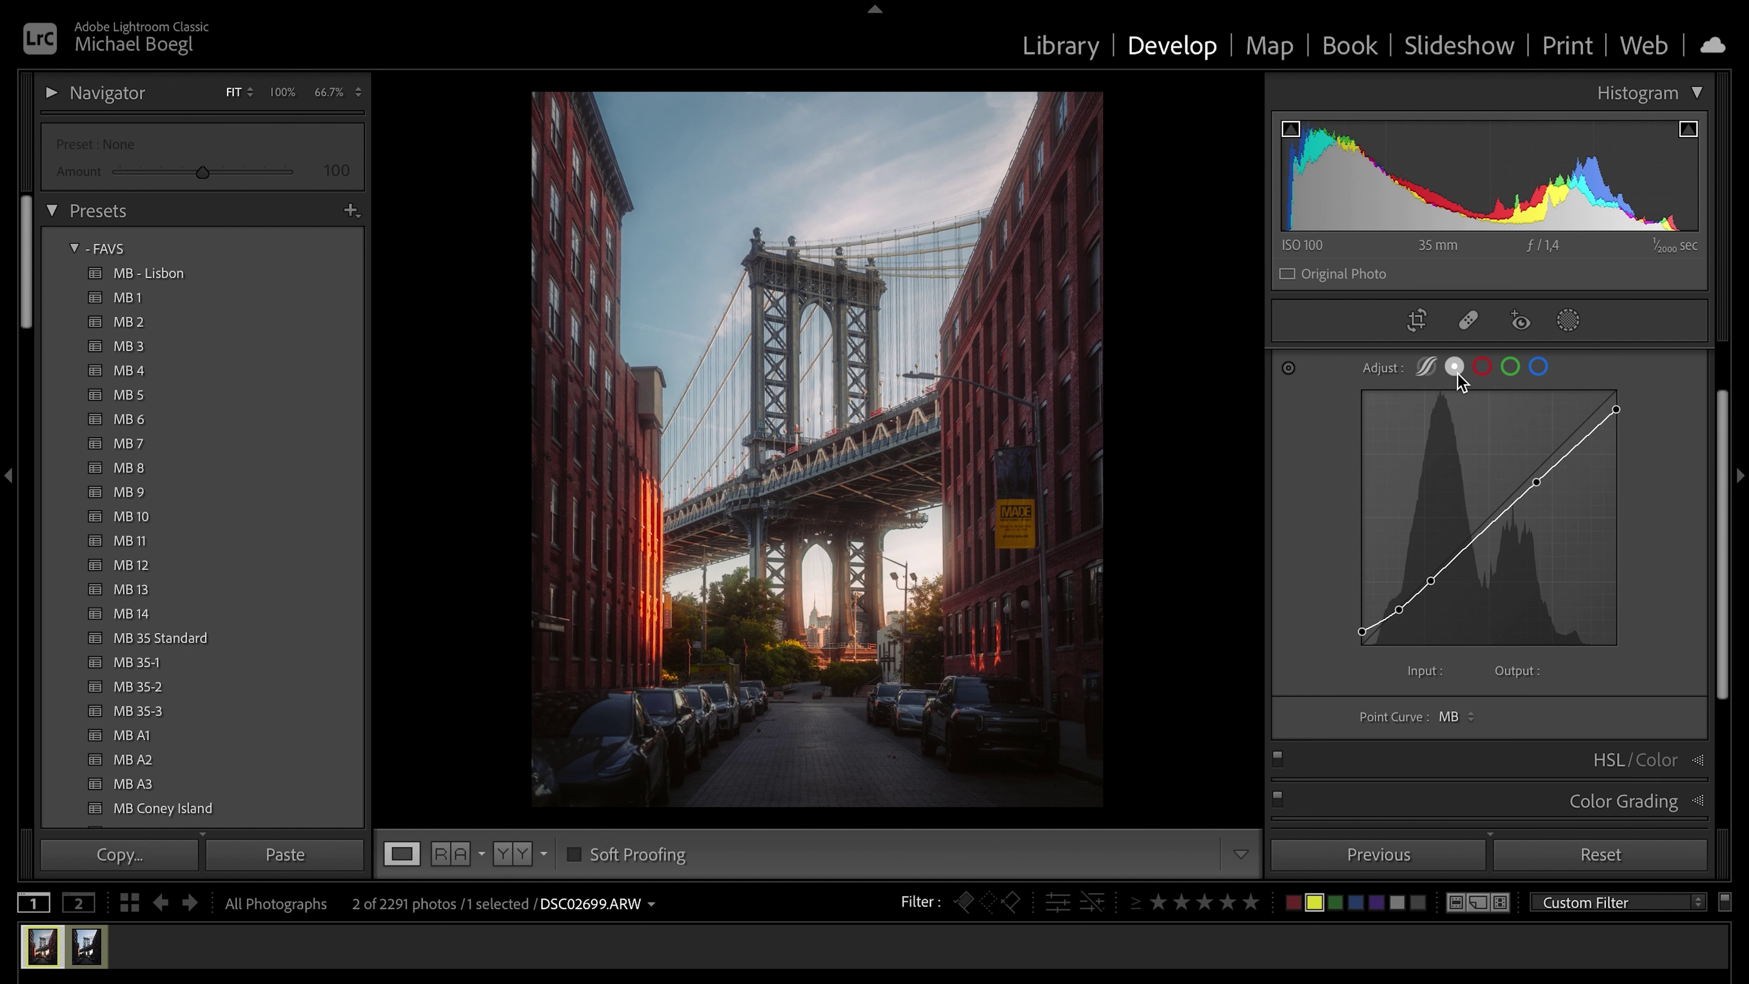
mouse_move(1454, 367)
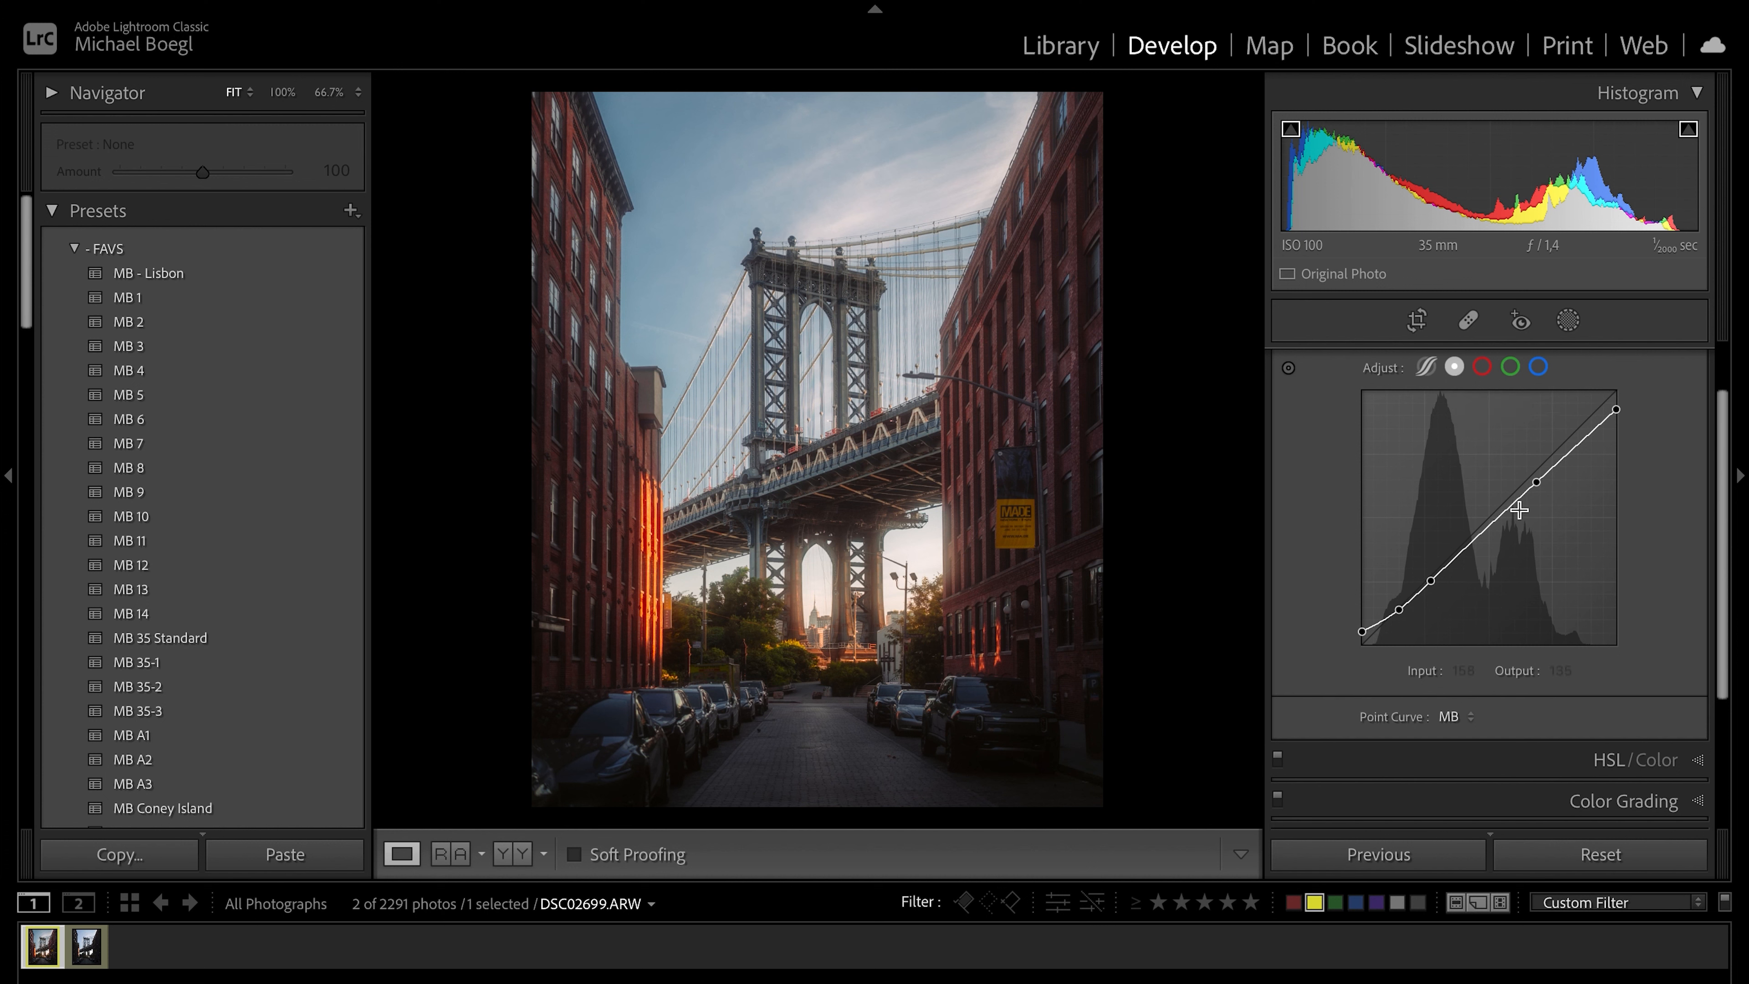
left_click_drag(1520, 510, 1520, 507)
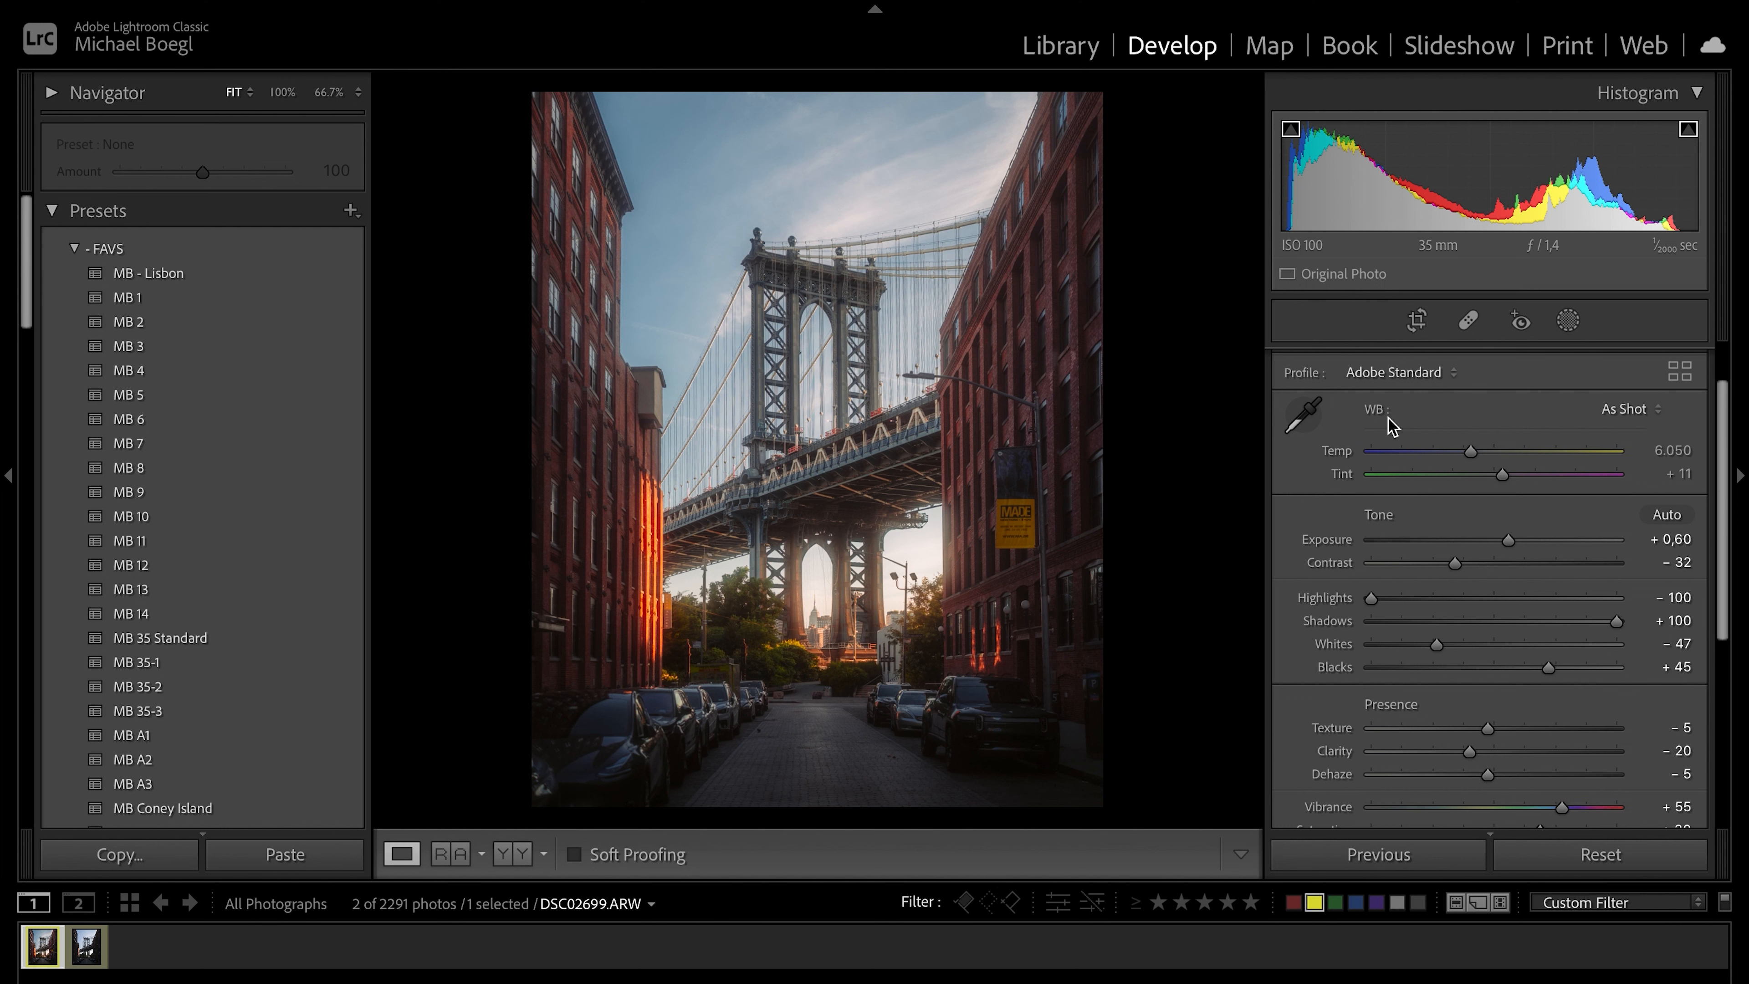
mouse_move(1646, 429)
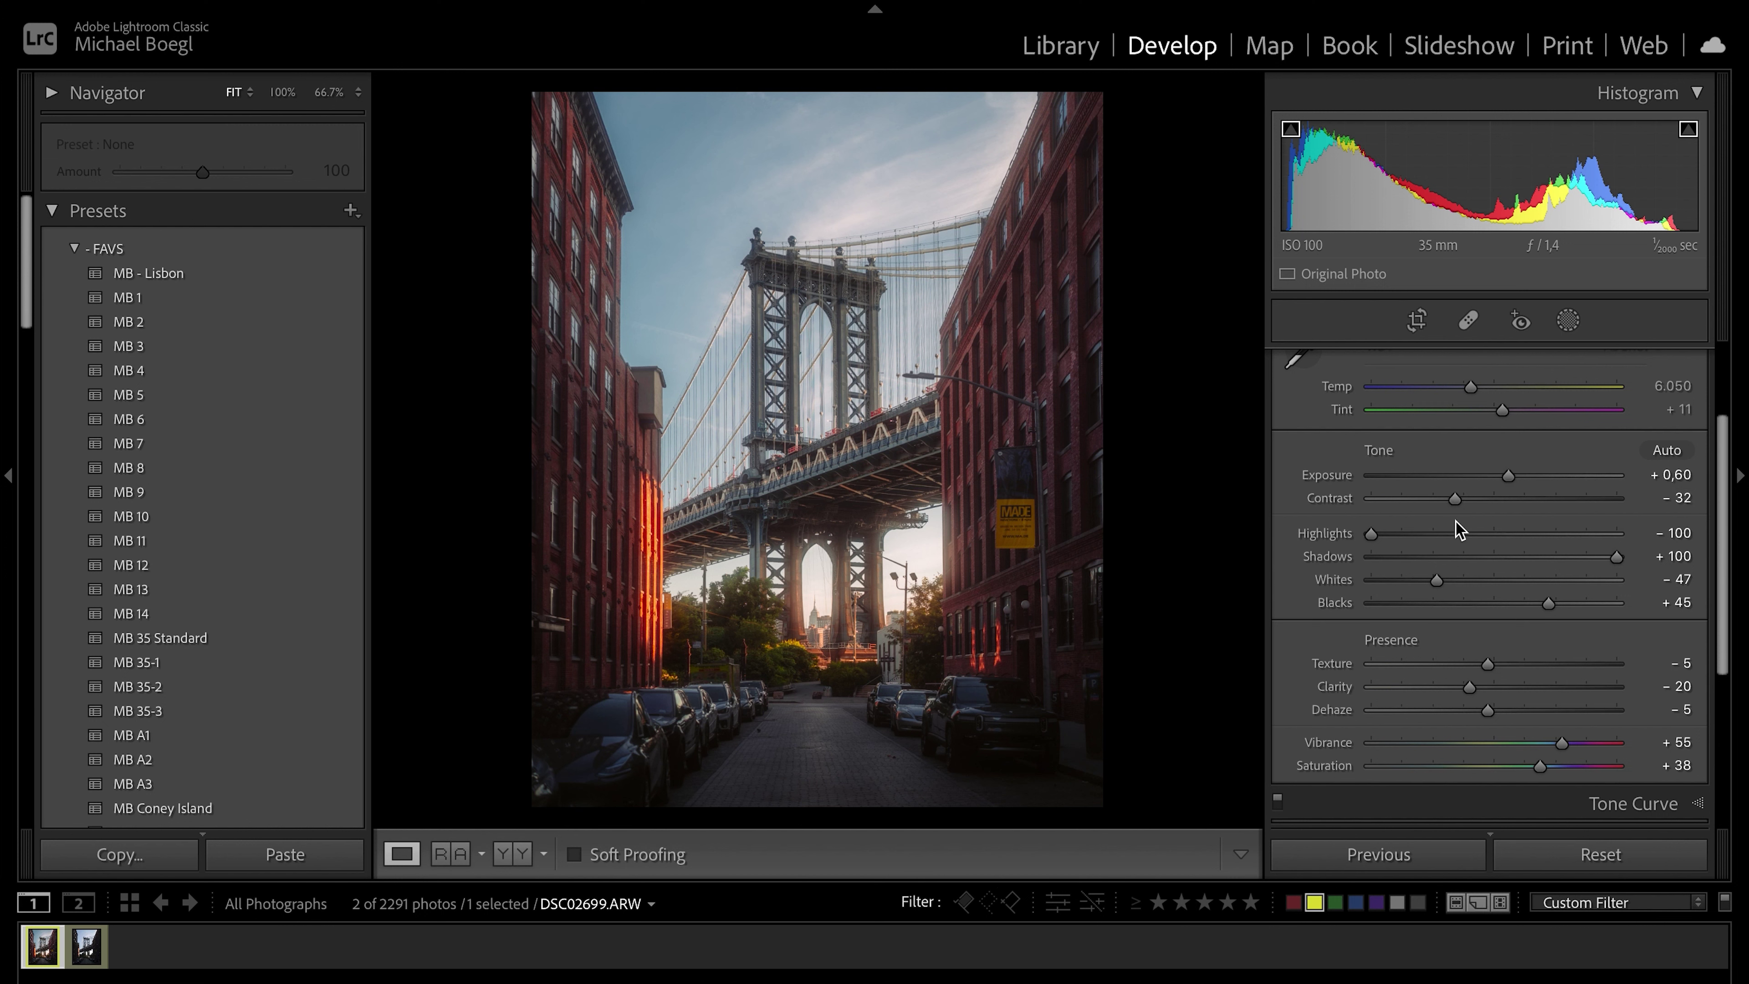
mouse_move(1402, 539)
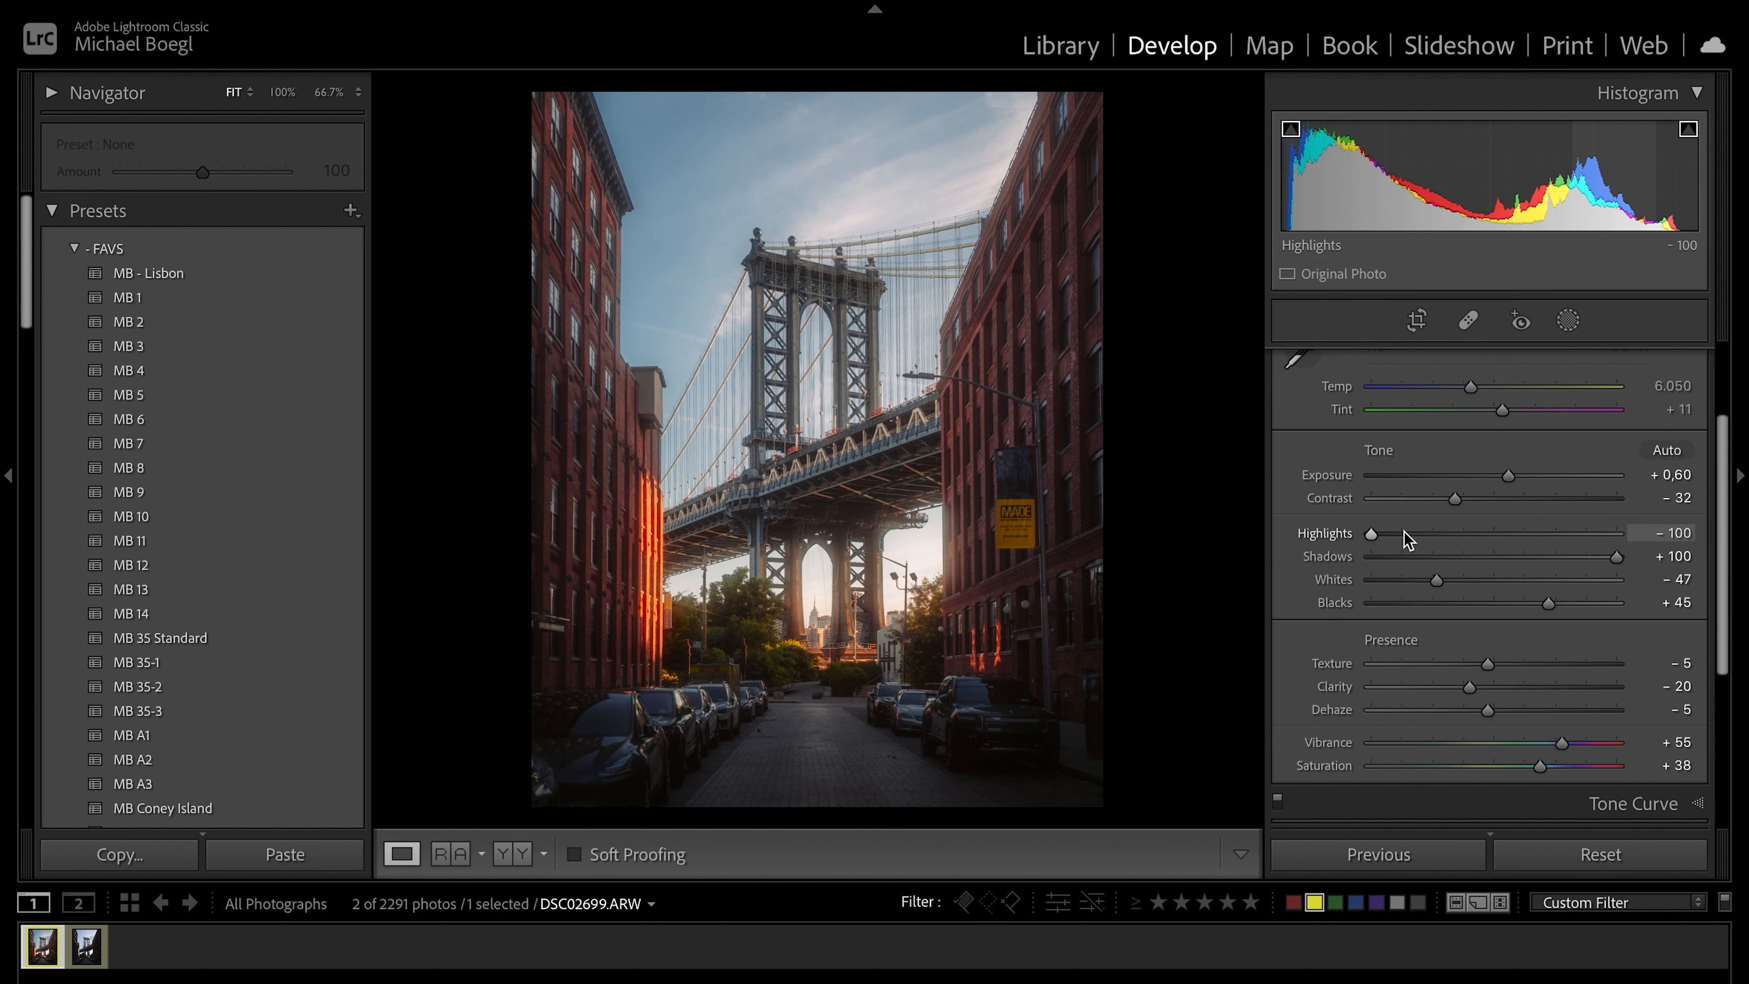
mouse_move(1385, 572)
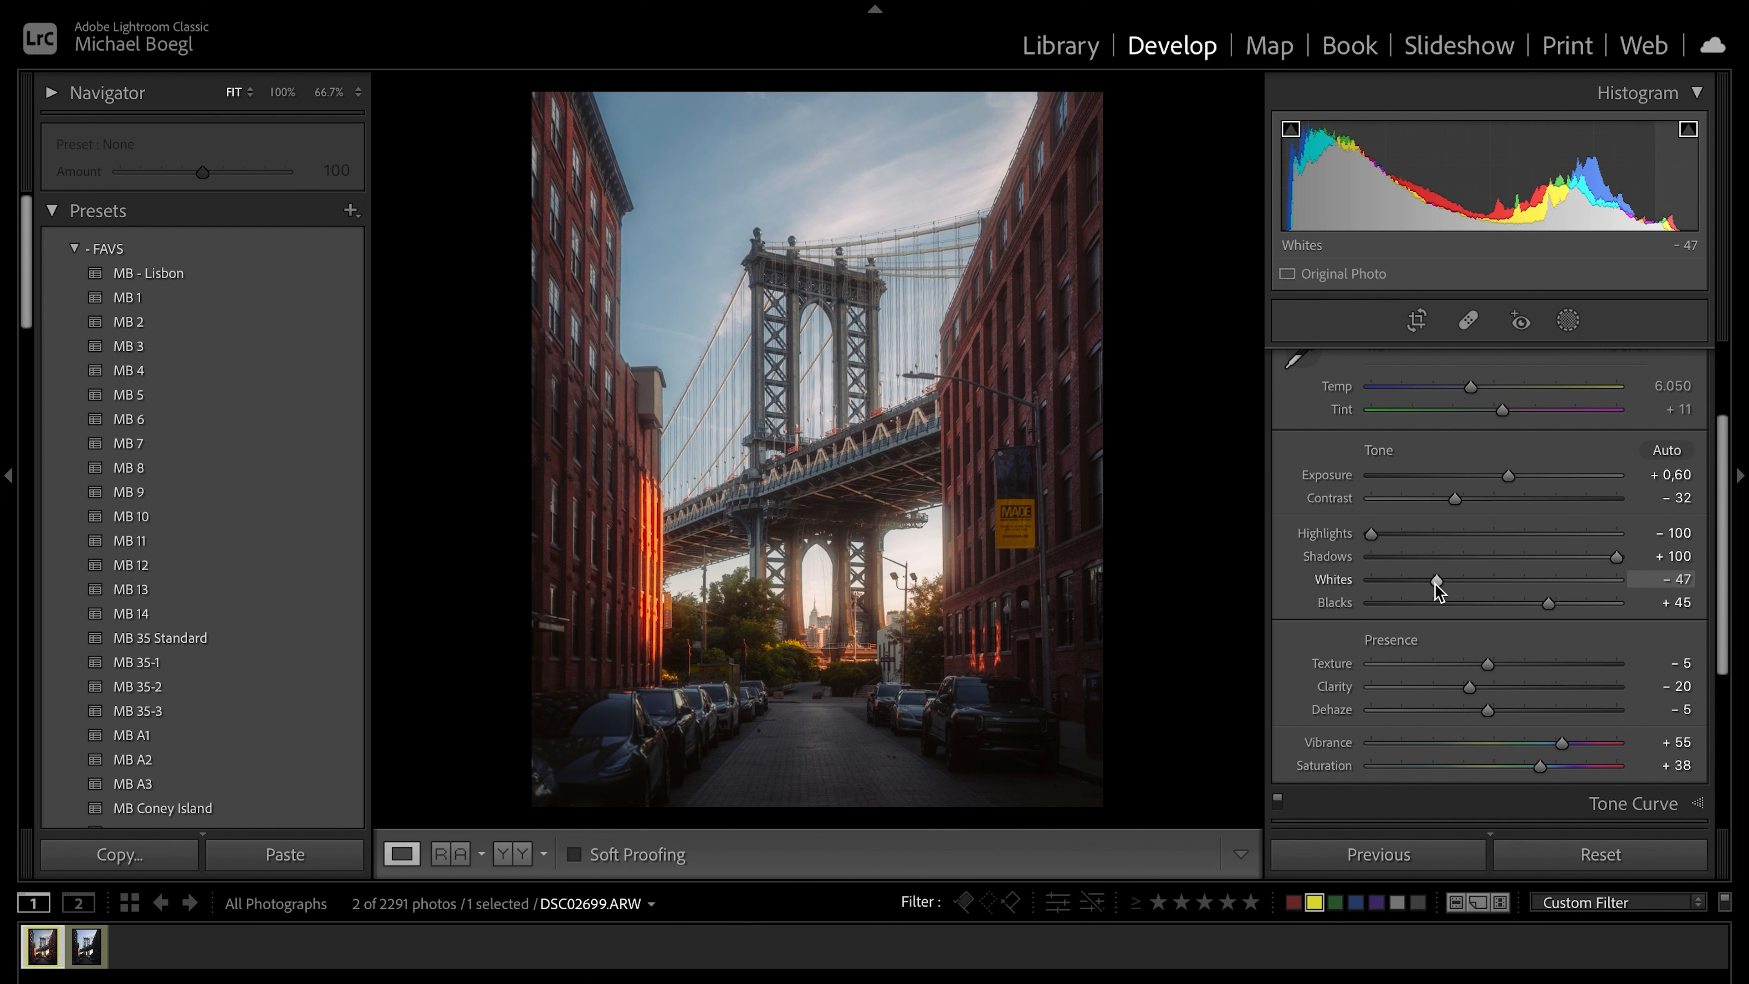
mouse_move(1465, 578)
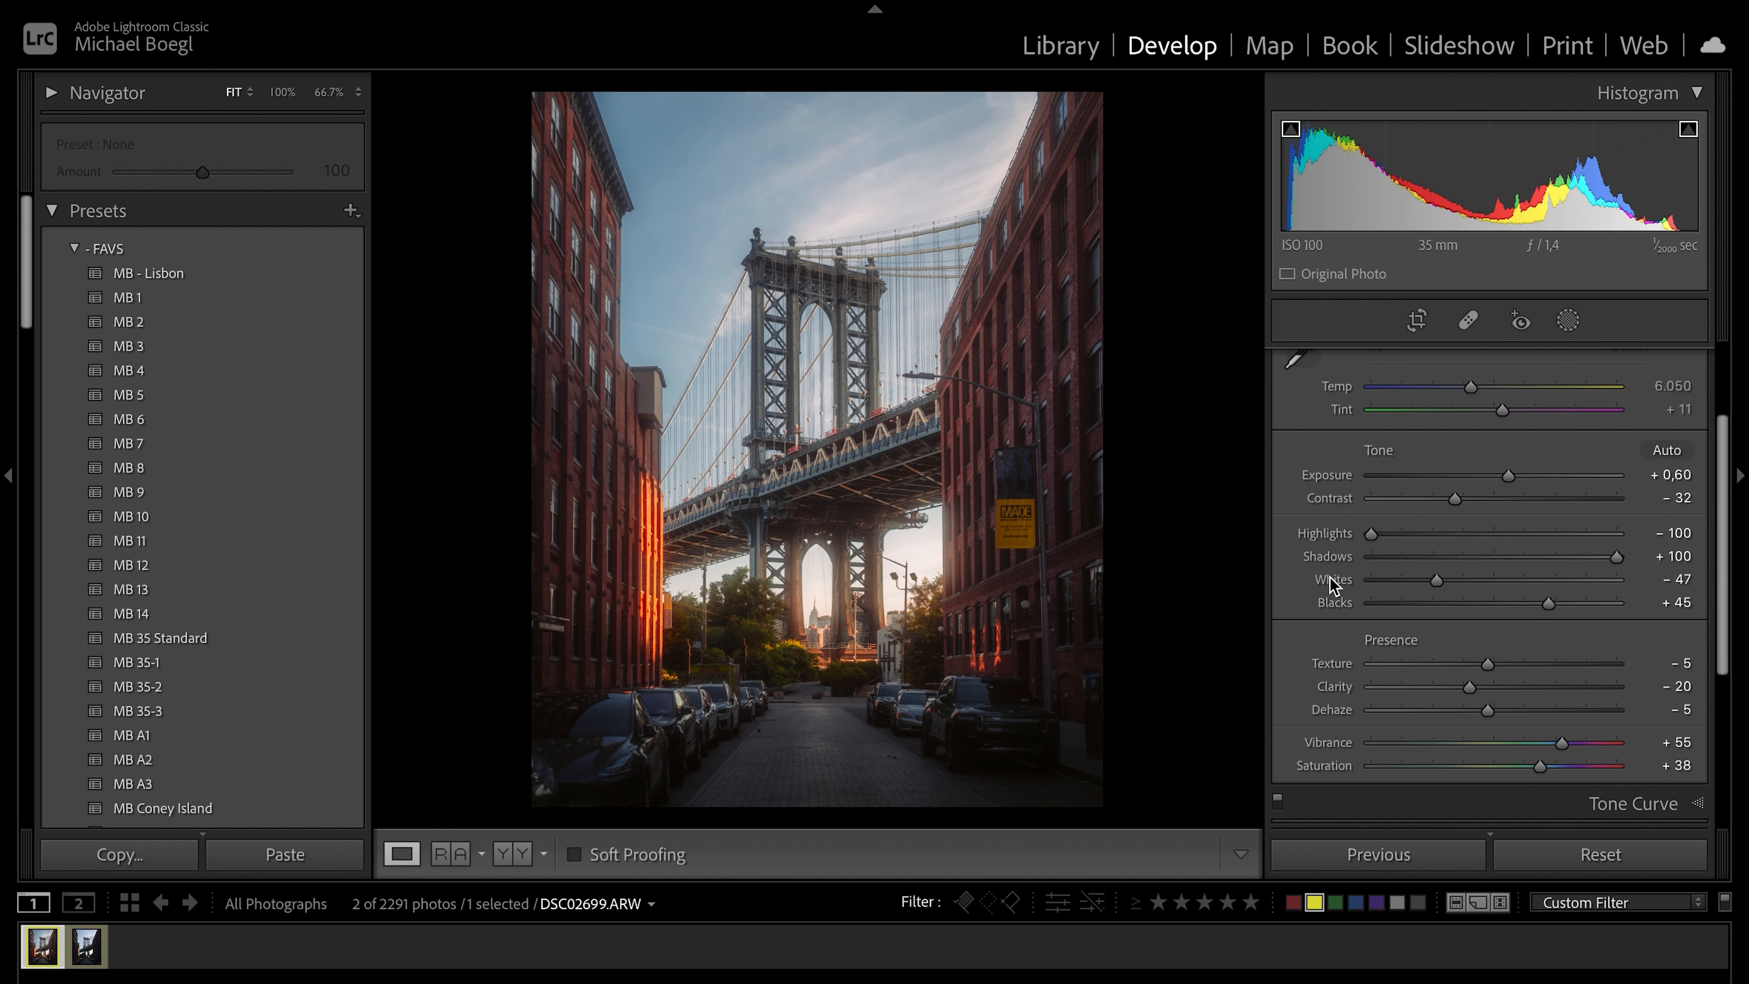
mouse_move(1042, 249)
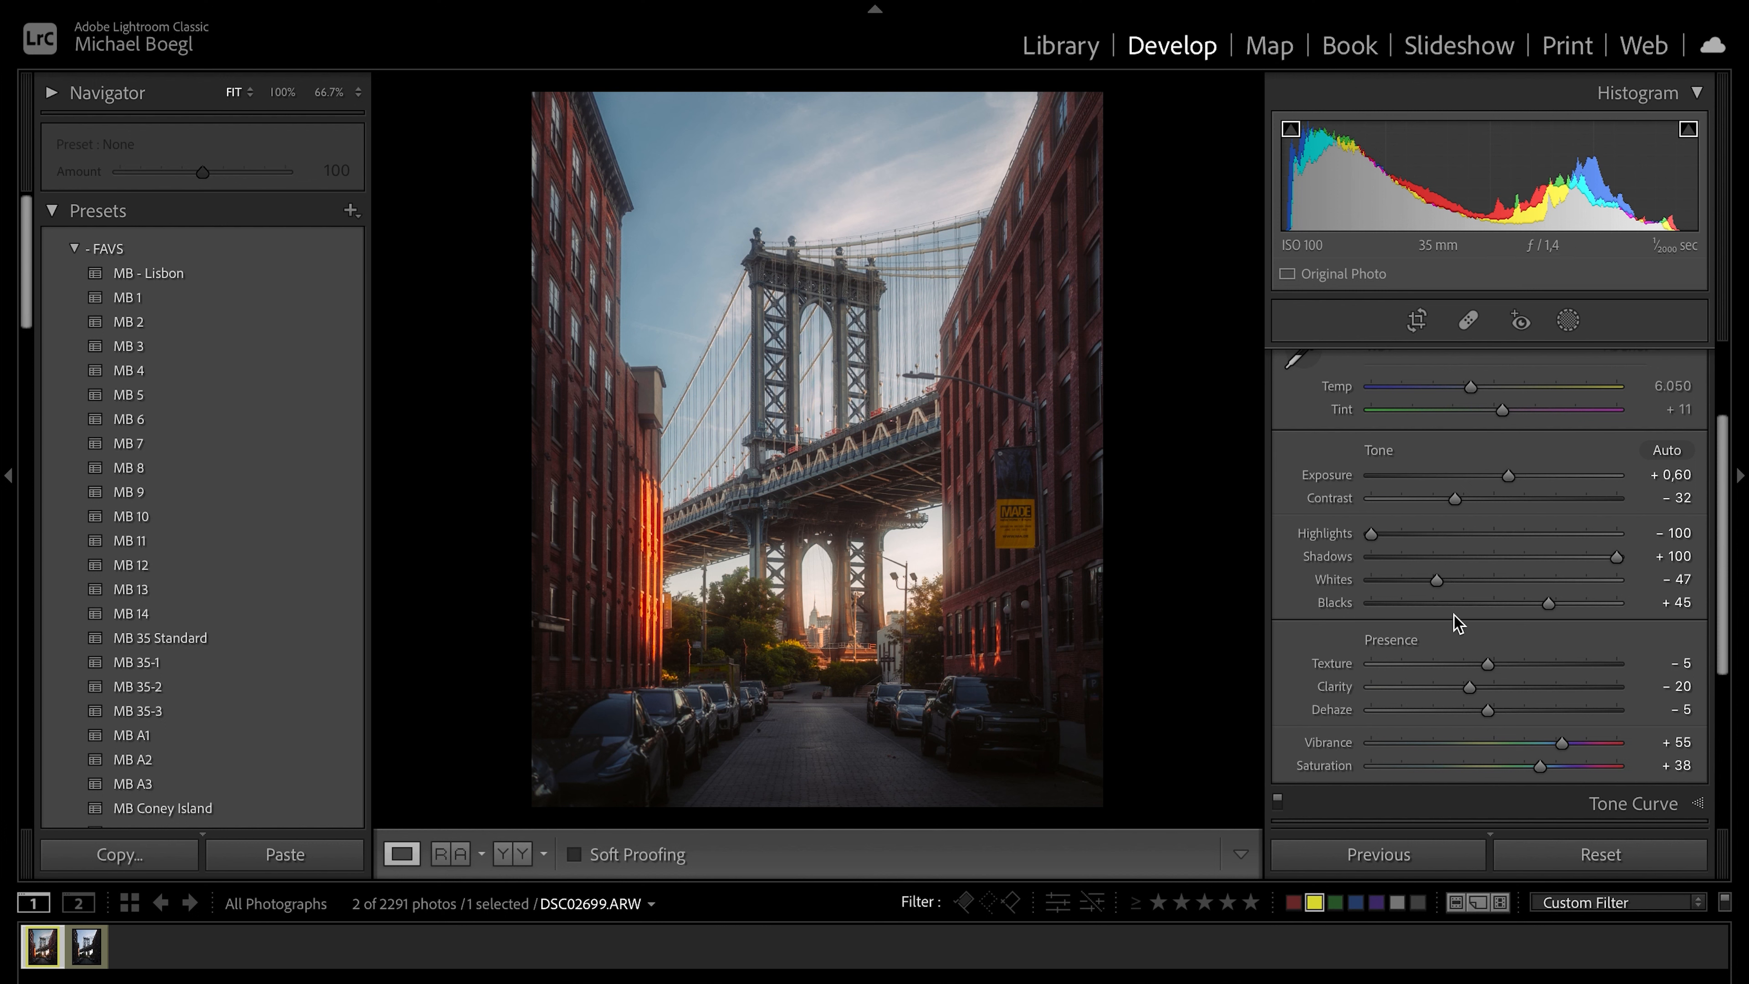
mouse_move(1471, 618)
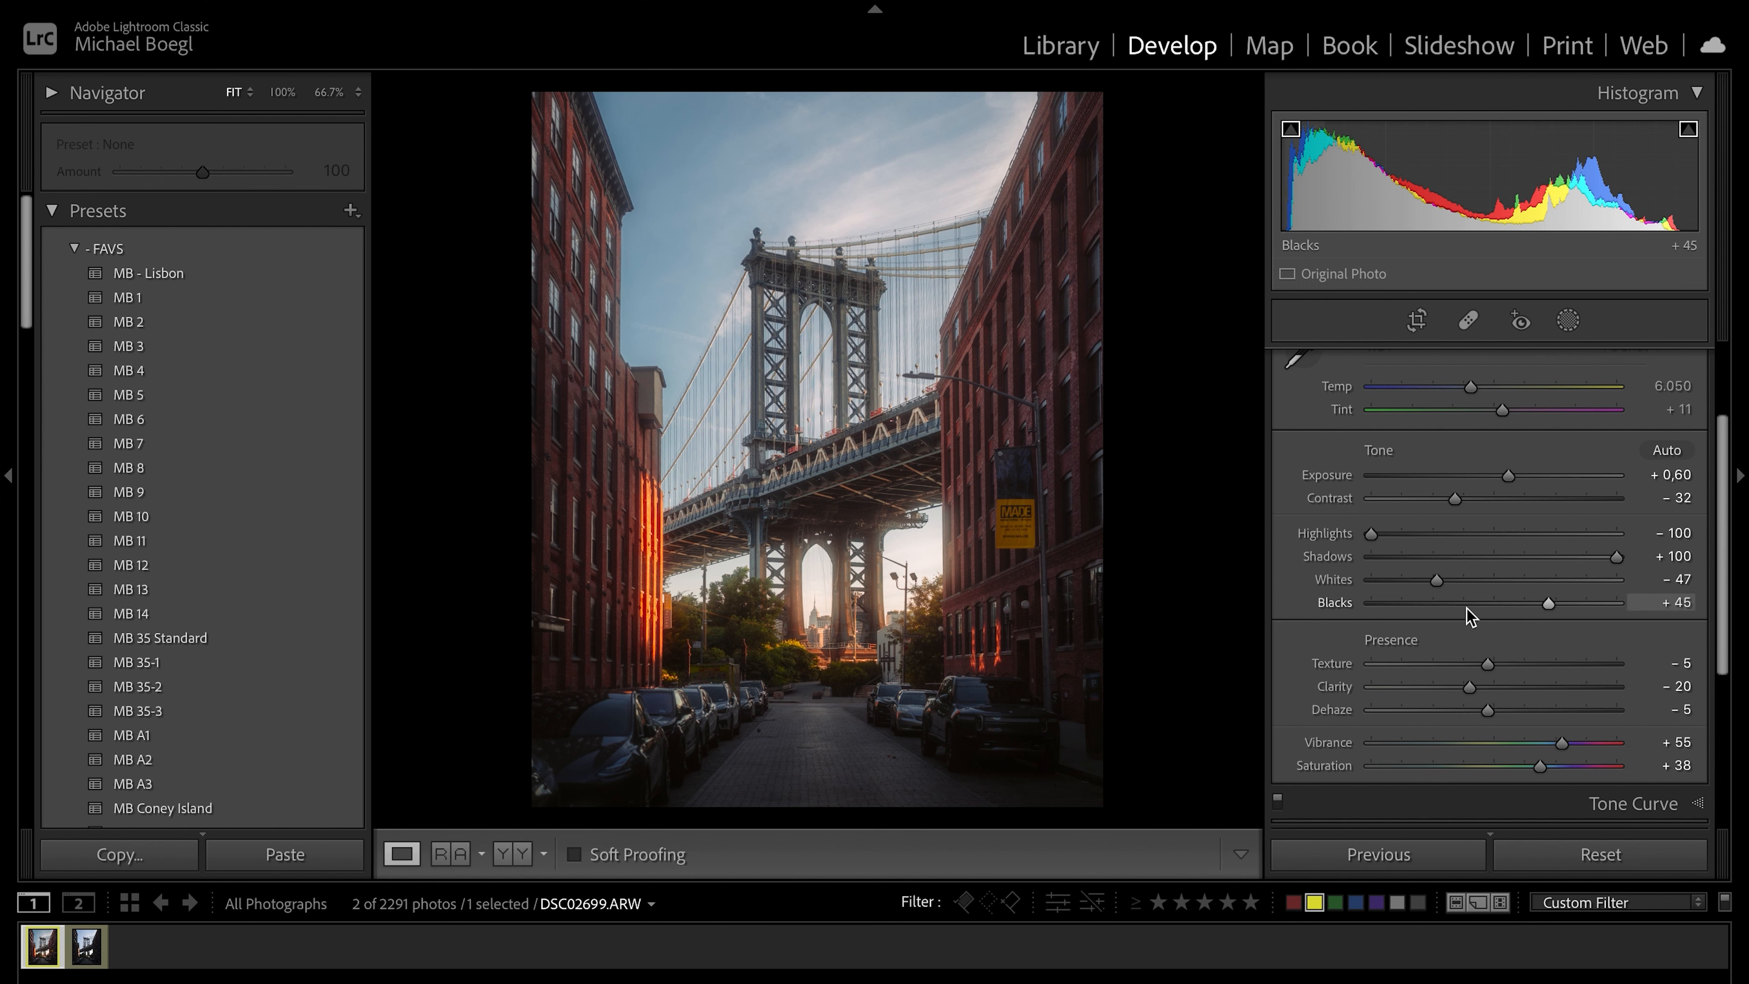
mouse_move(1500, 632)
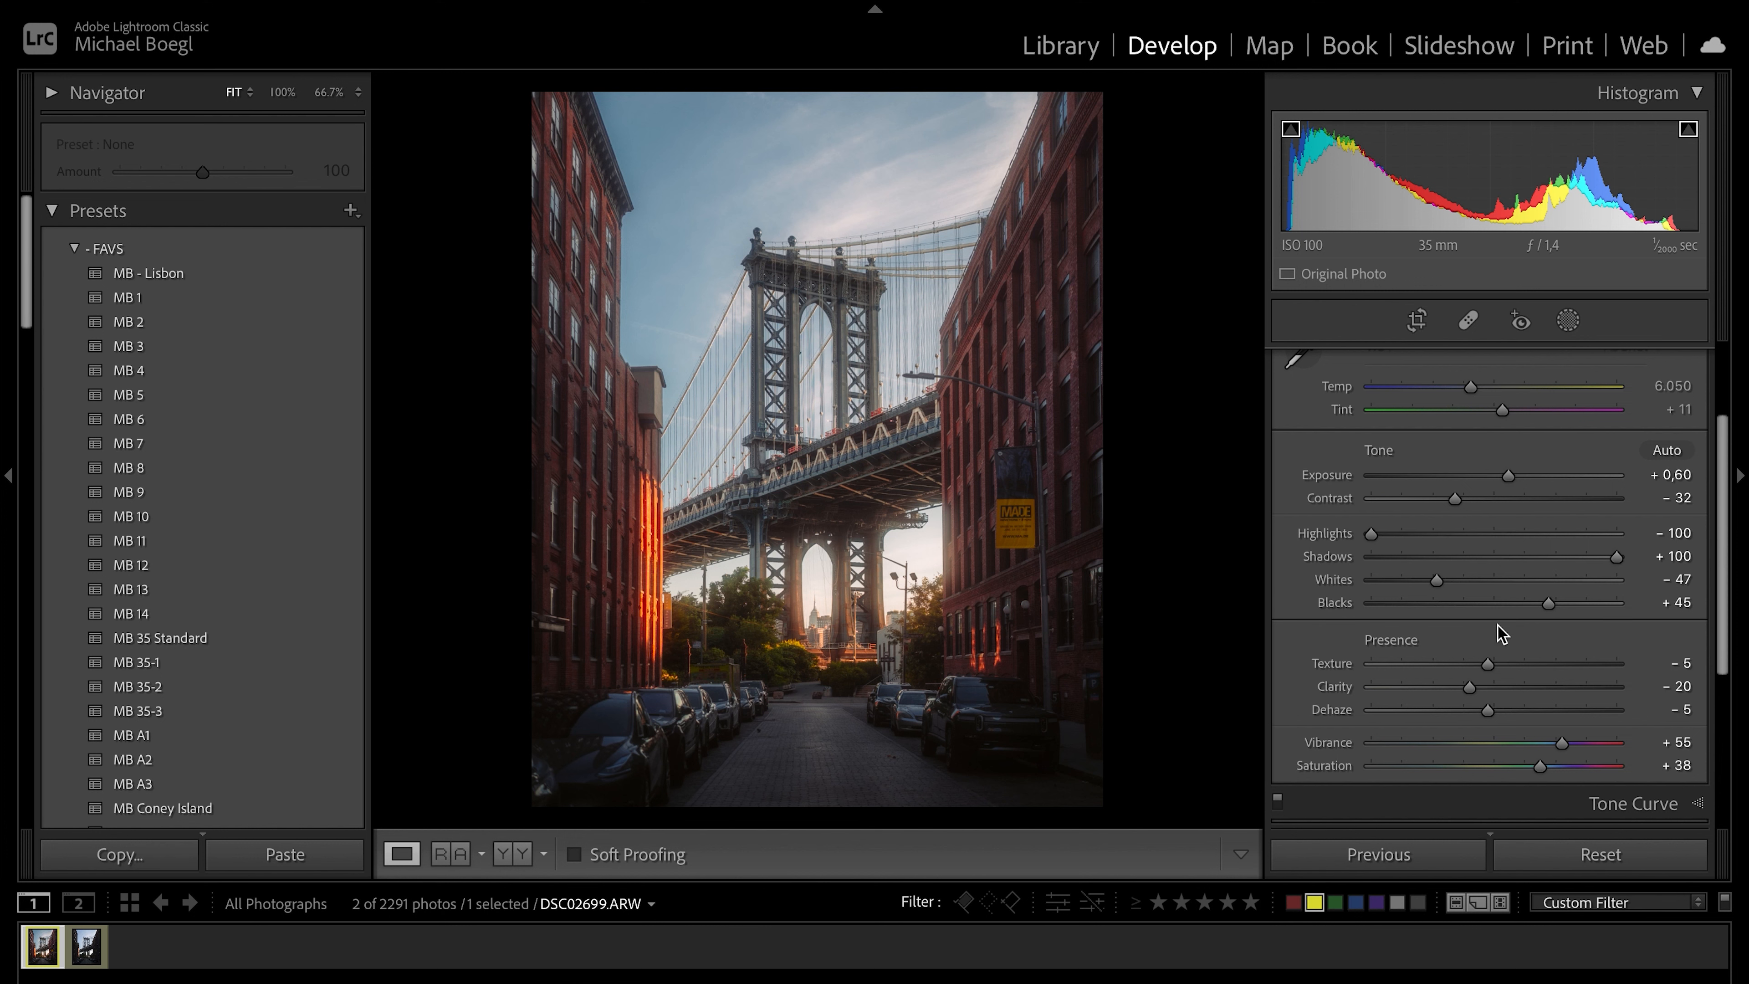
mouse_move(1667, 629)
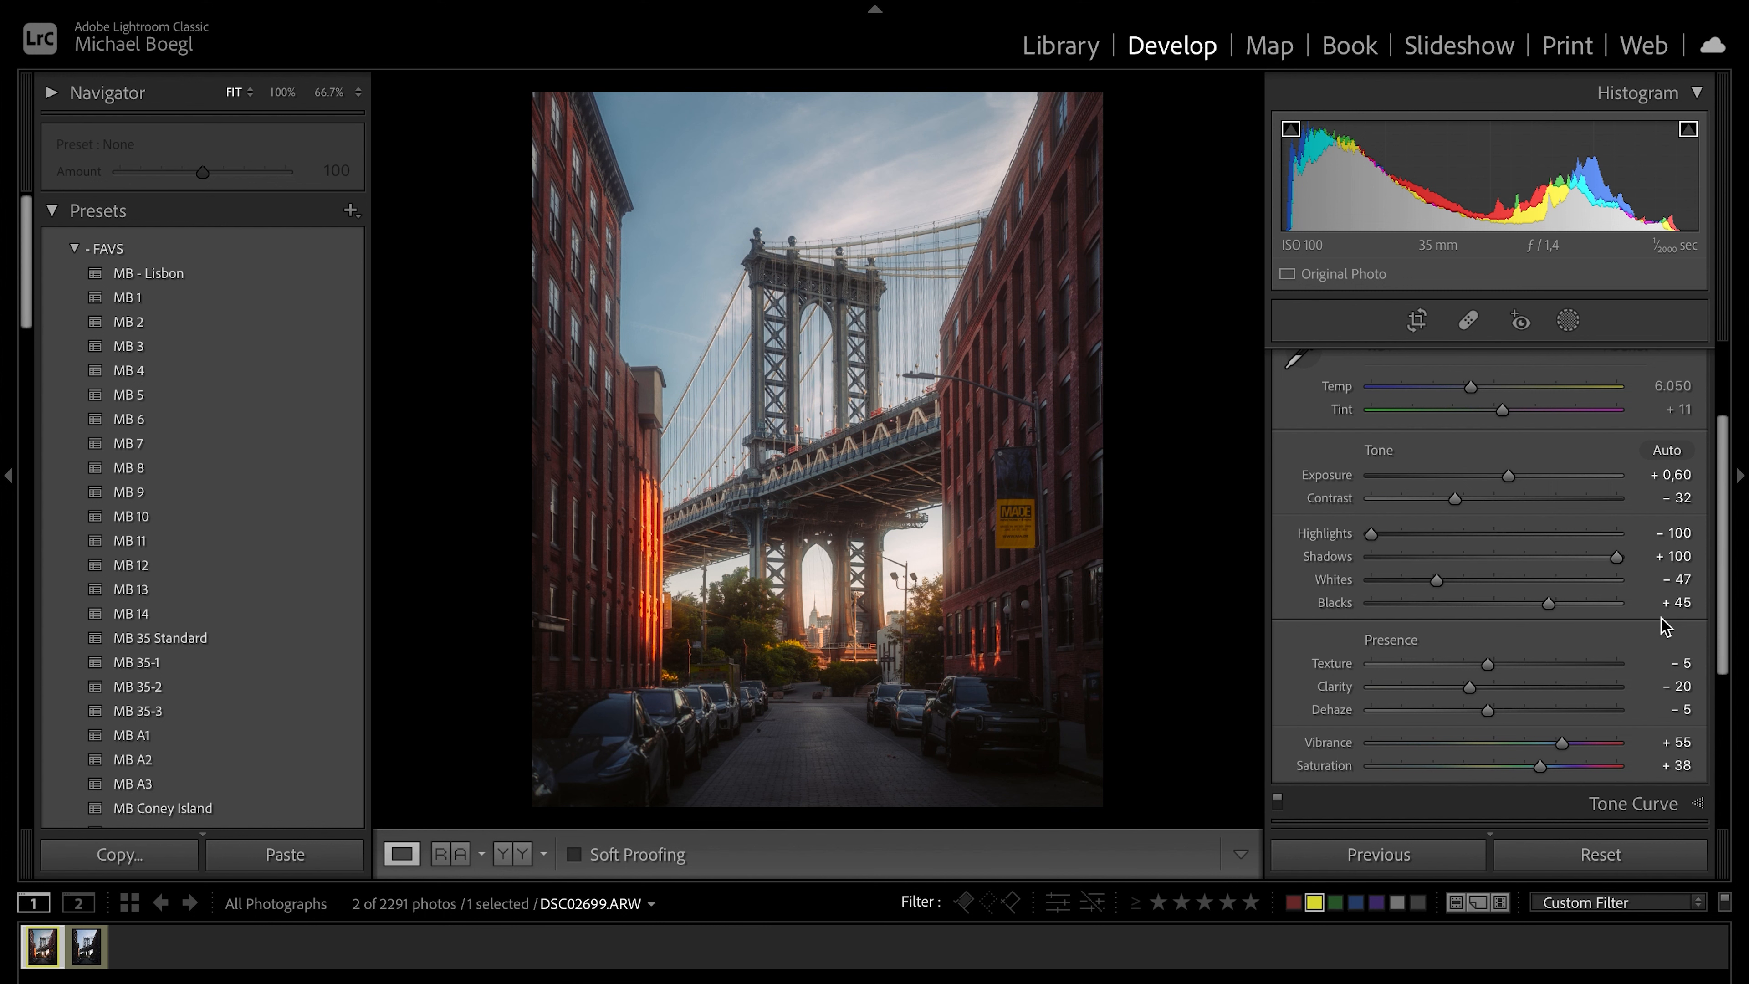
mouse_move(1478, 625)
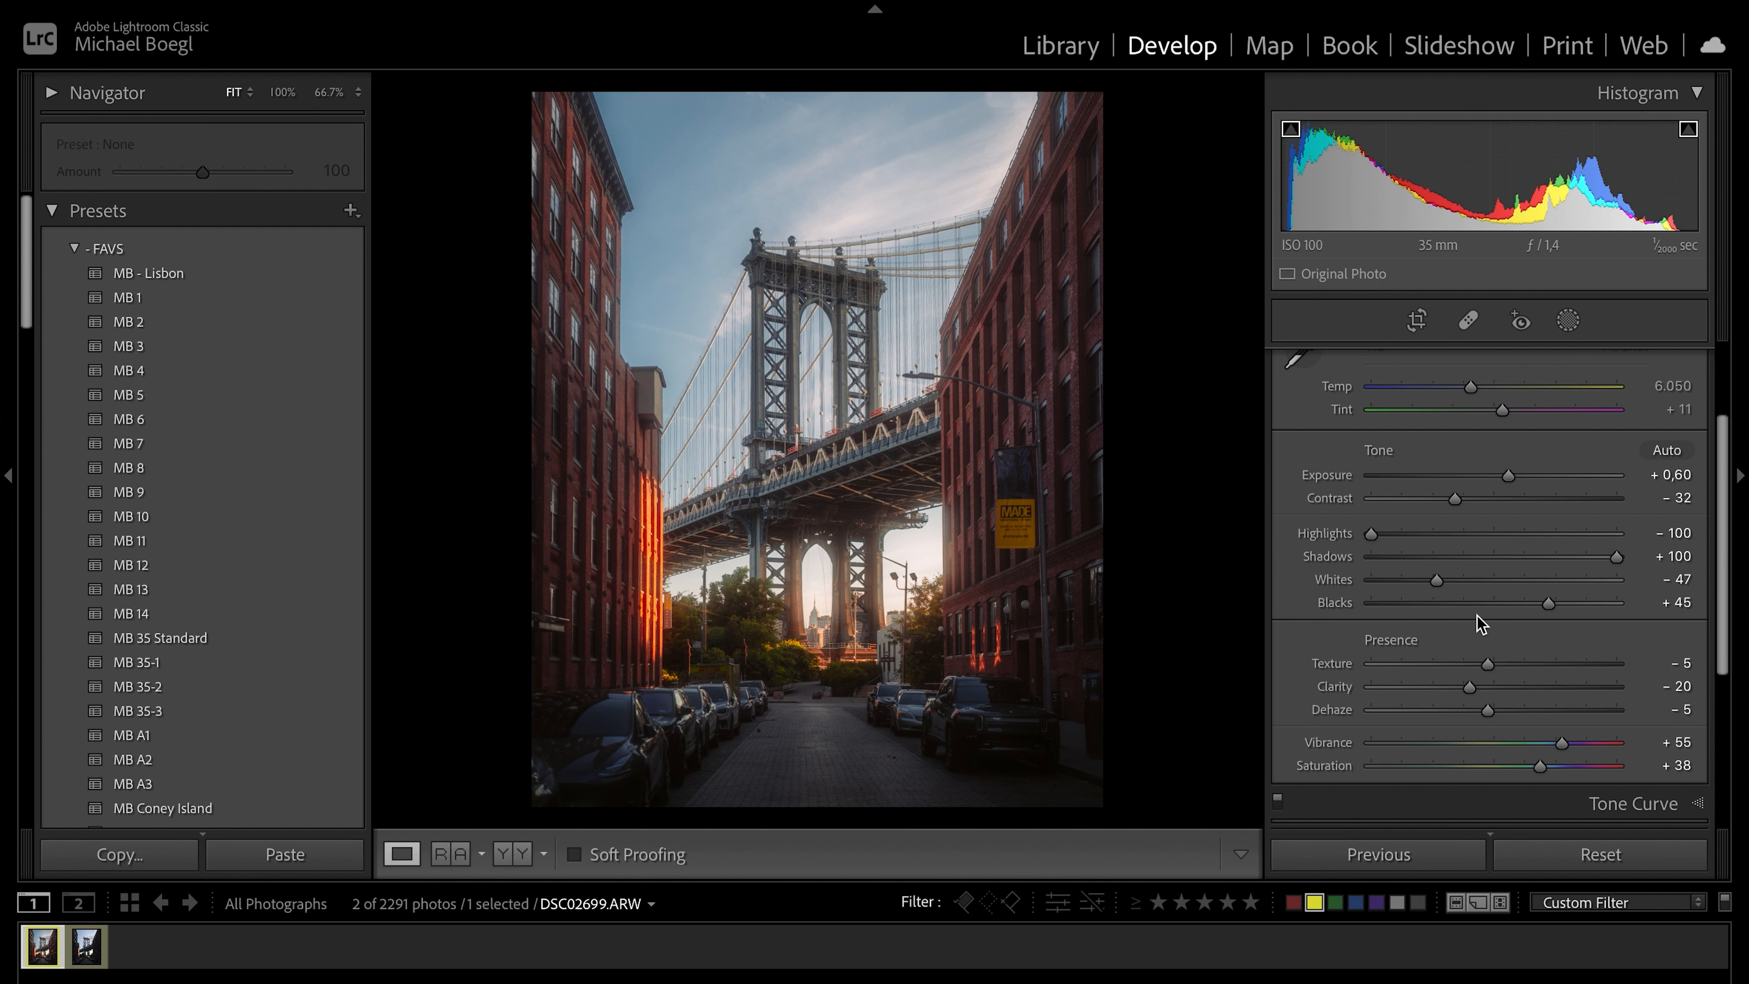
mouse_move(1549, 605)
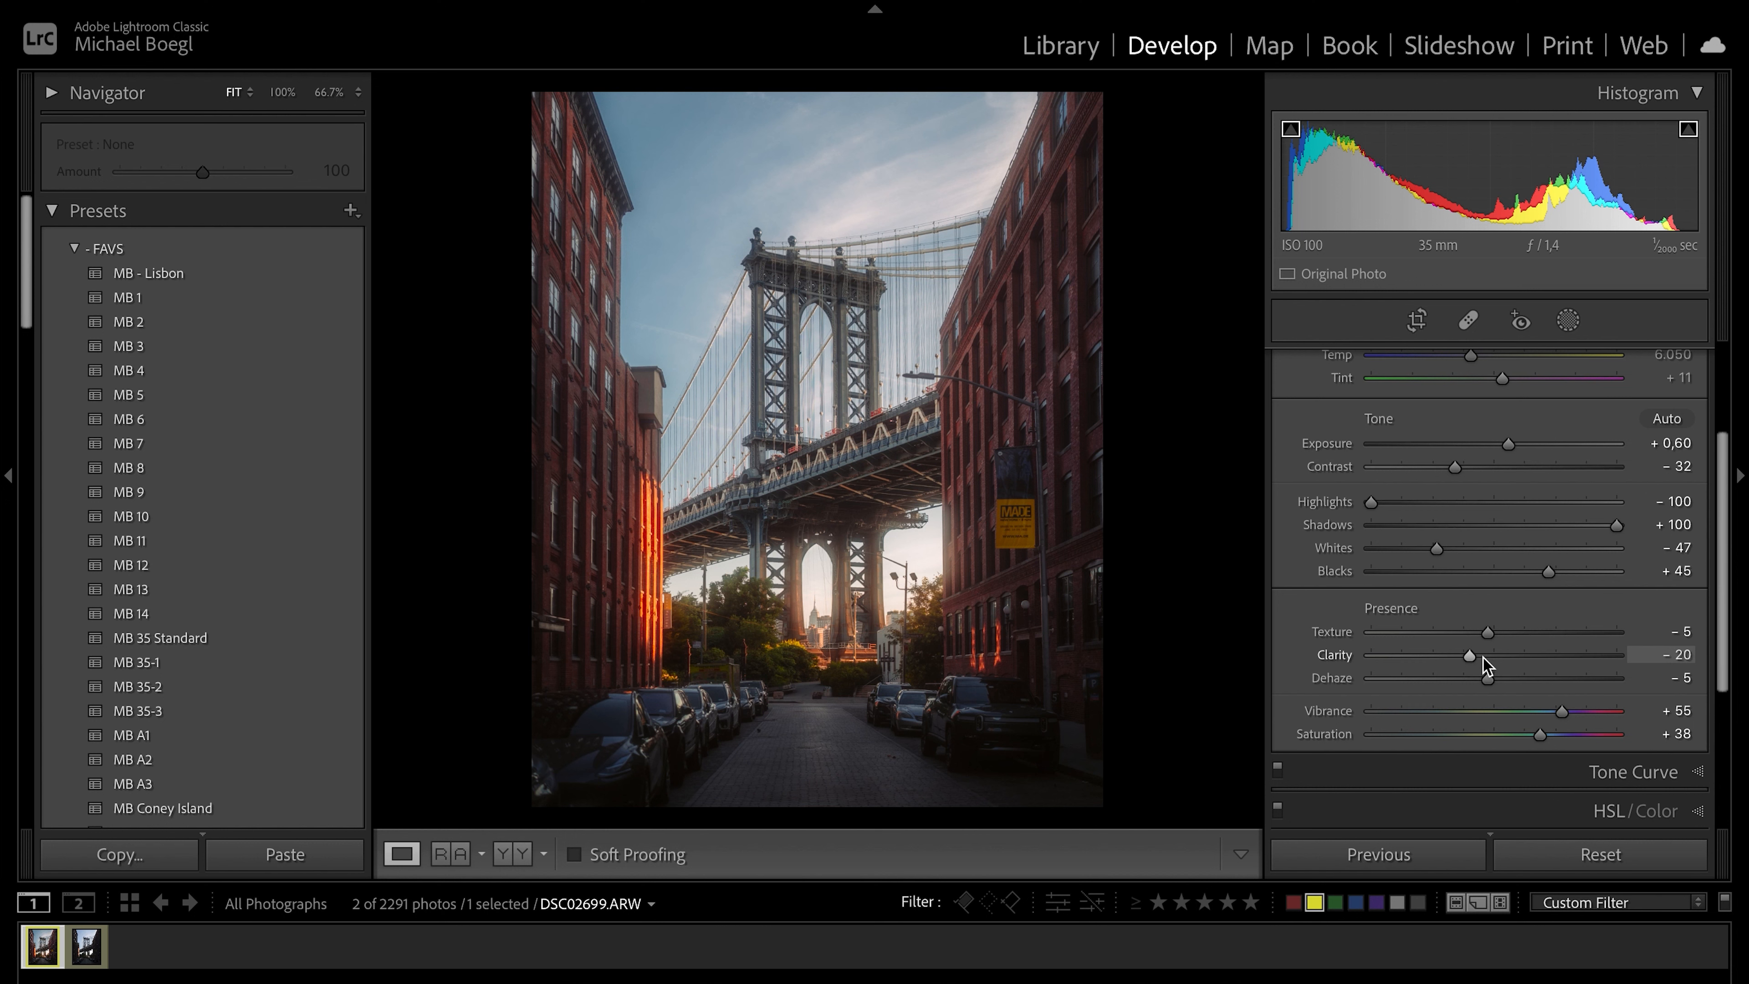
mouse_move(1624, 714)
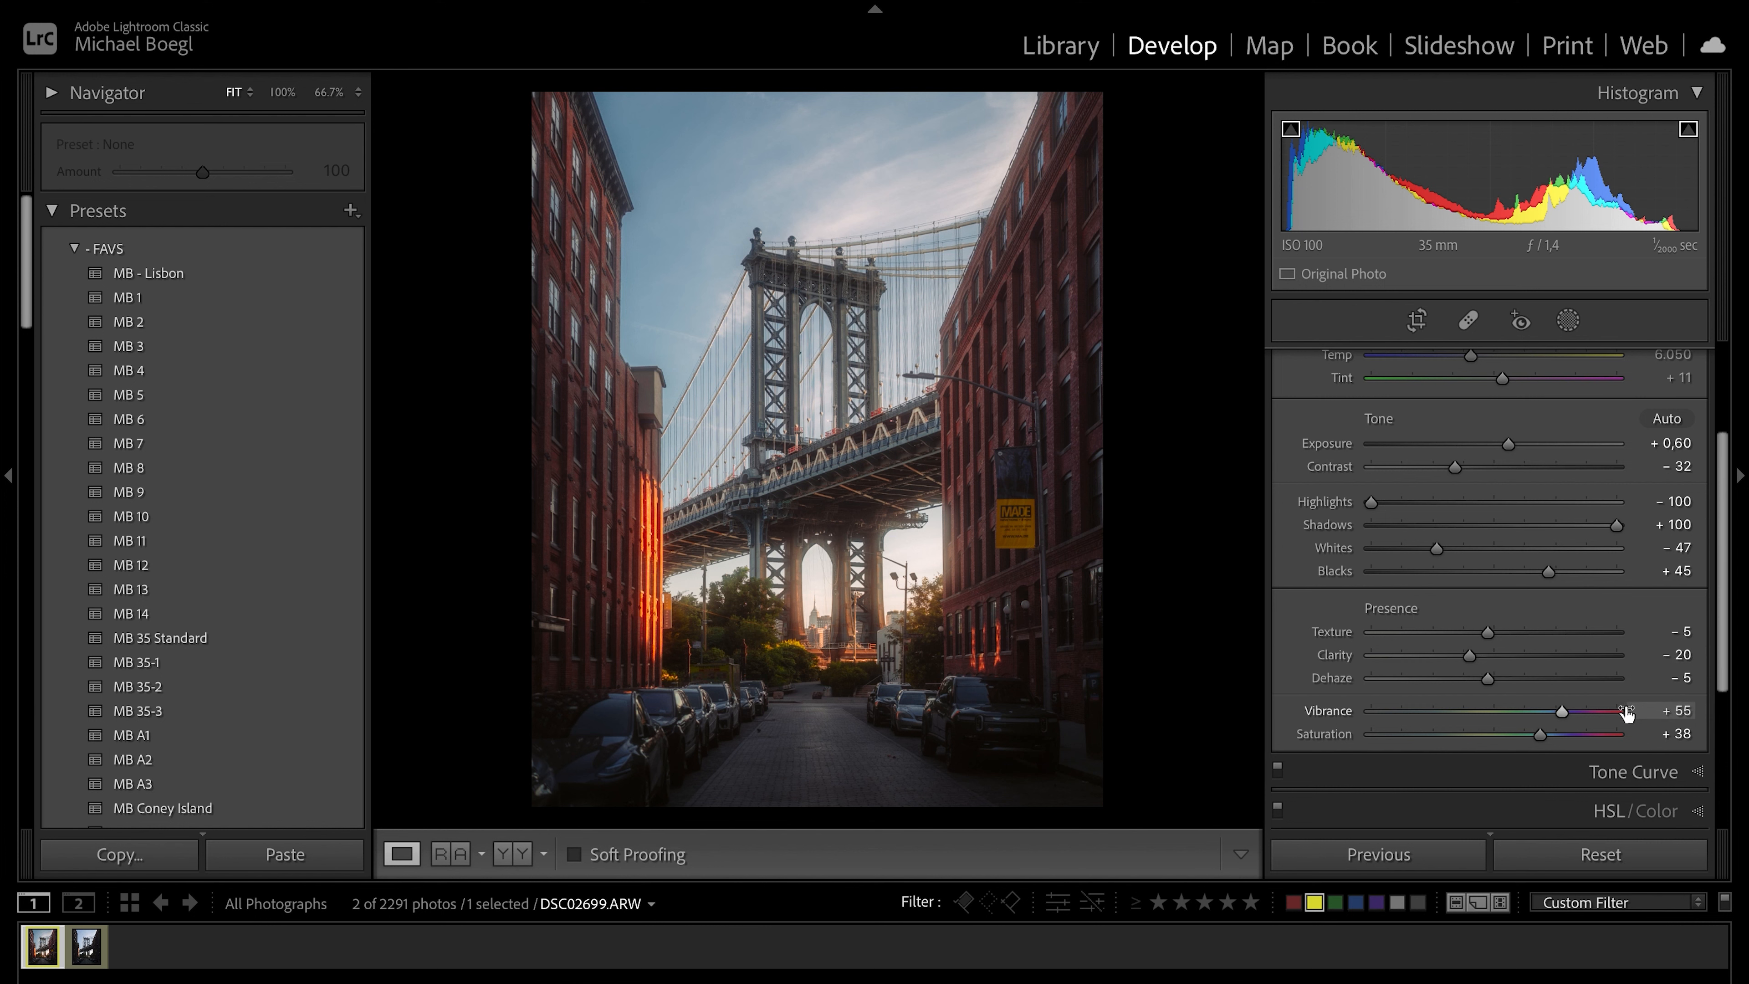
mouse_move(1623, 707)
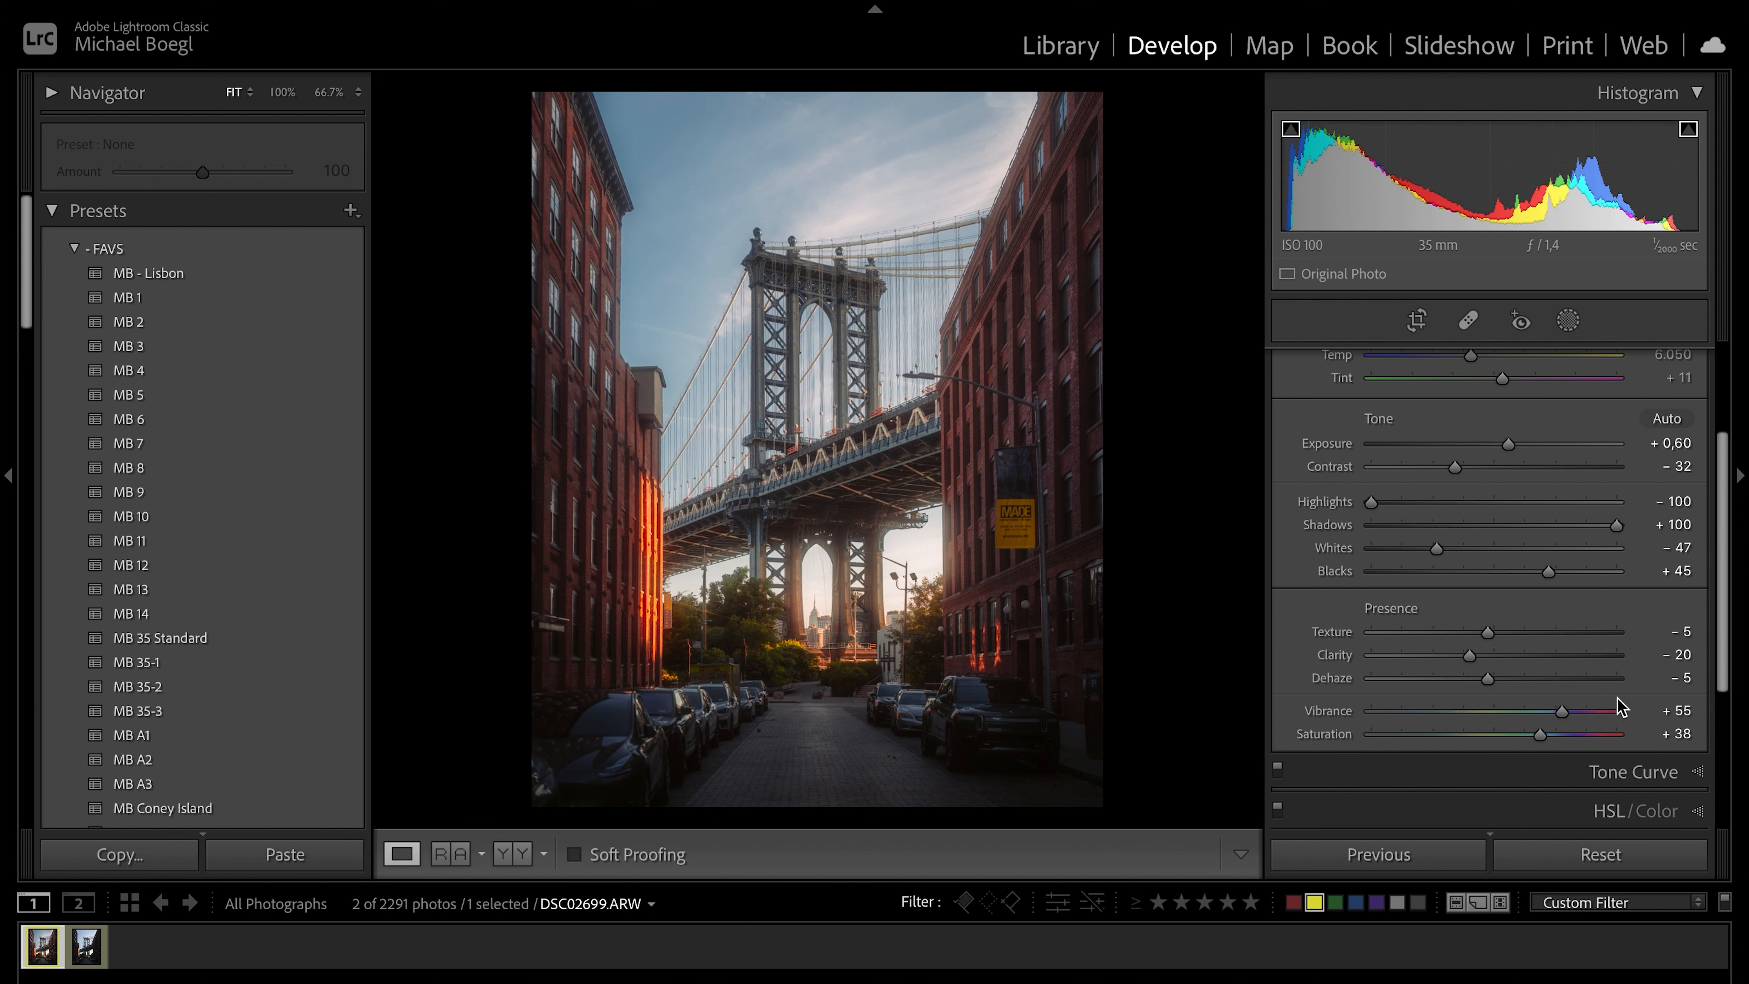
mouse_move(1629, 708)
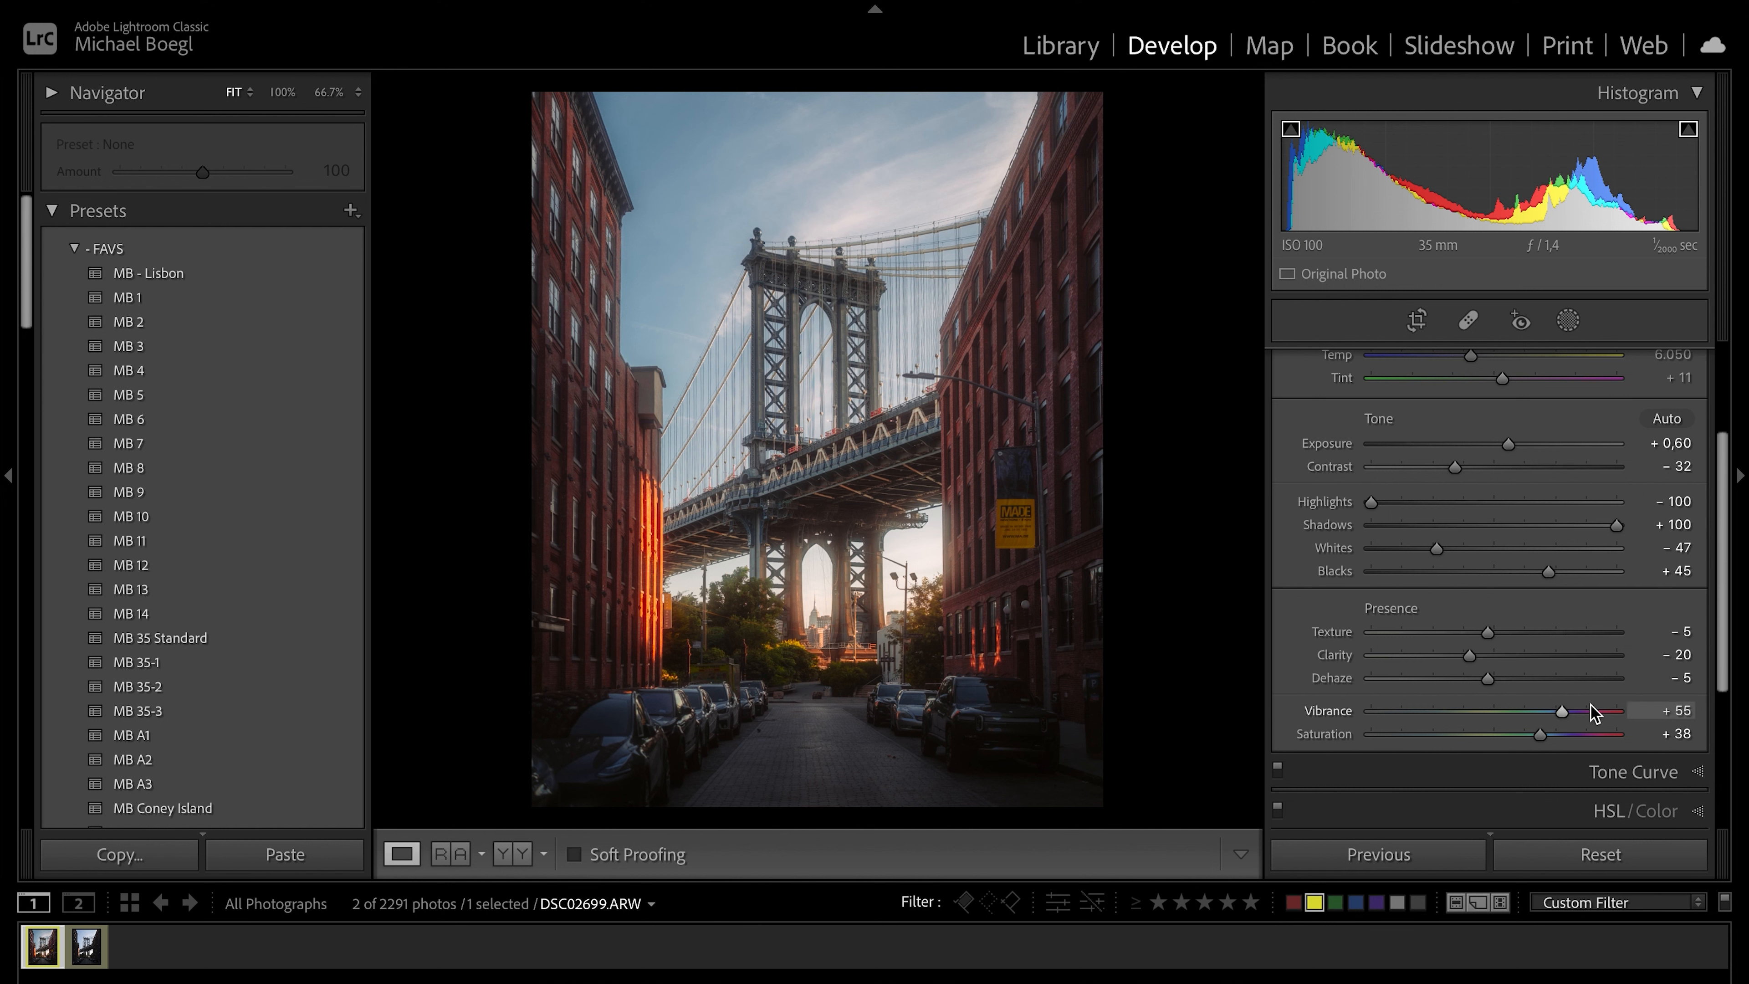
mouse_move(1591, 698)
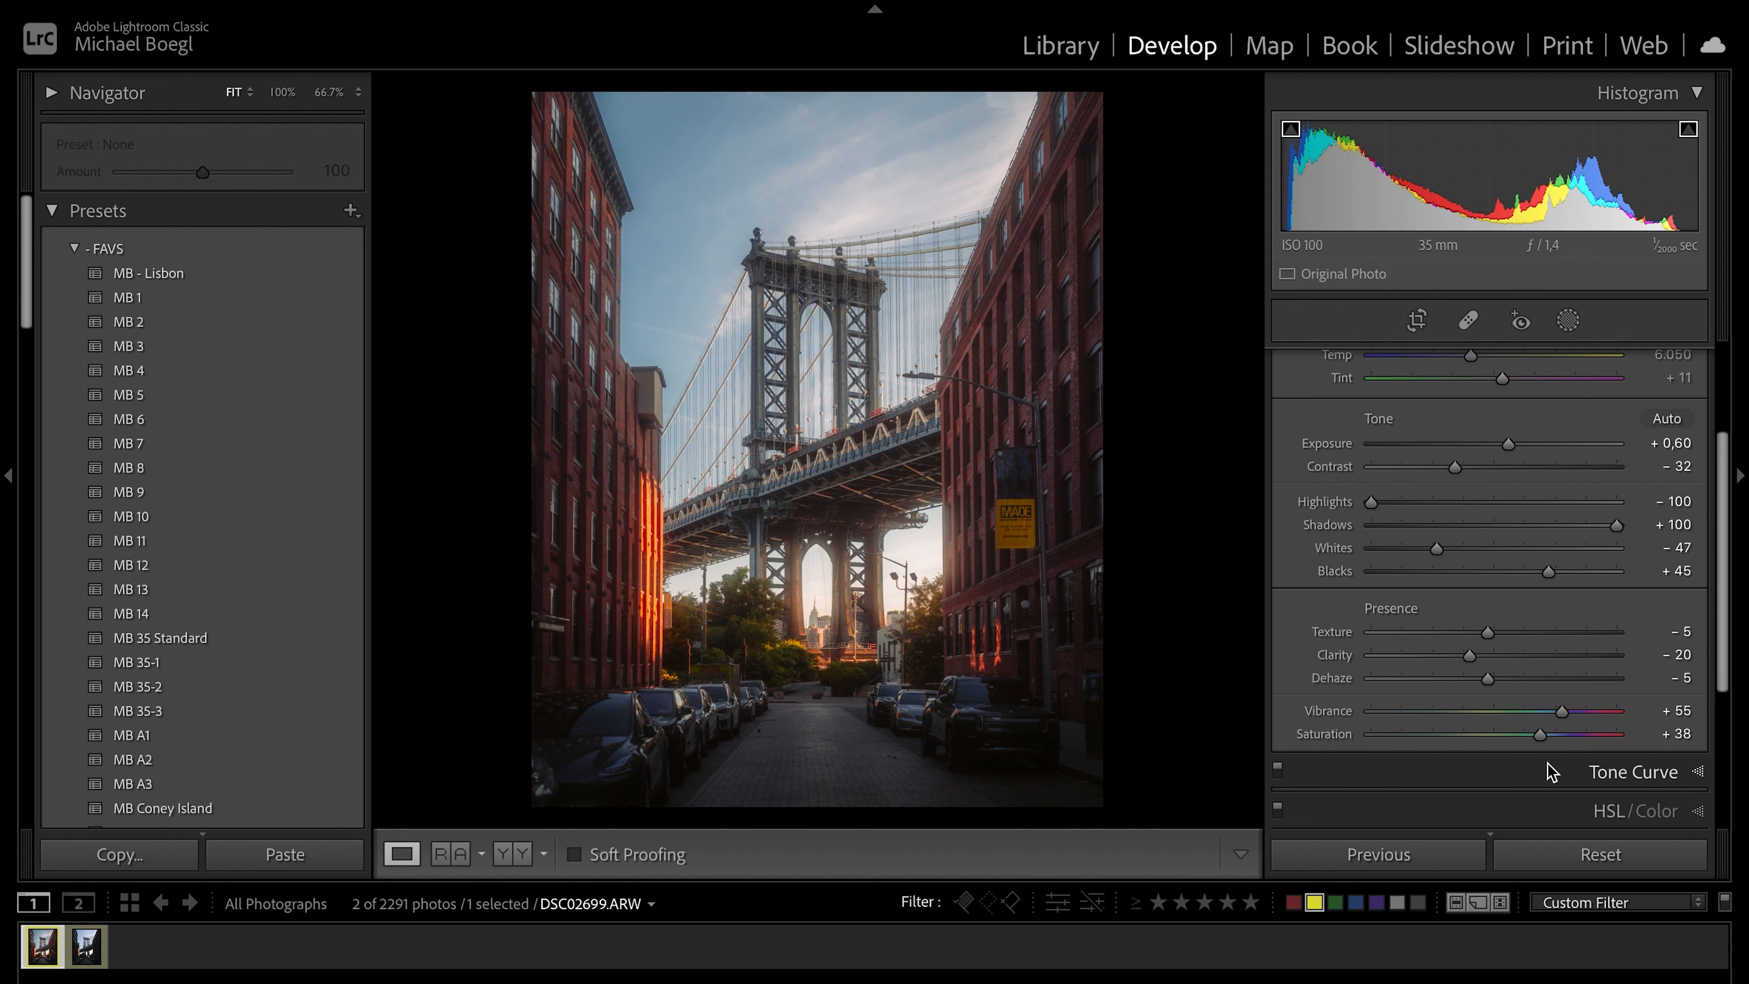
scroll("down", 3)
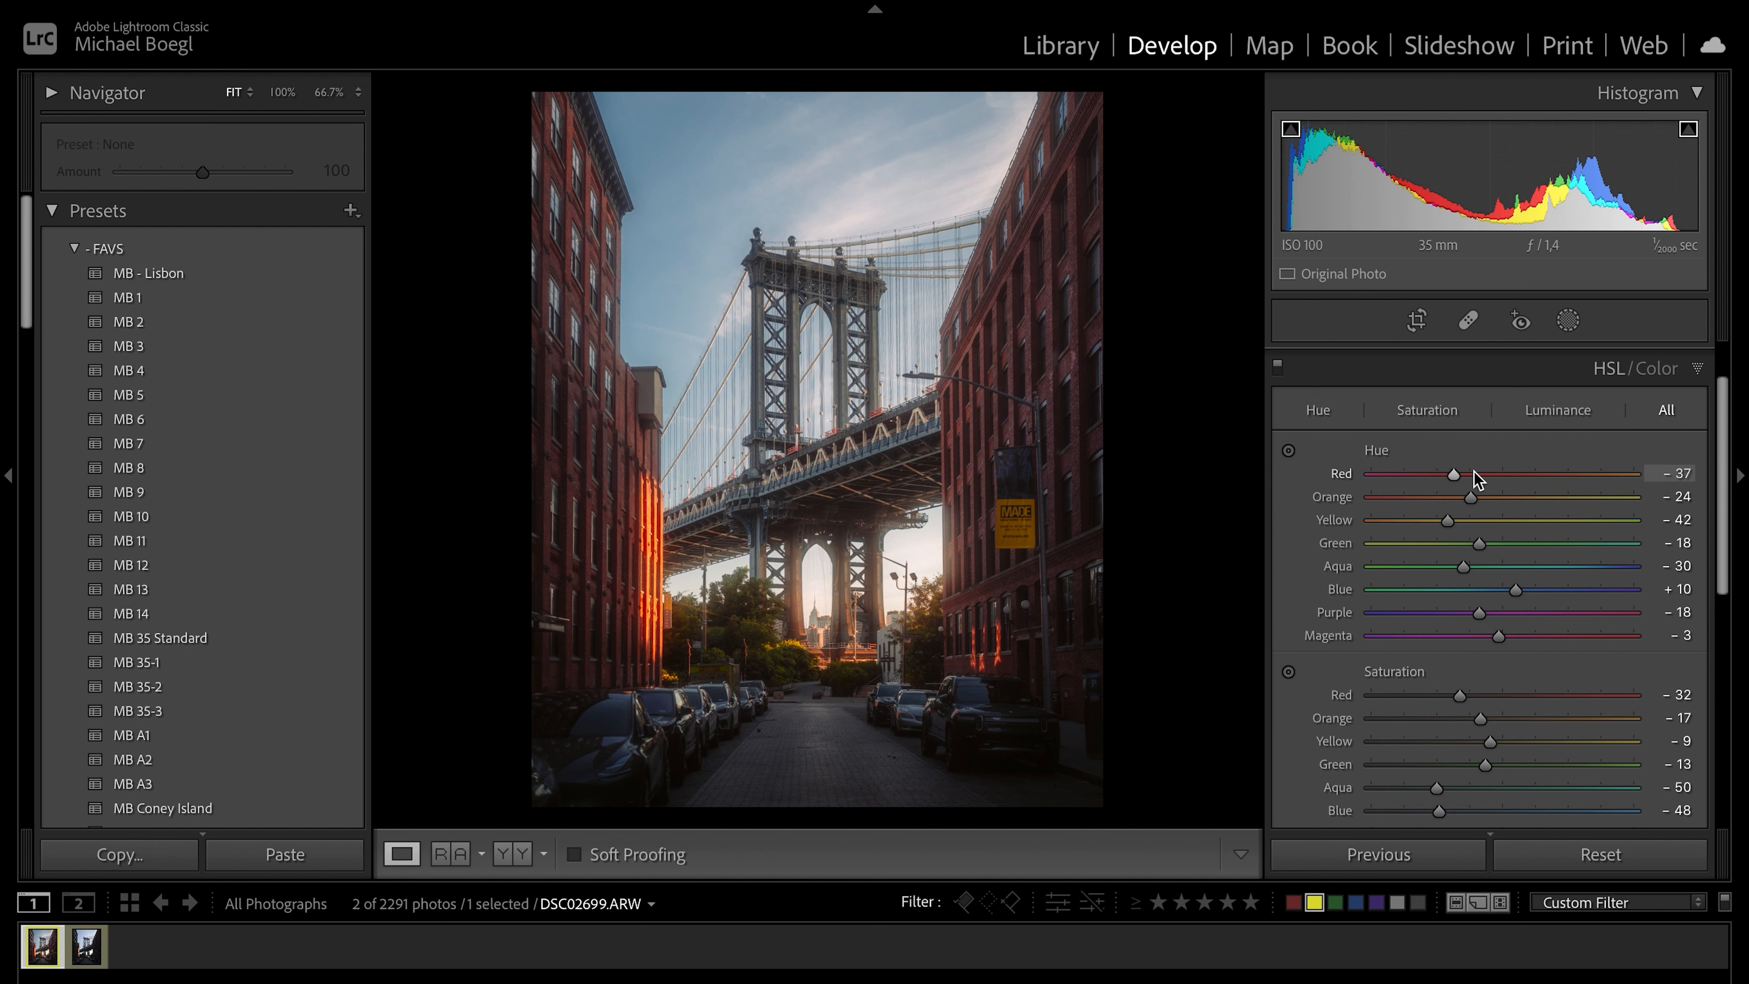
mouse_move(1498, 460)
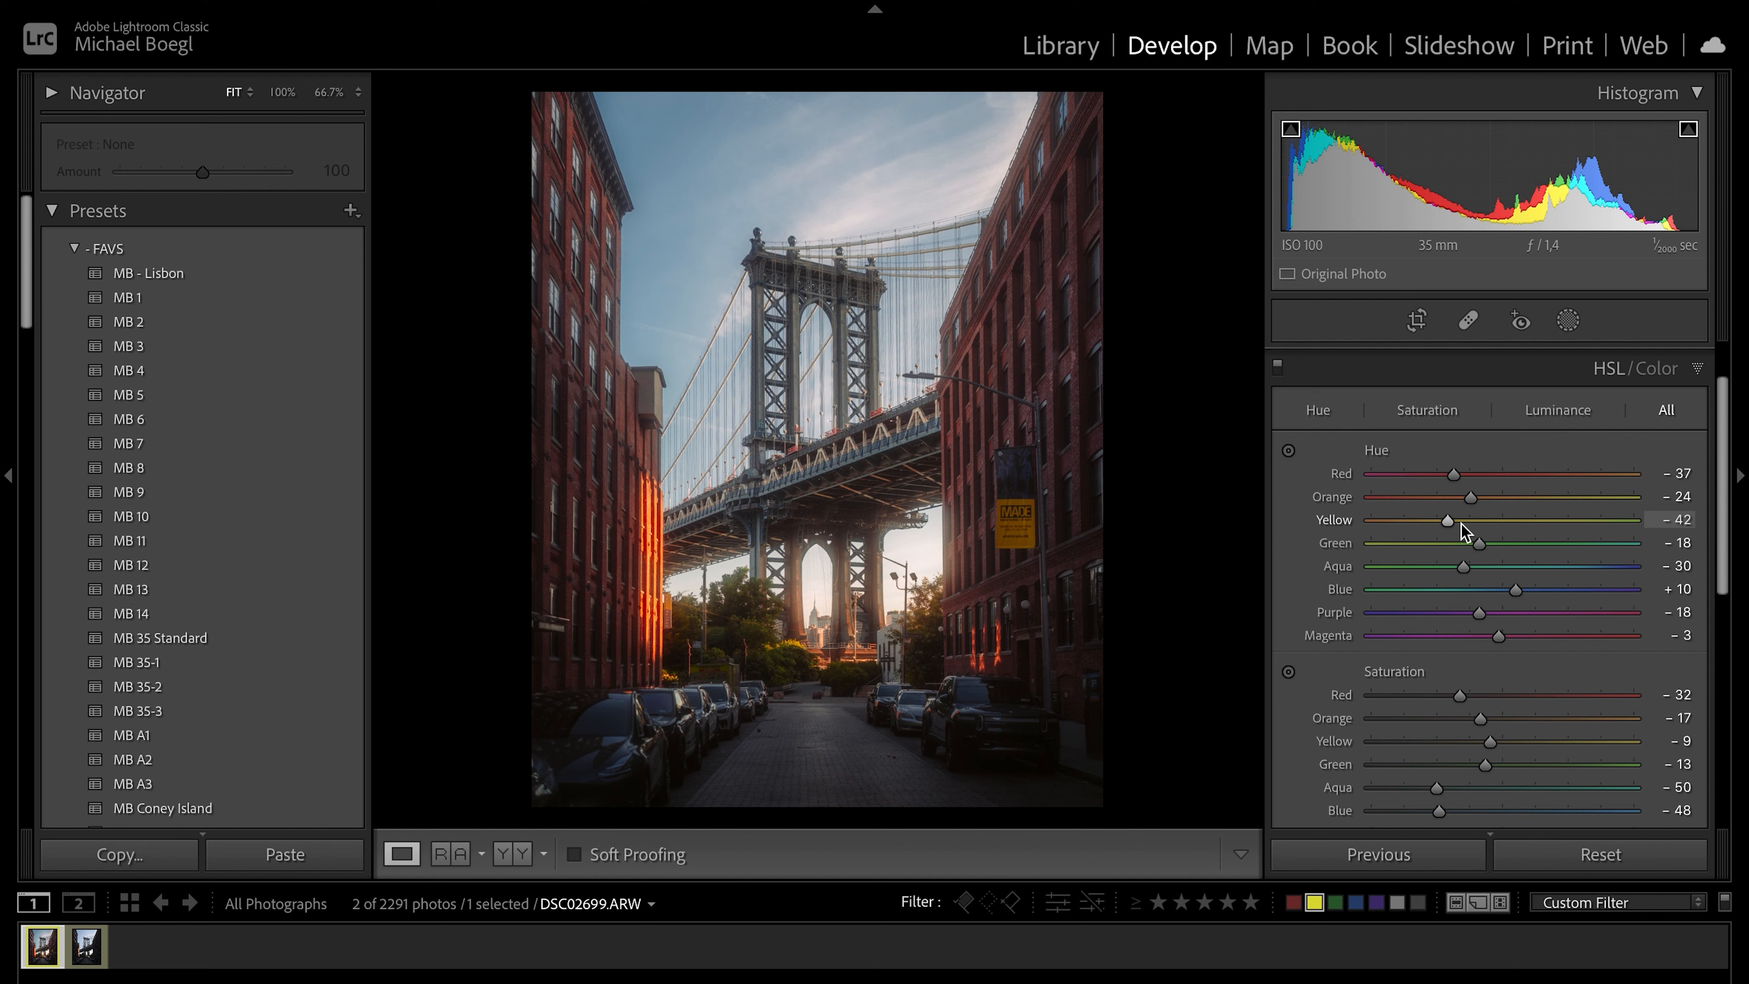
scroll("down", 3)
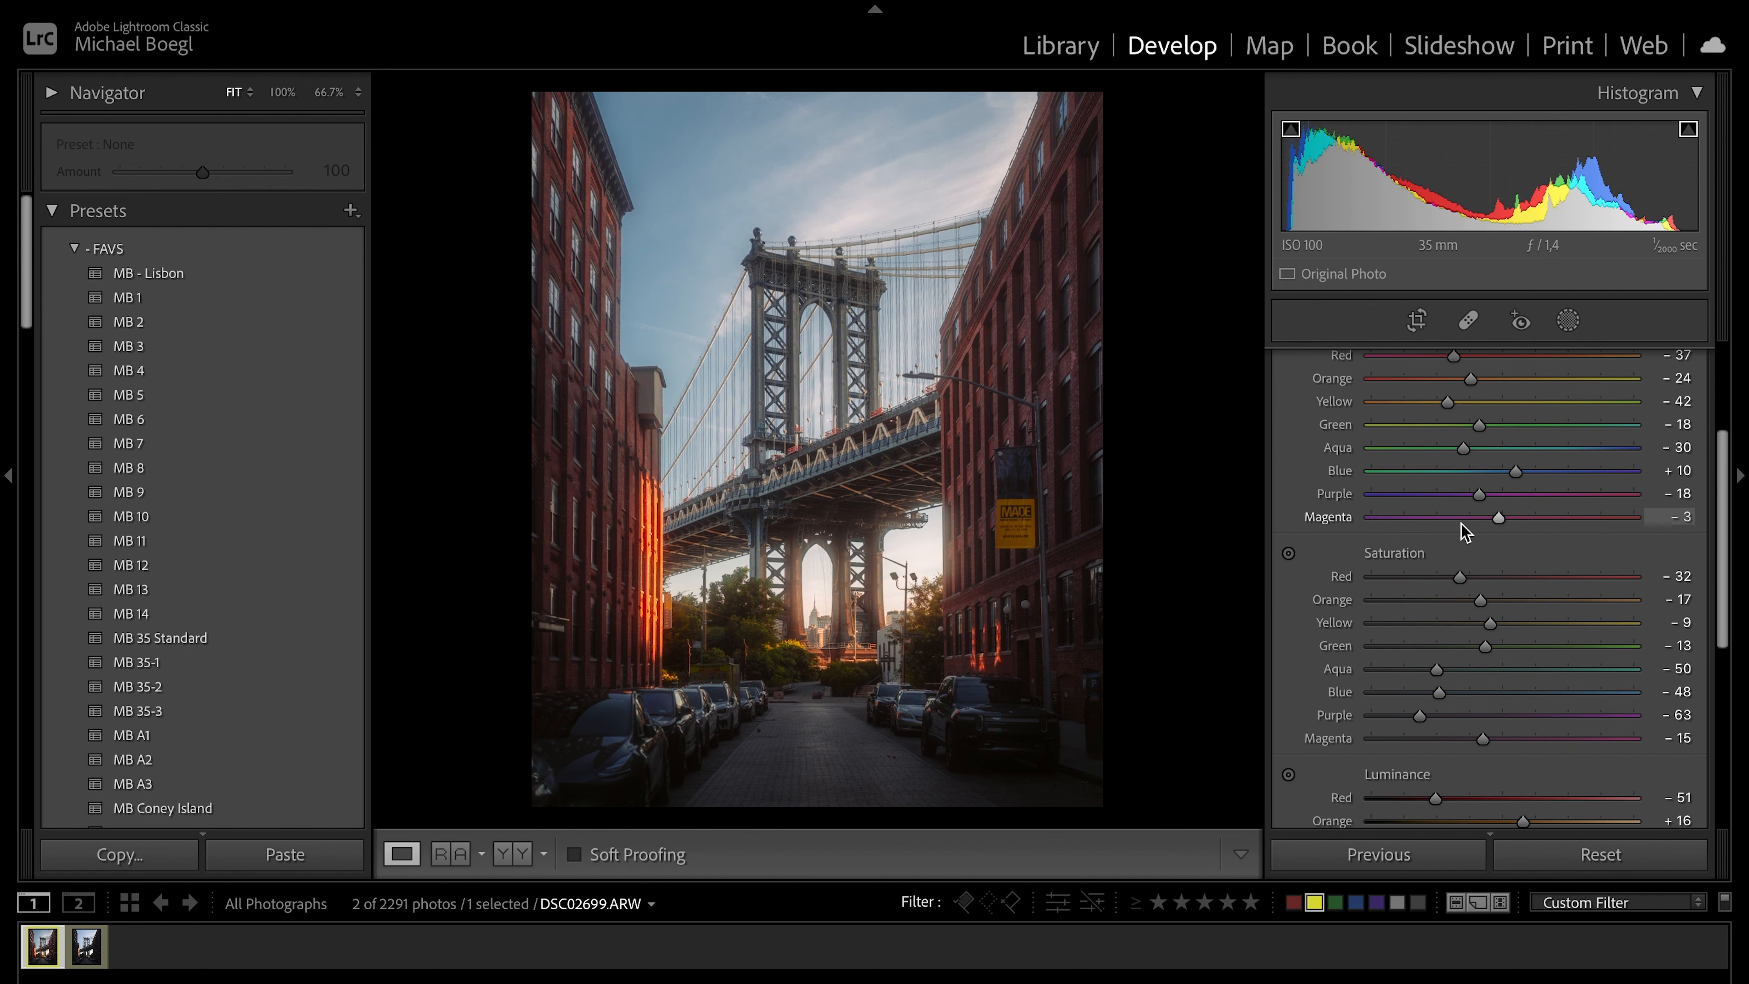
mouse_move(1505, 621)
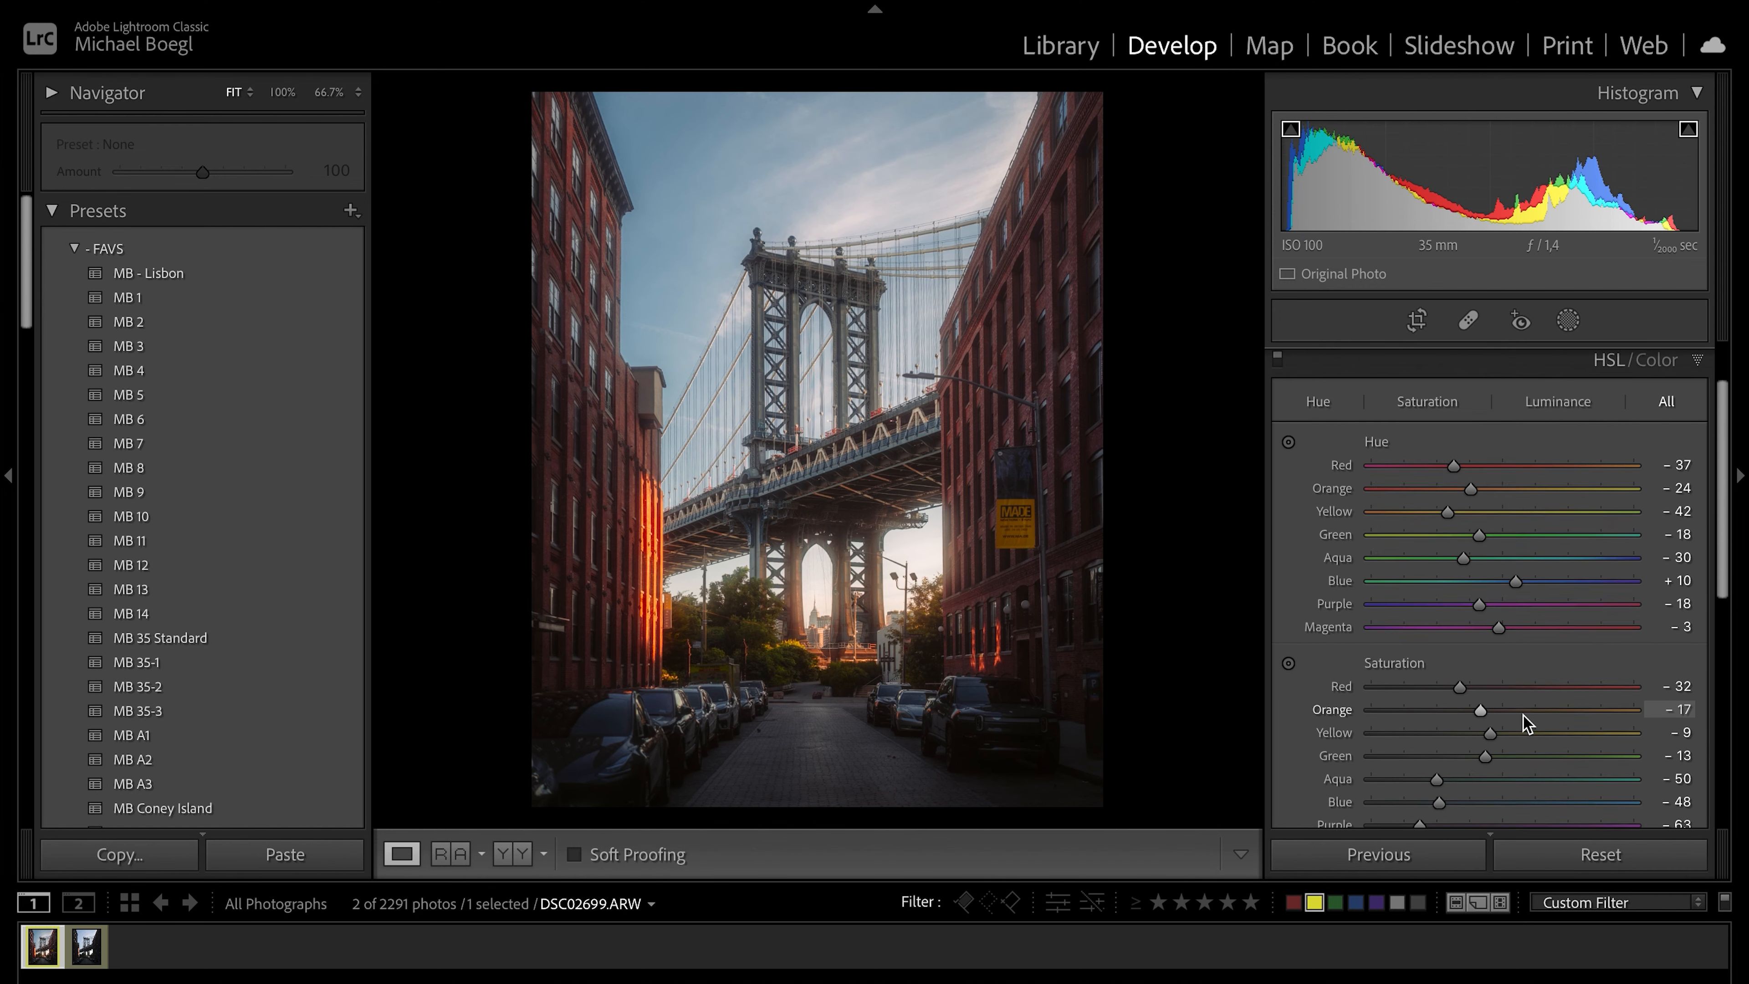
left_click(1631, 360)
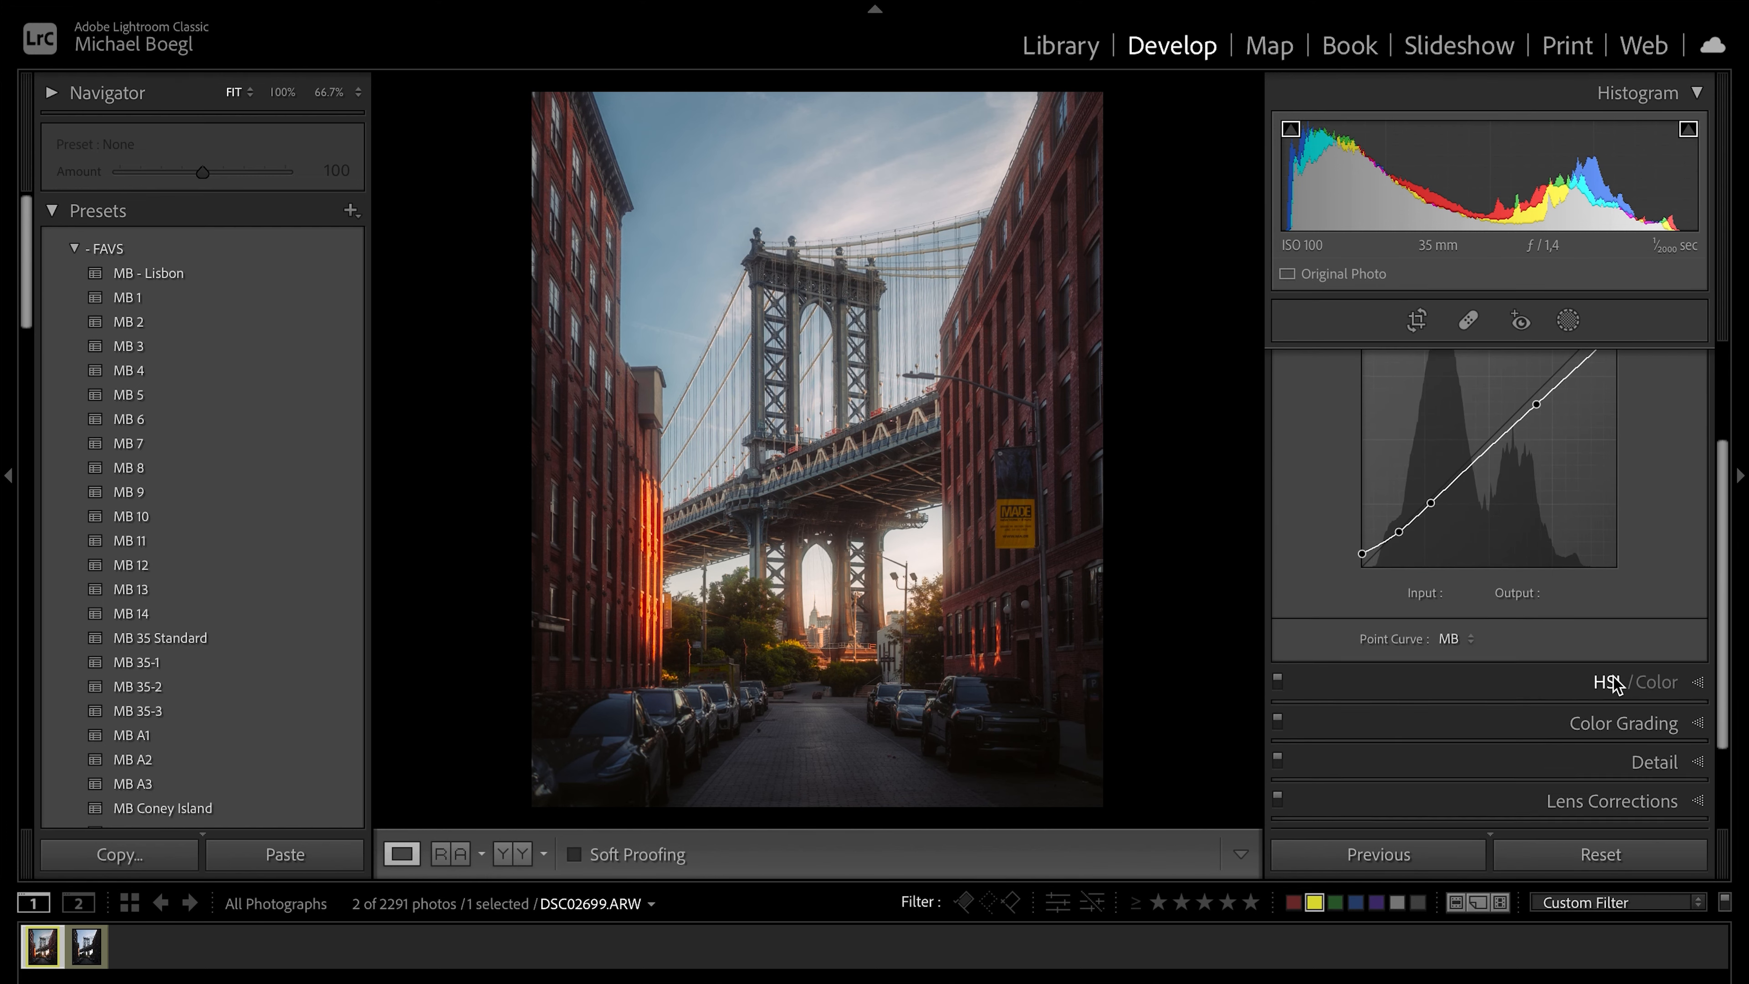
left_click(1609, 682)
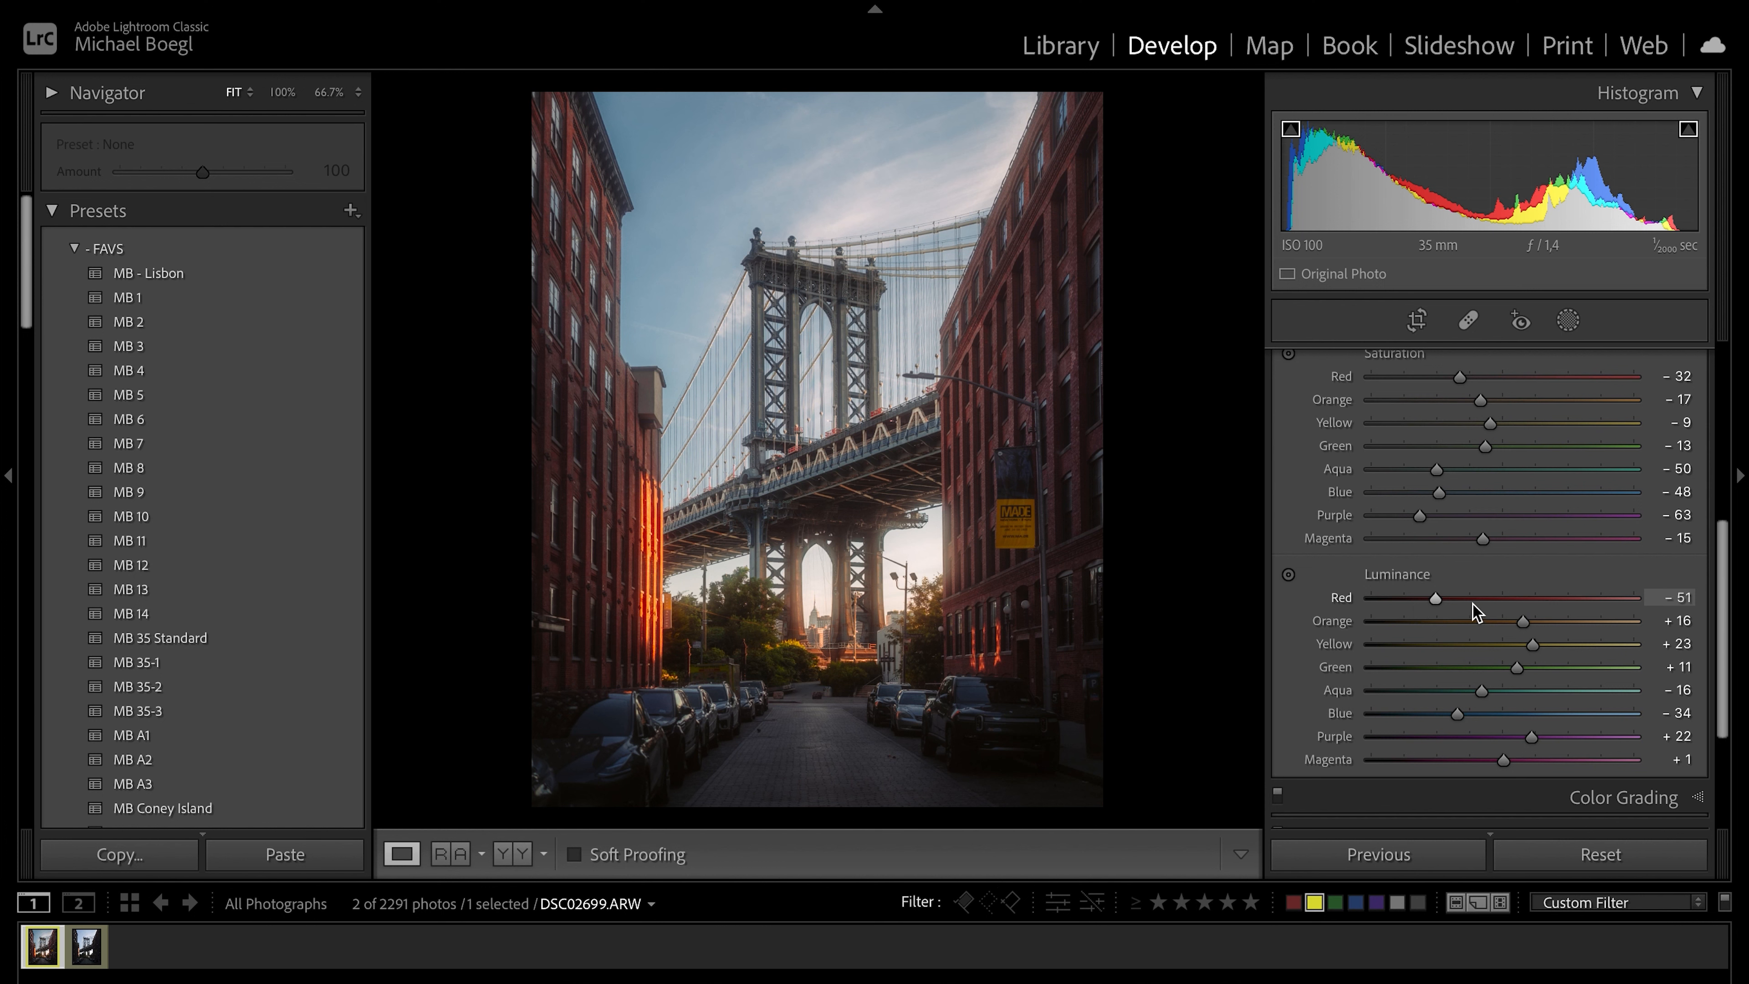
mouse_move(1442, 593)
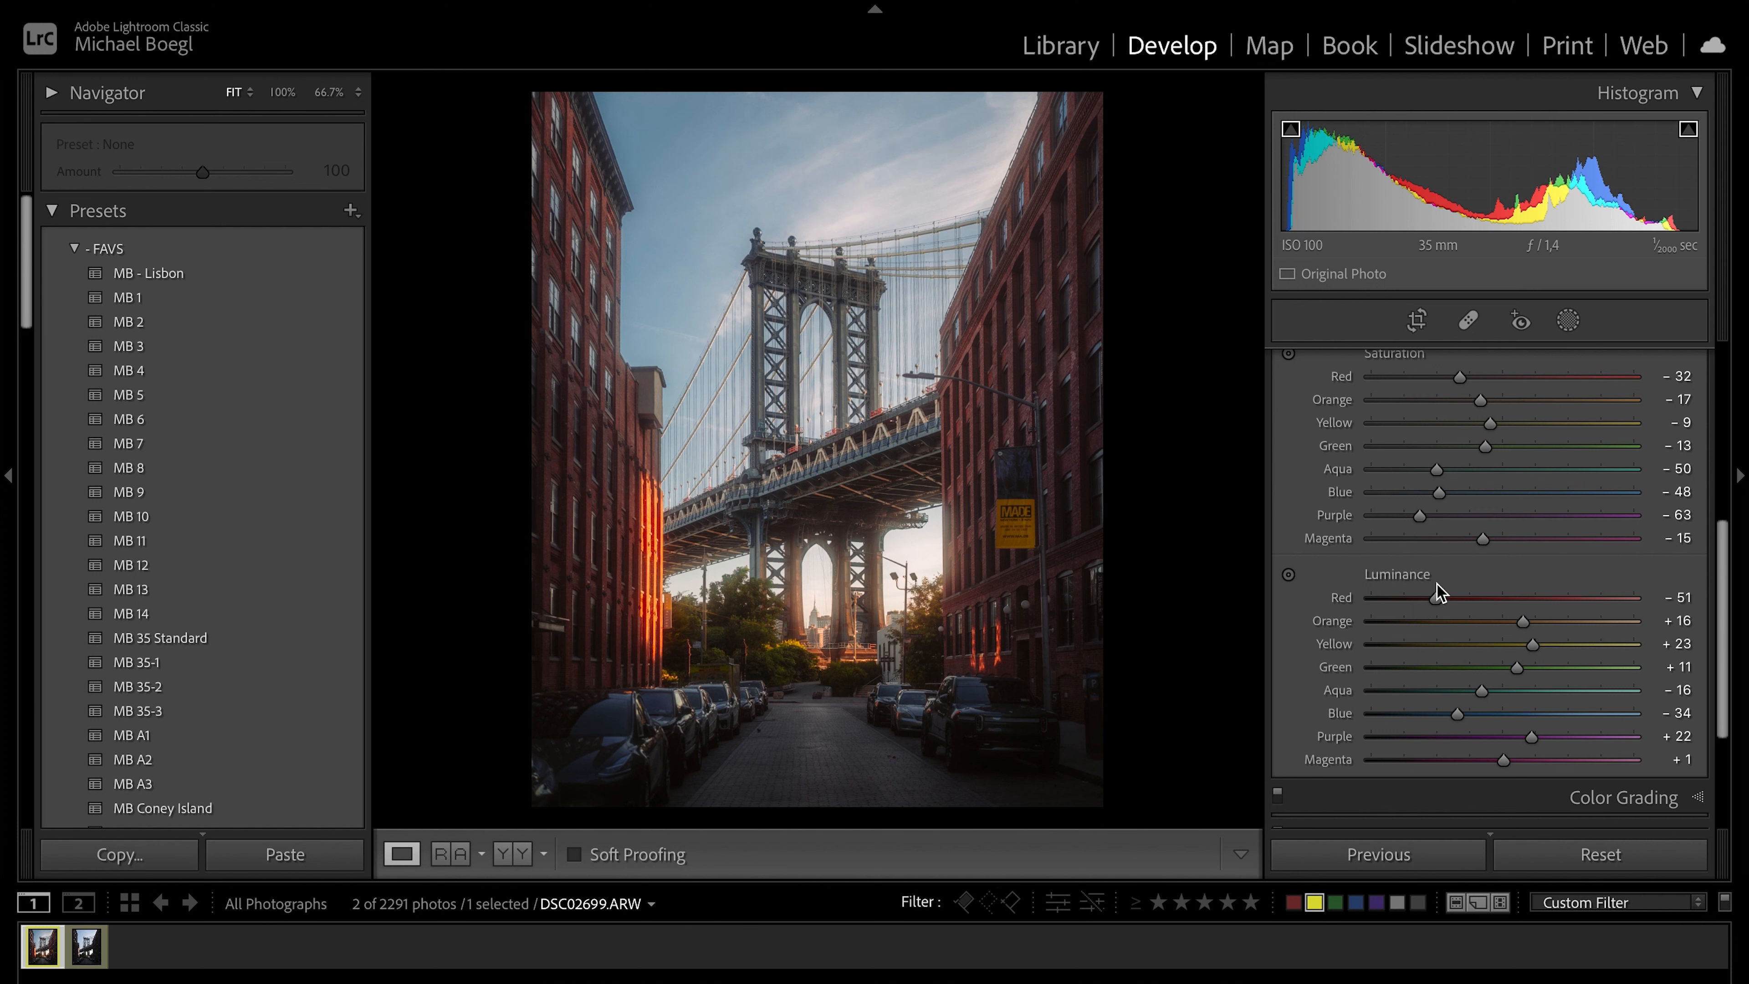
mouse_move(1116, 494)
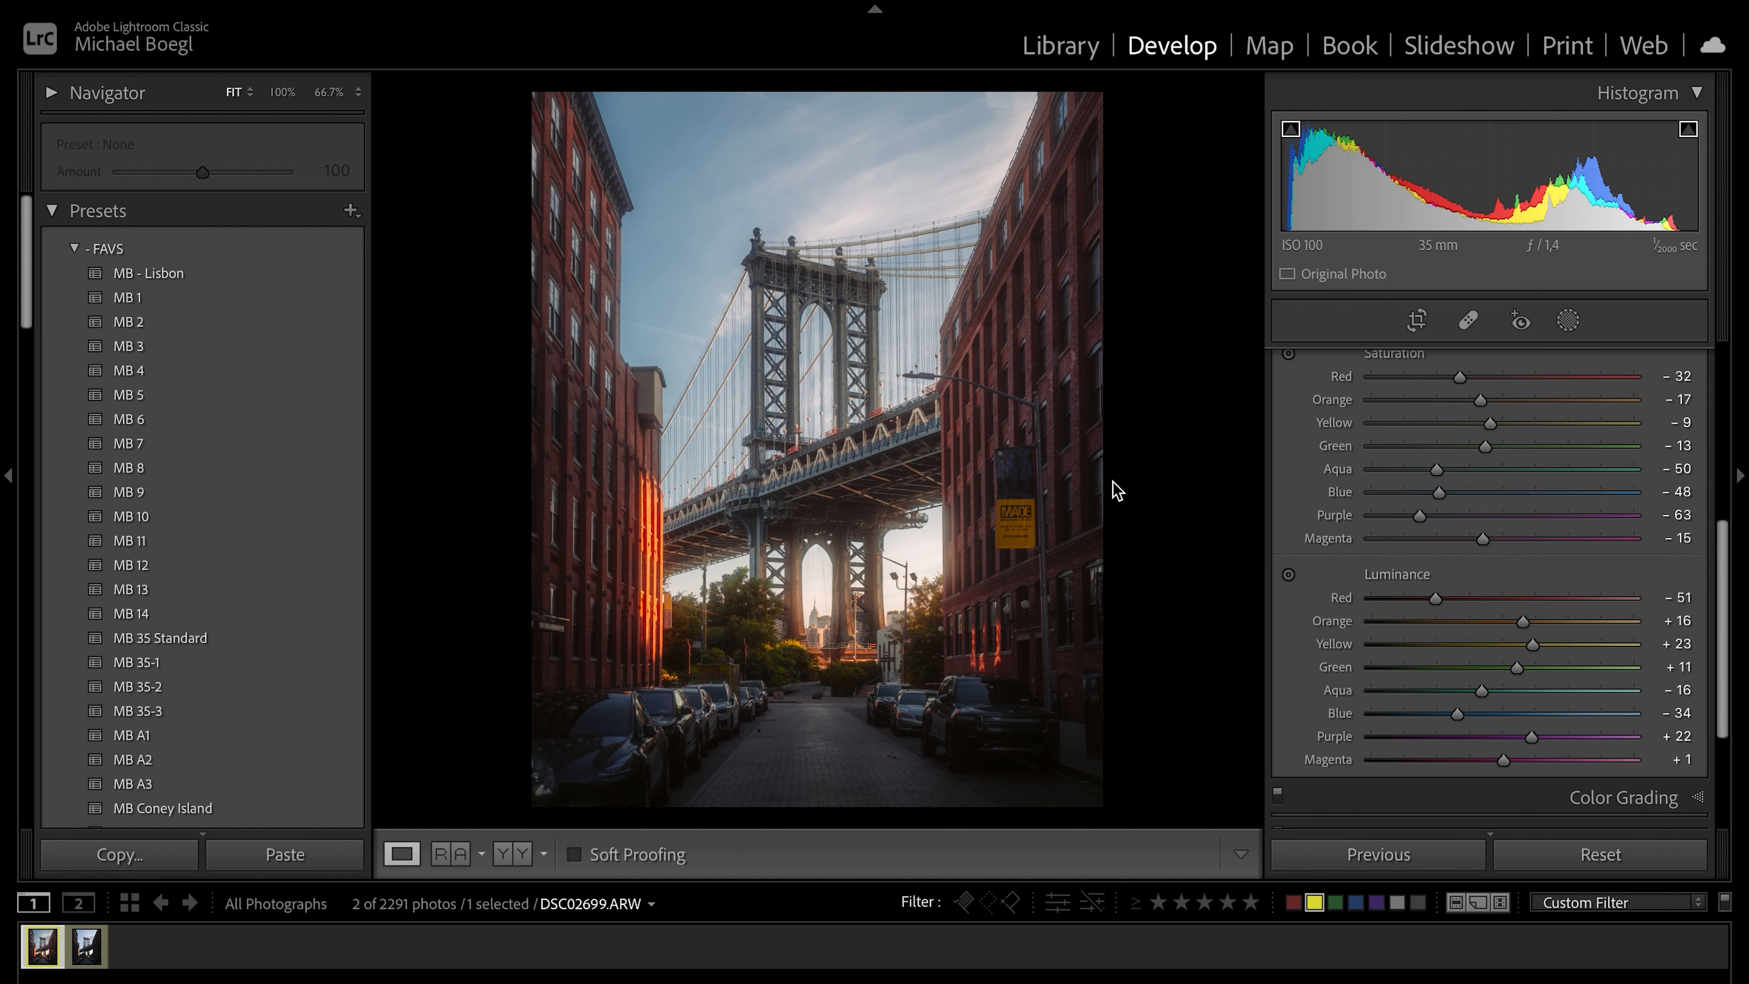
mouse_move(1092, 483)
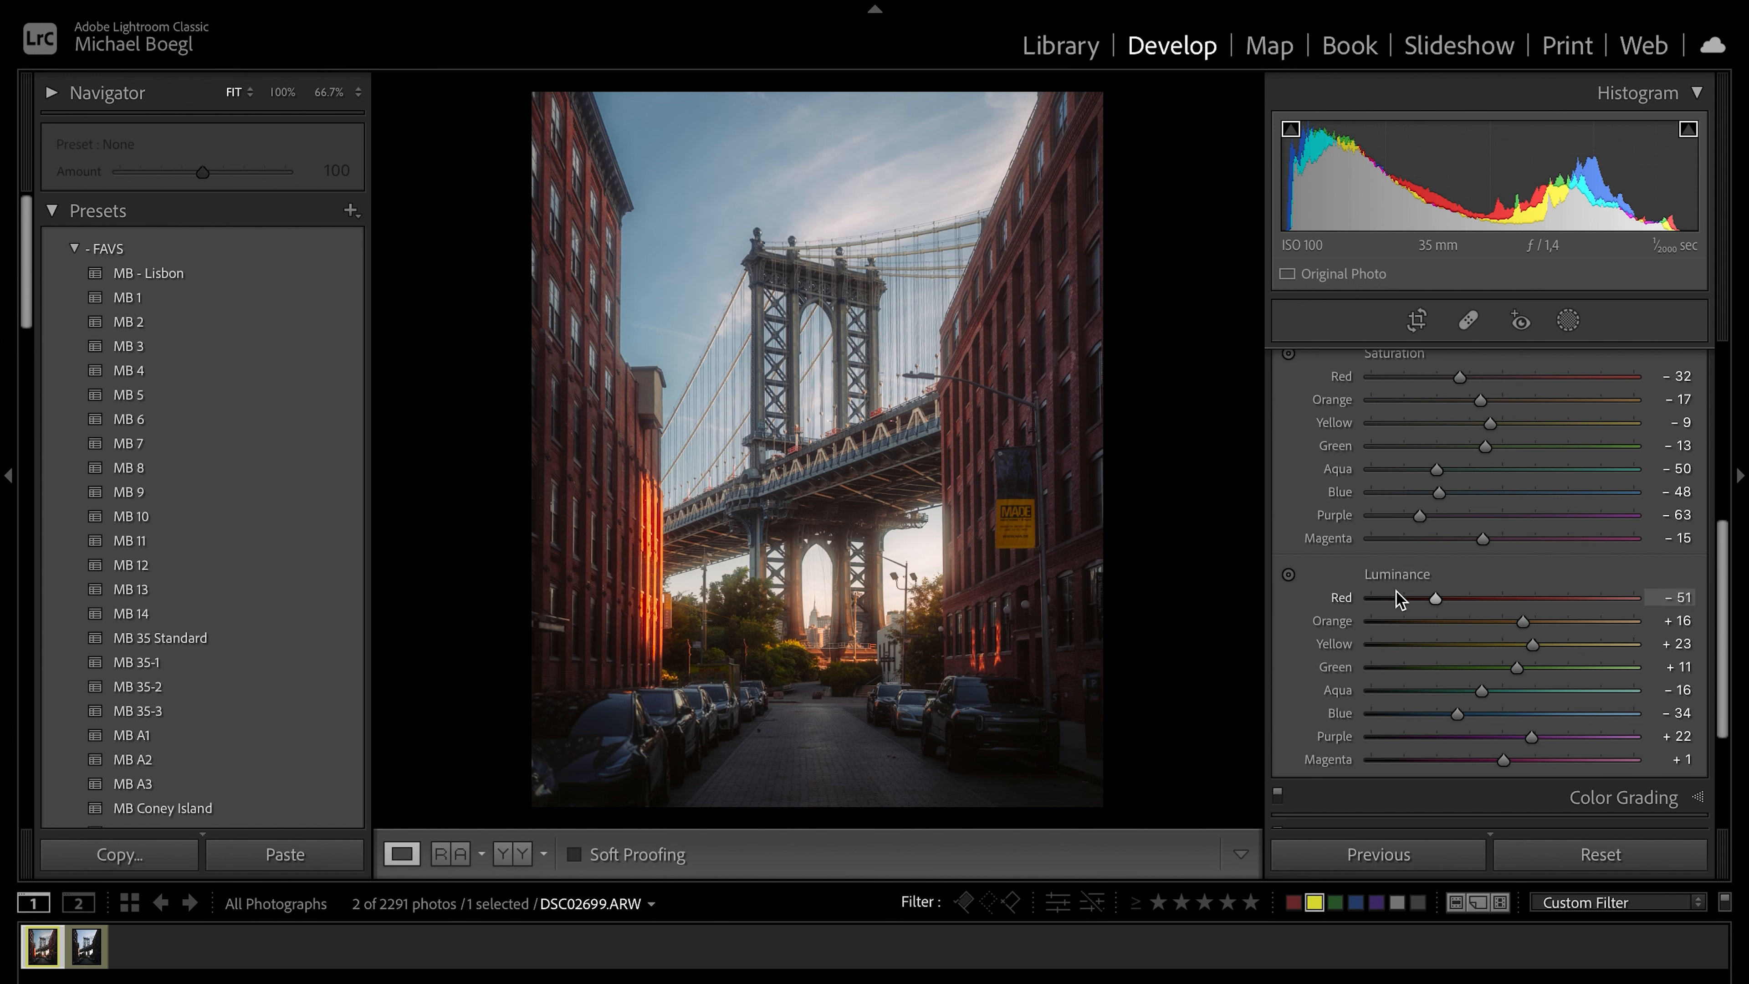
mouse_move(1617, 649)
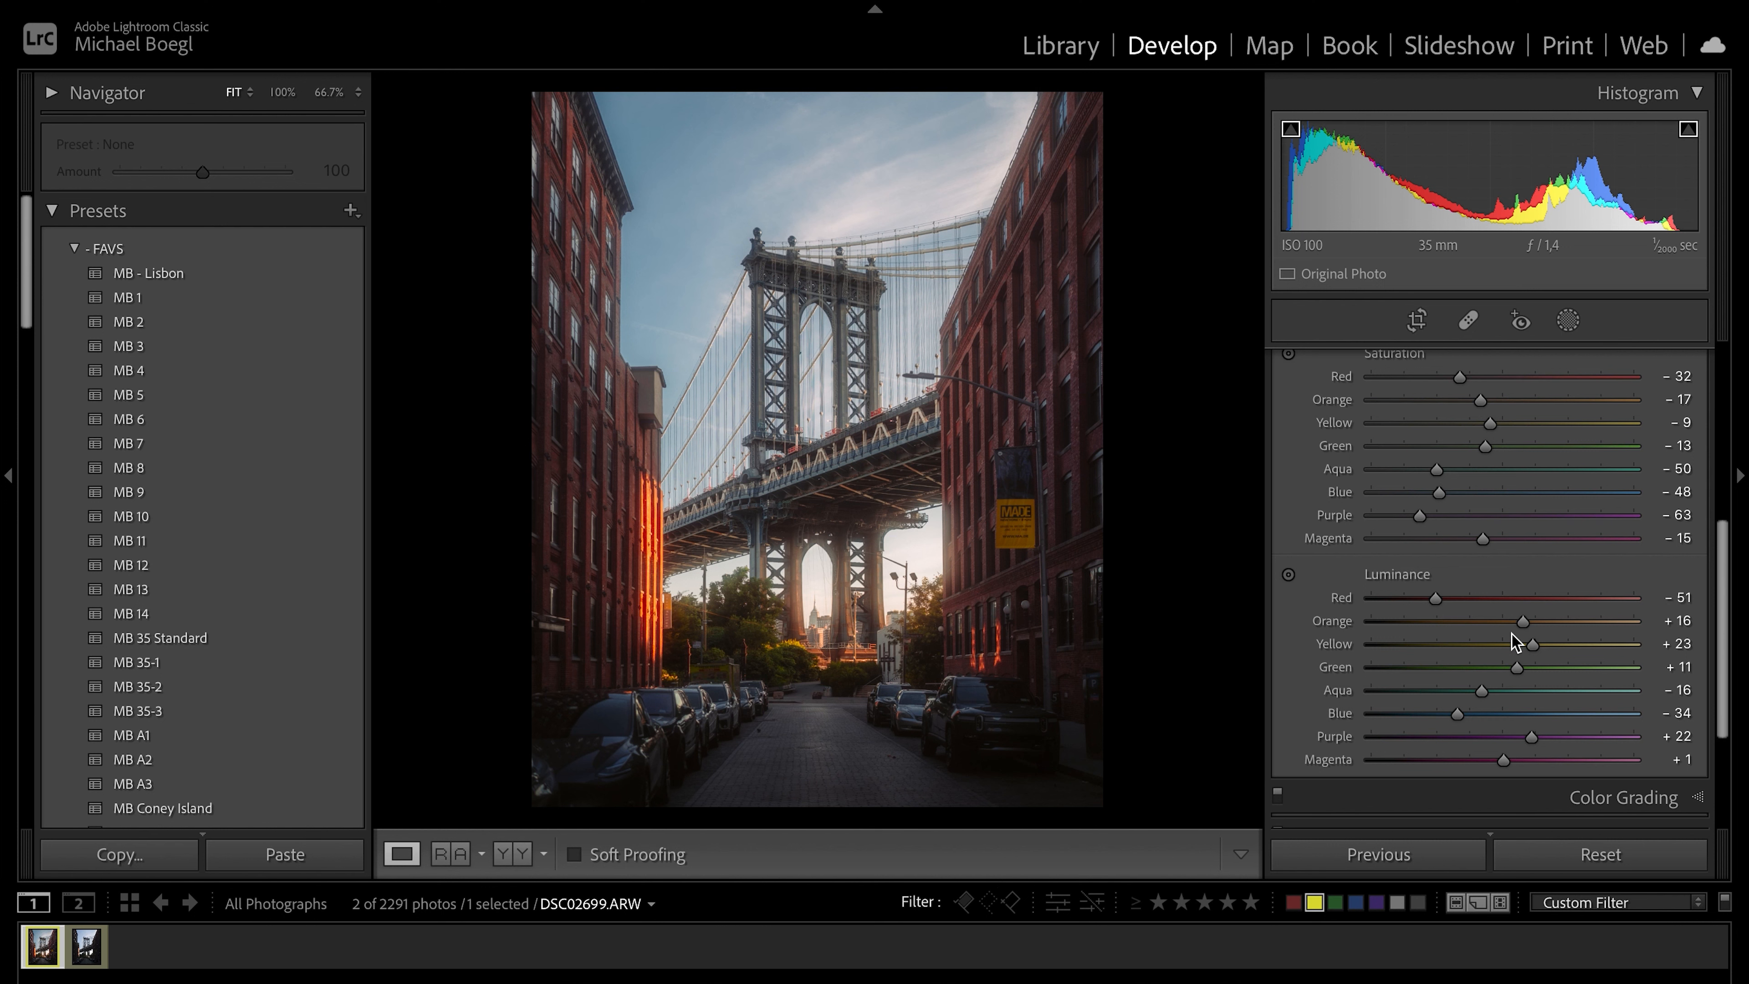
mouse_move(869, 700)
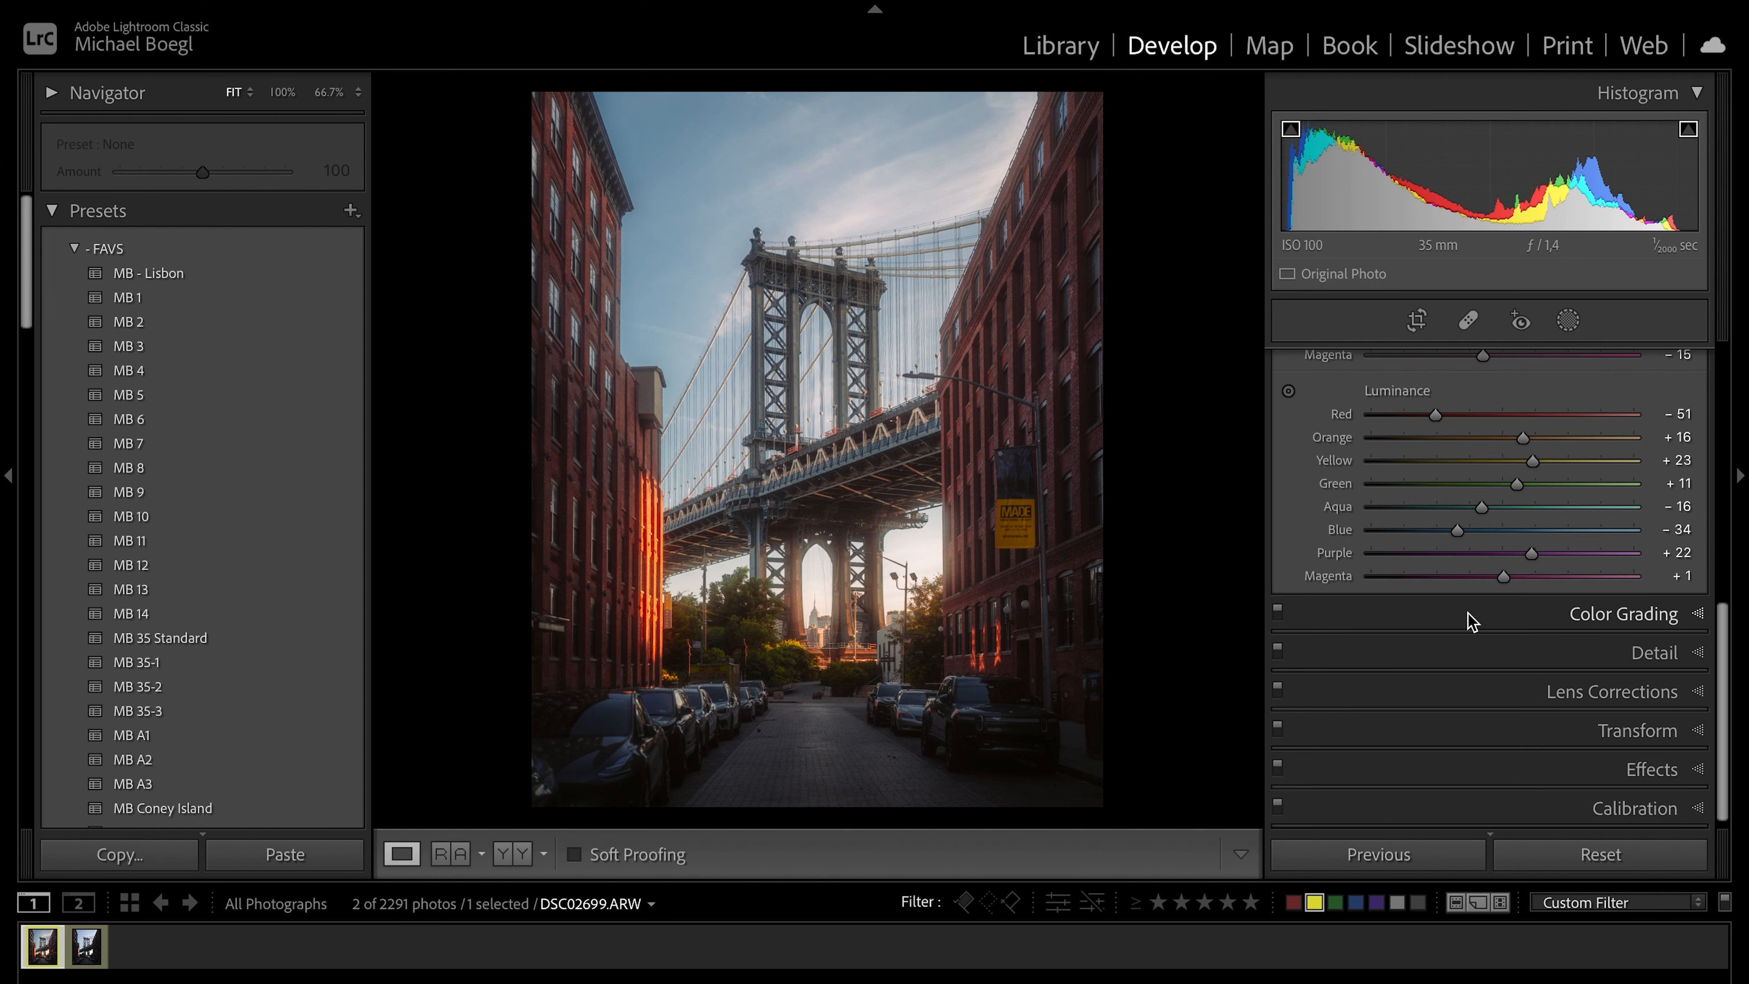
left_click(1624, 614)
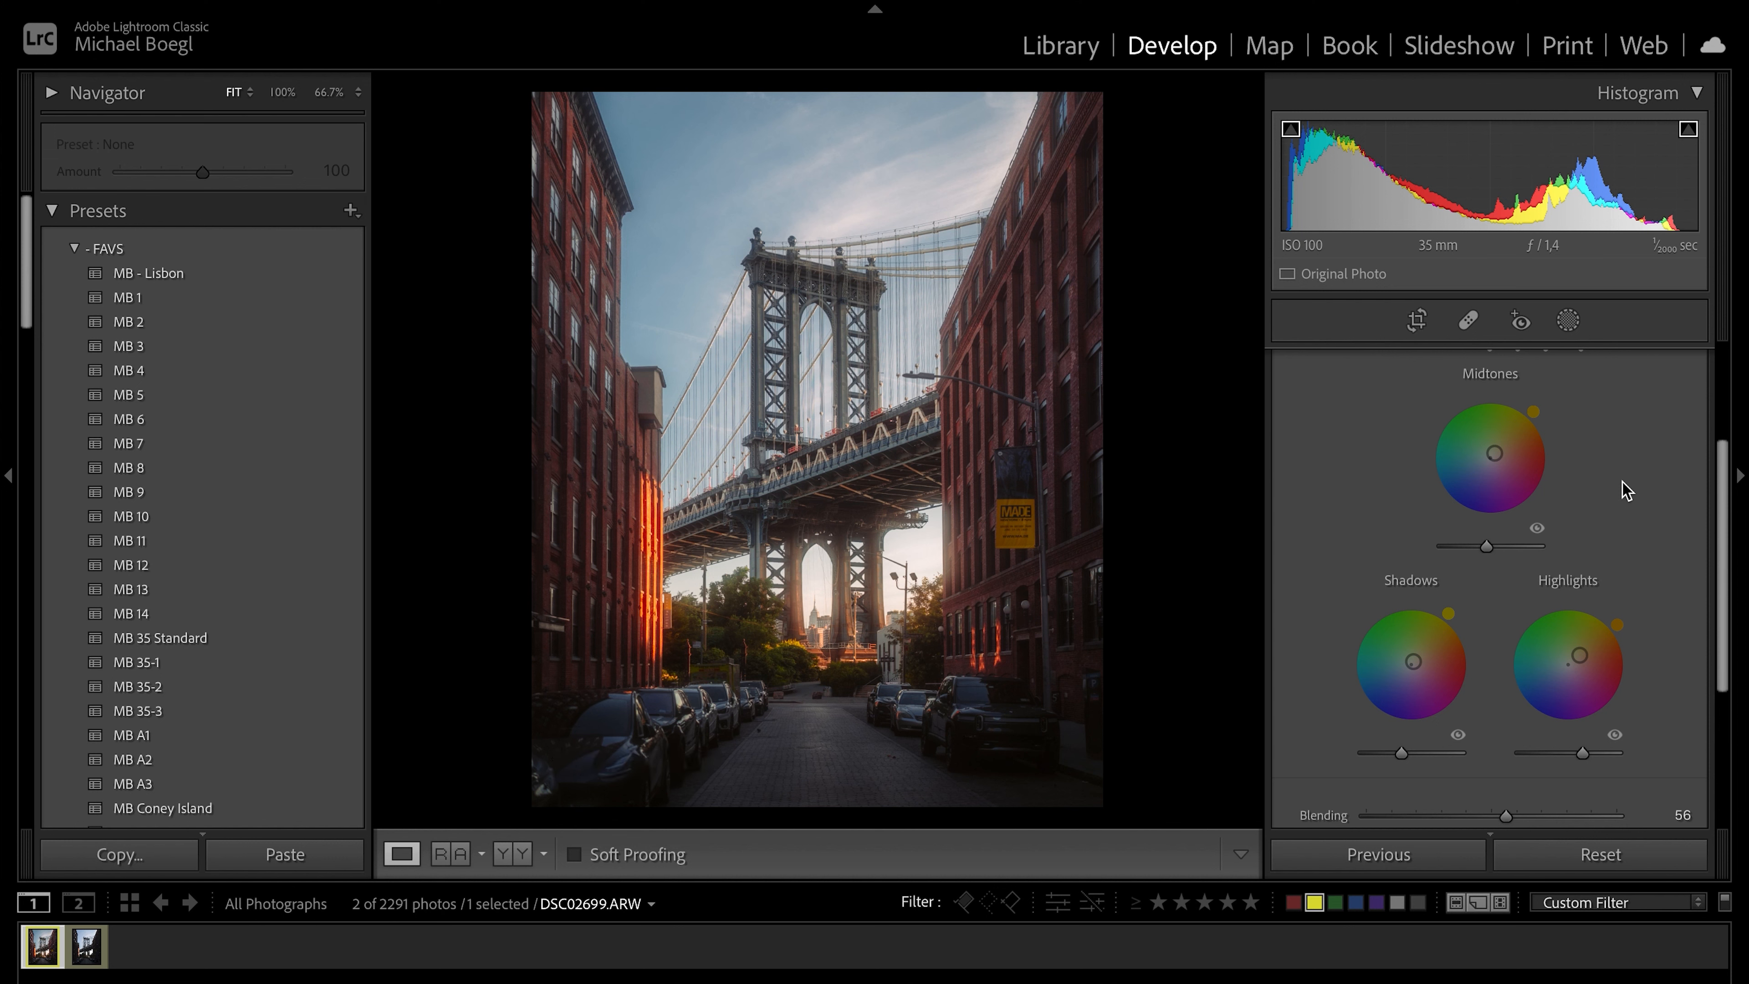
Show the global colour grade alone (hue 43, saturation 15, luminance +74), then the Detail sharpening settings.
left_click(1580, 390)
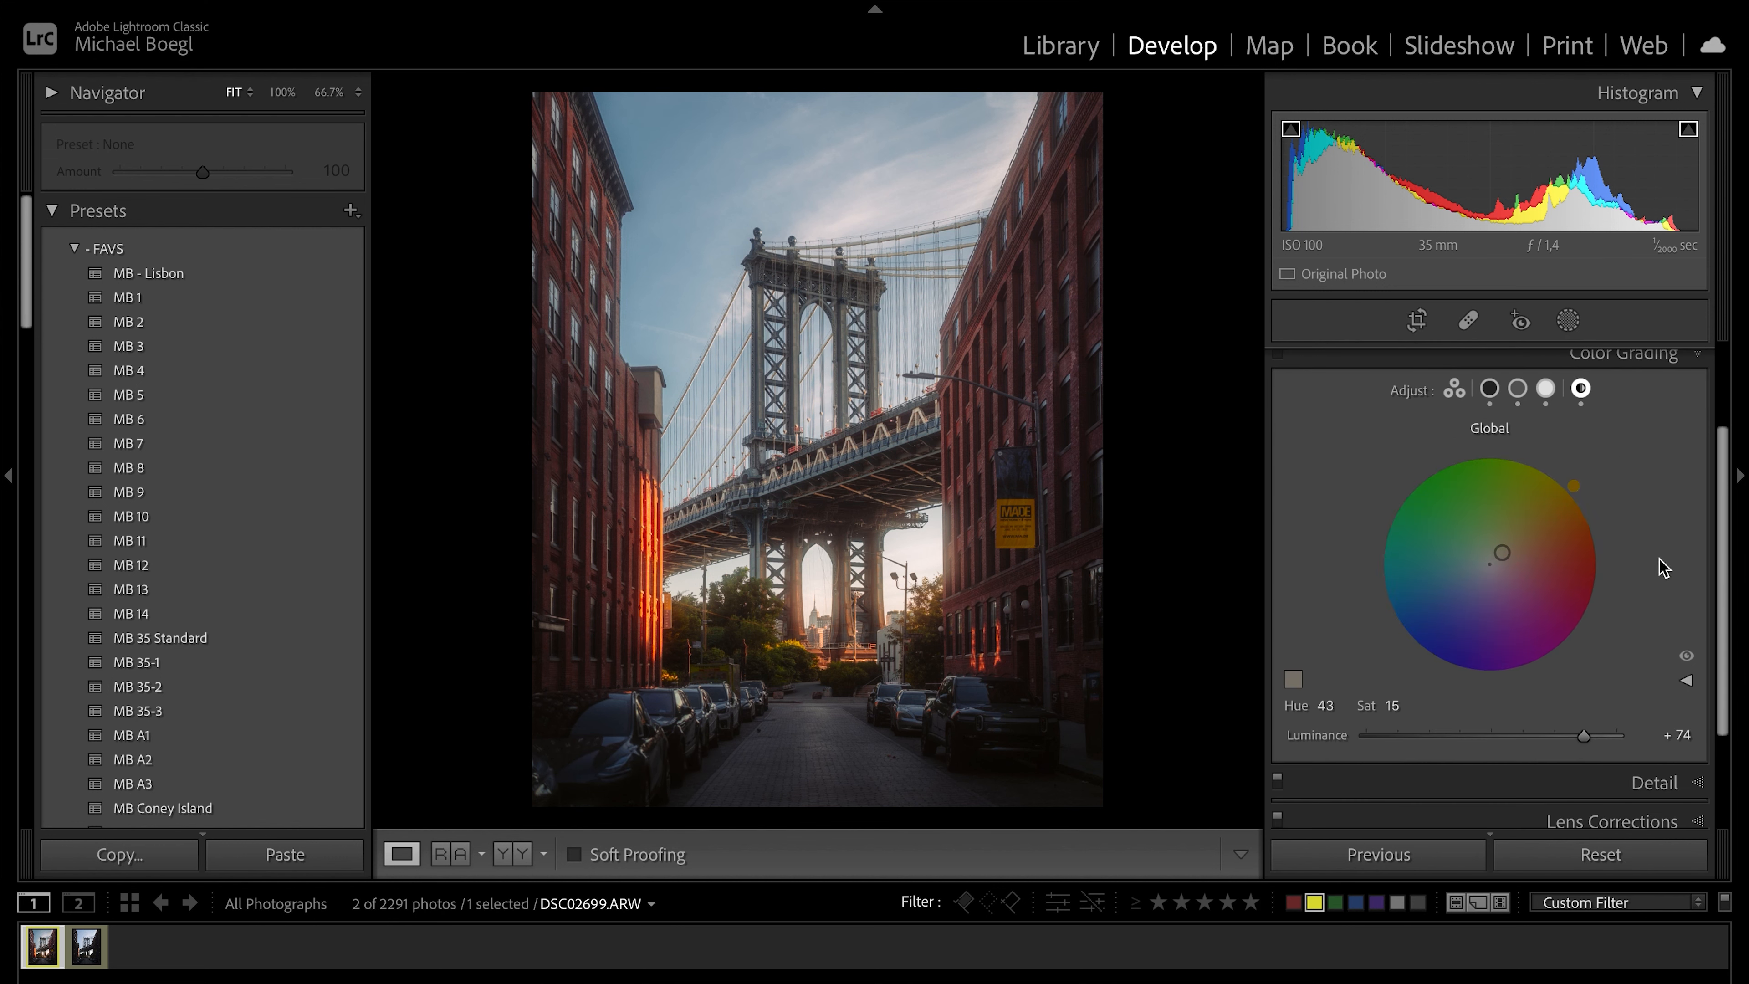
mouse_move(1637, 553)
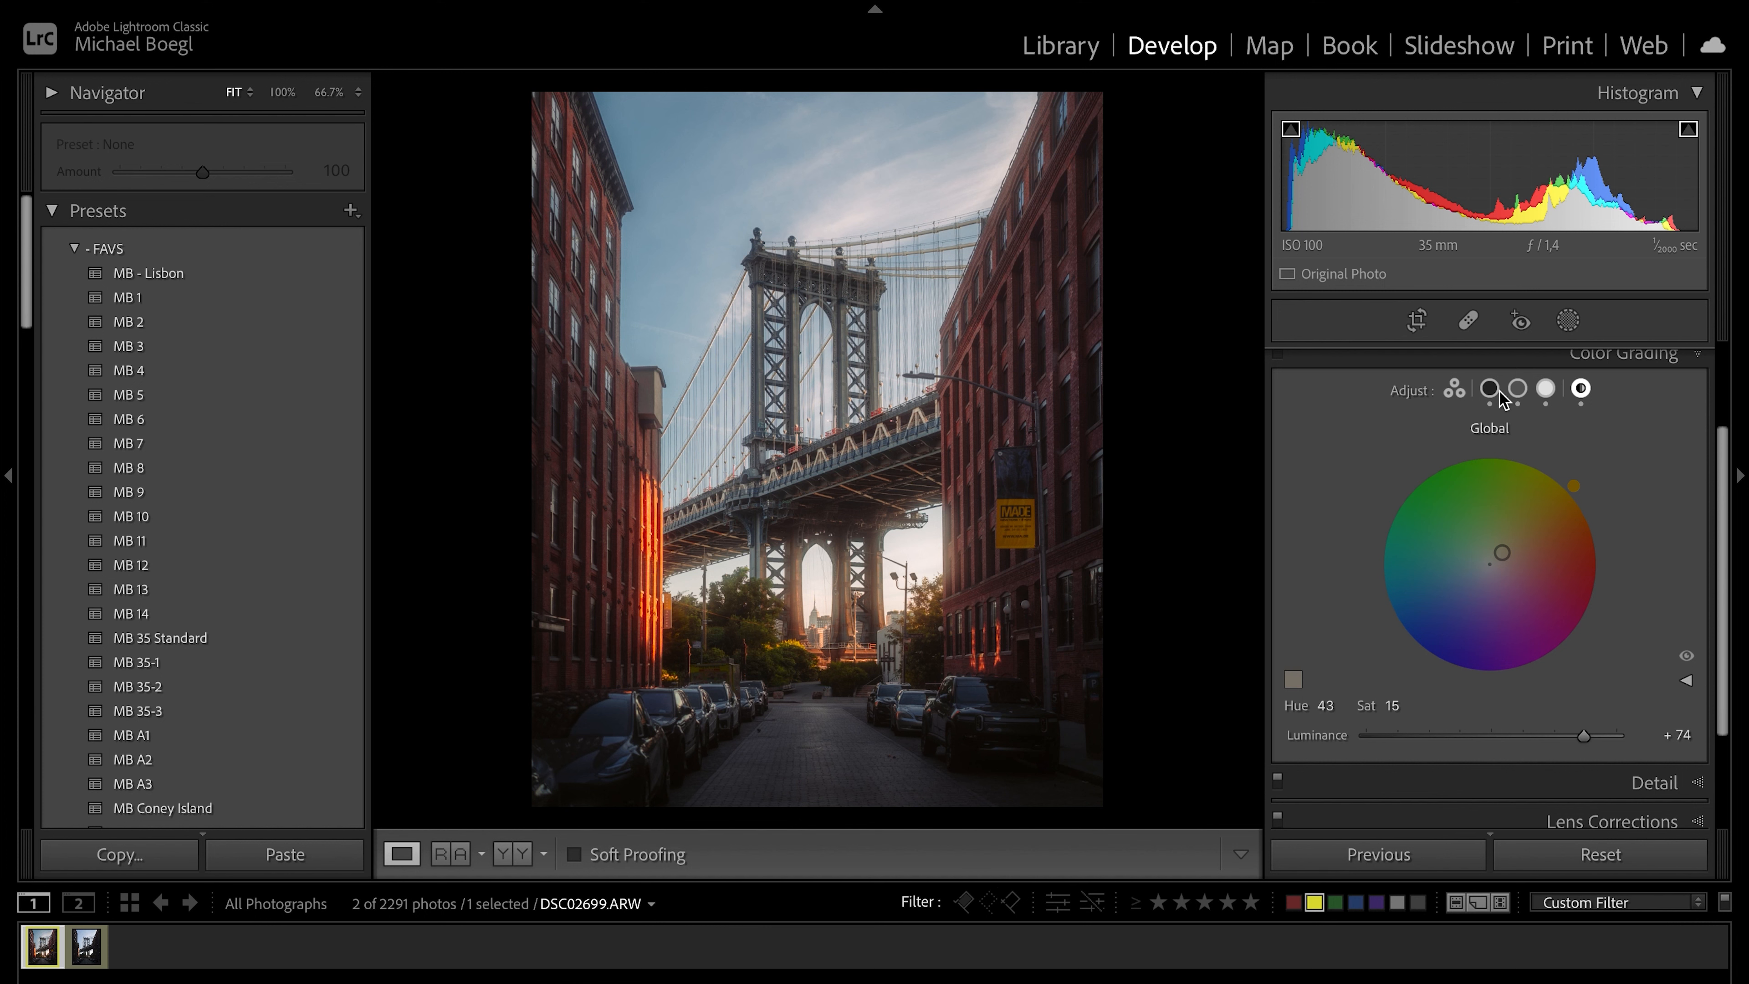
mouse_move(1490, 390)
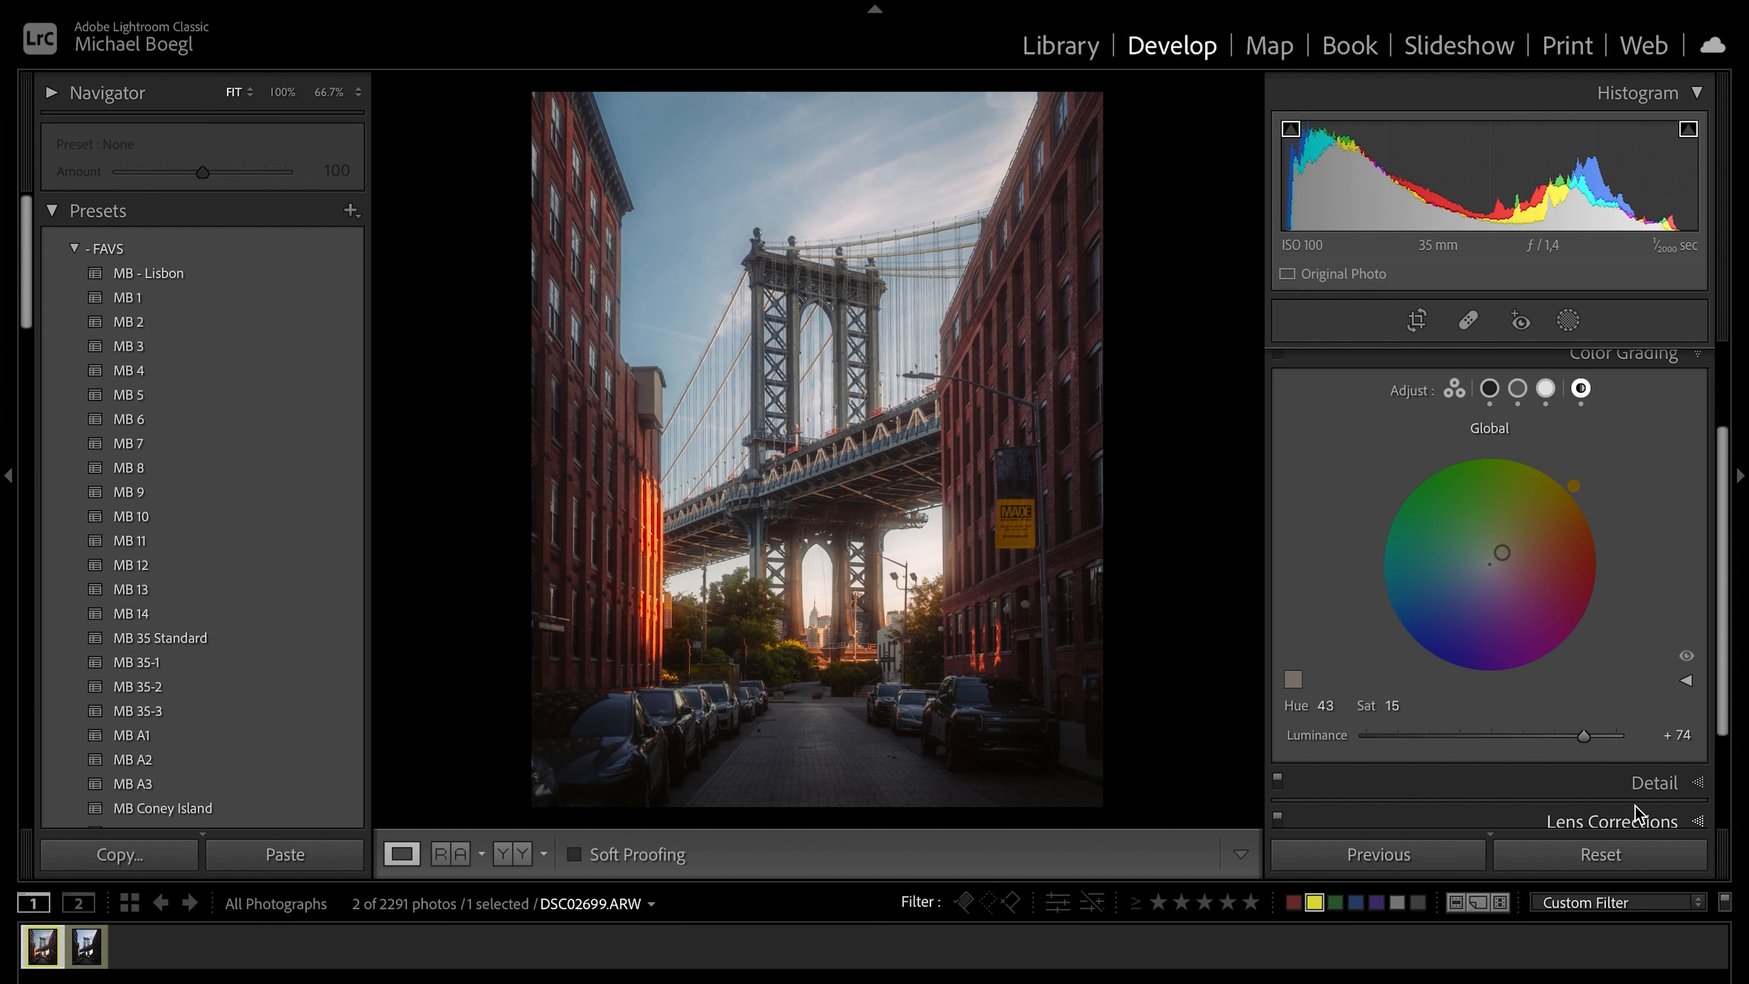
left_click(1655, 781)
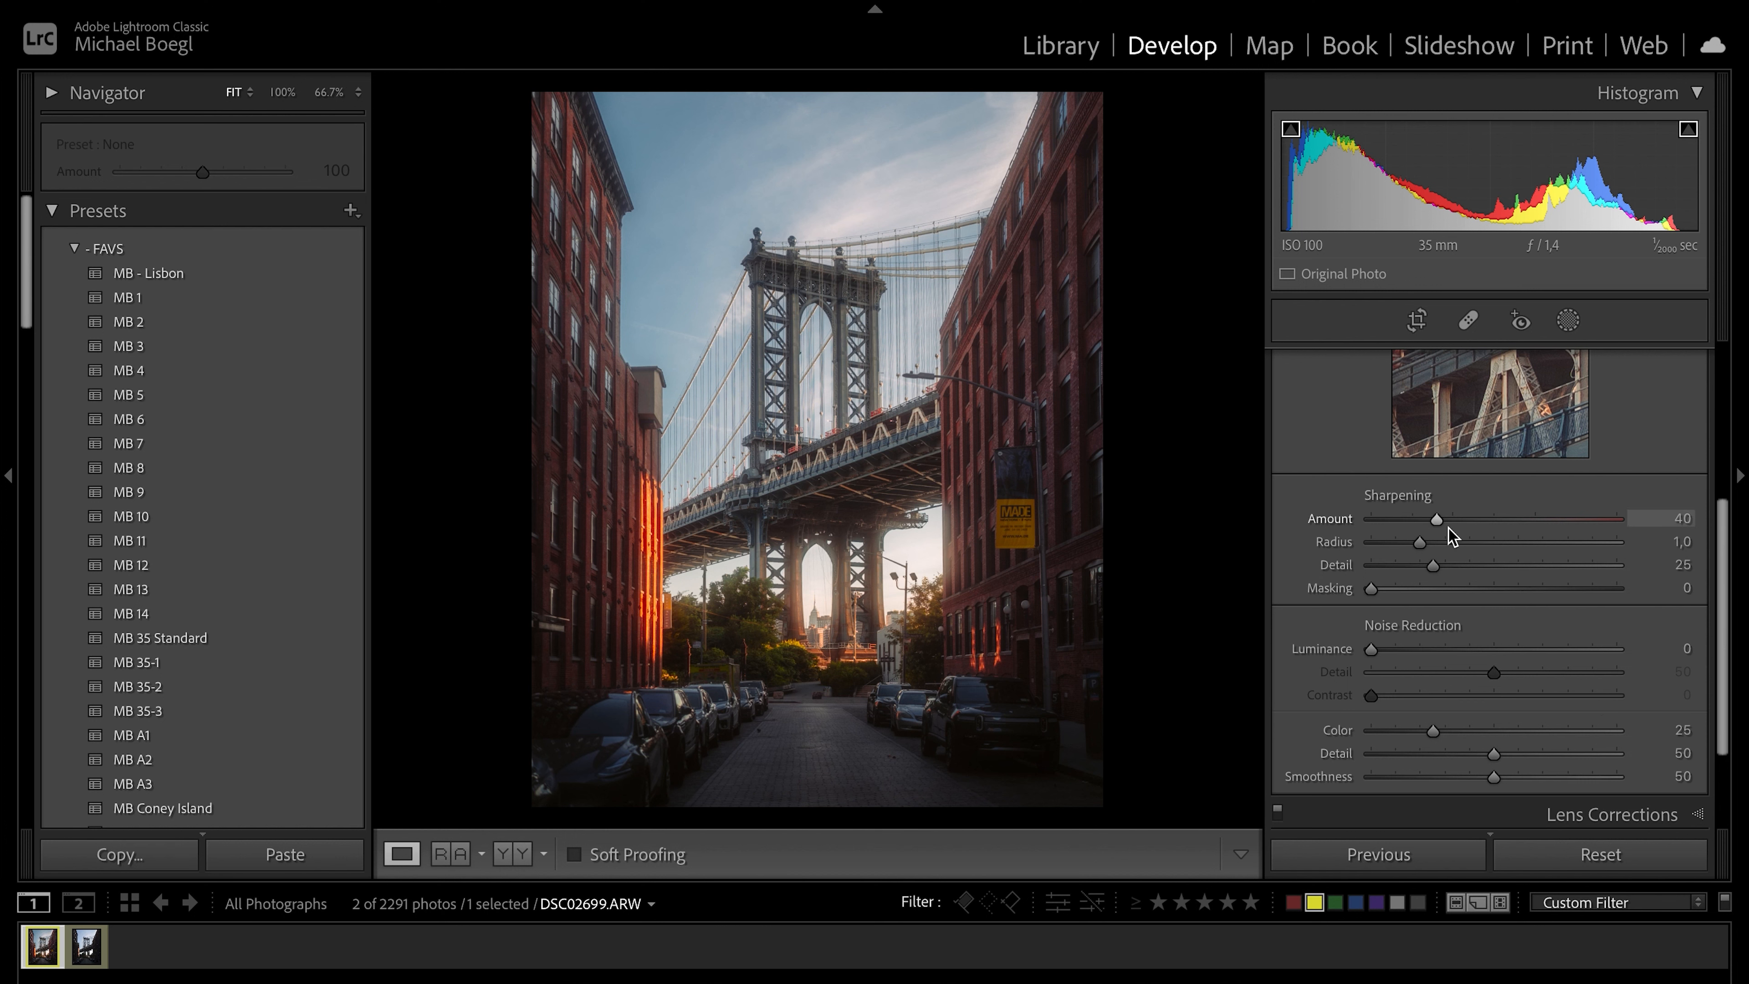
mouse_move(1463, 540)
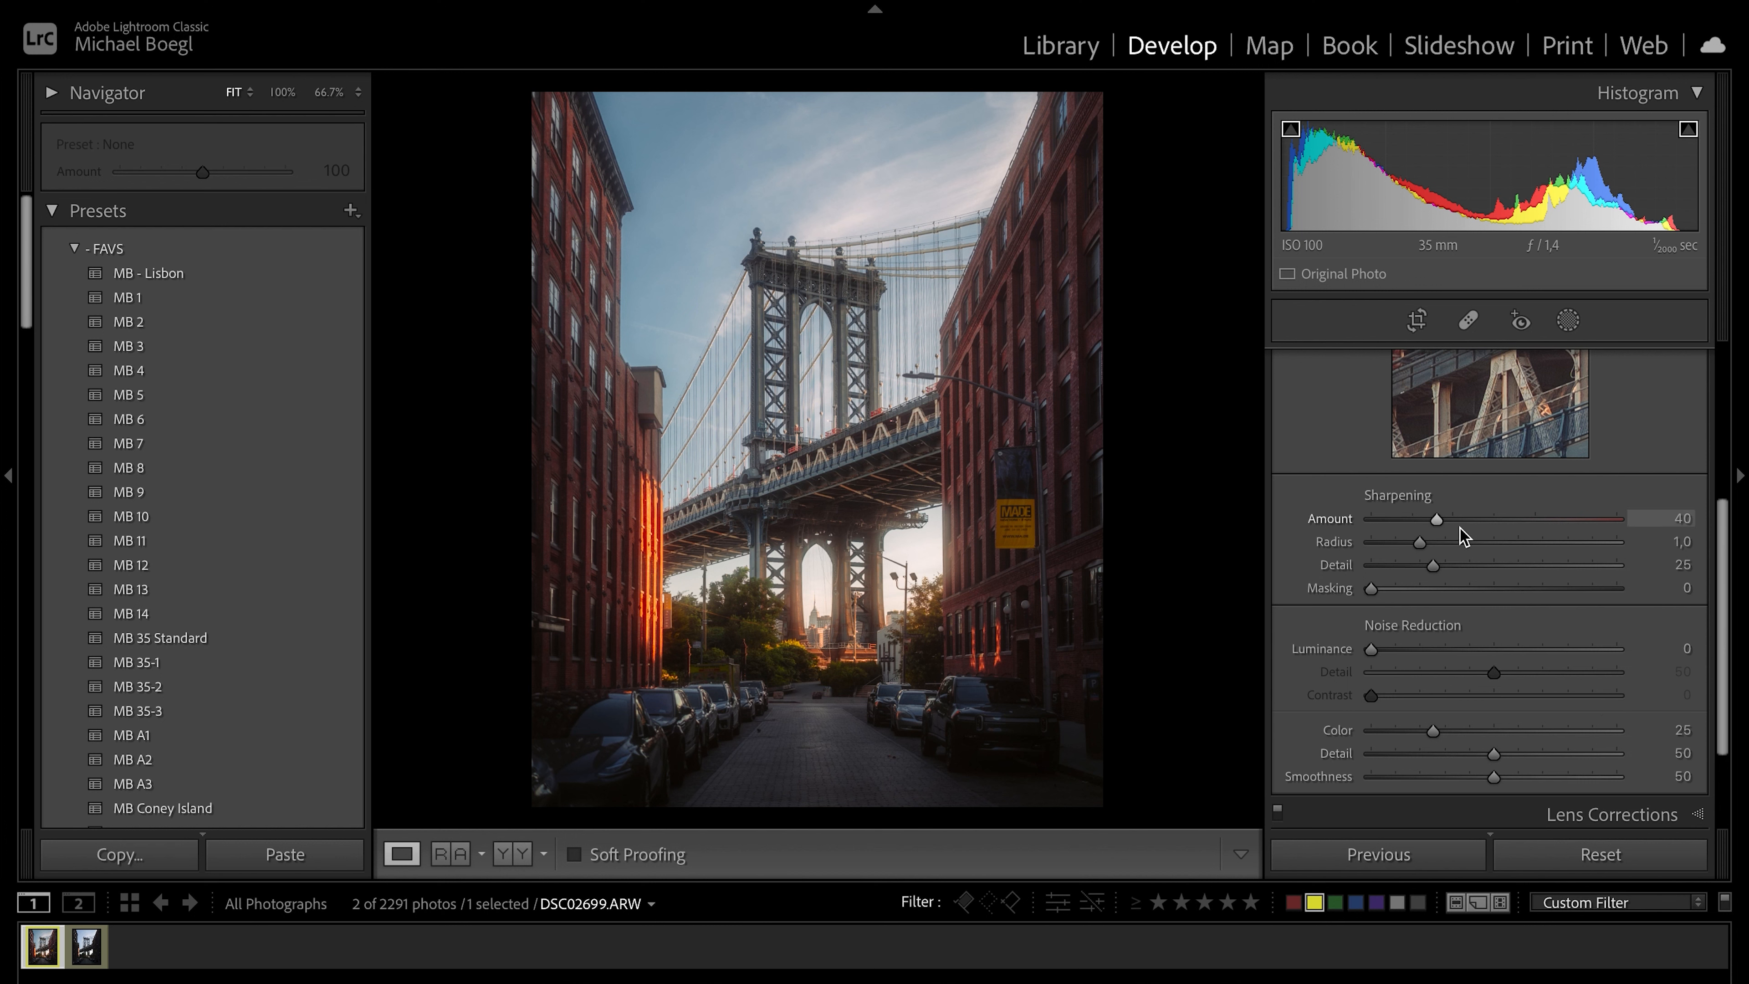
mouse_move(1464, 645)
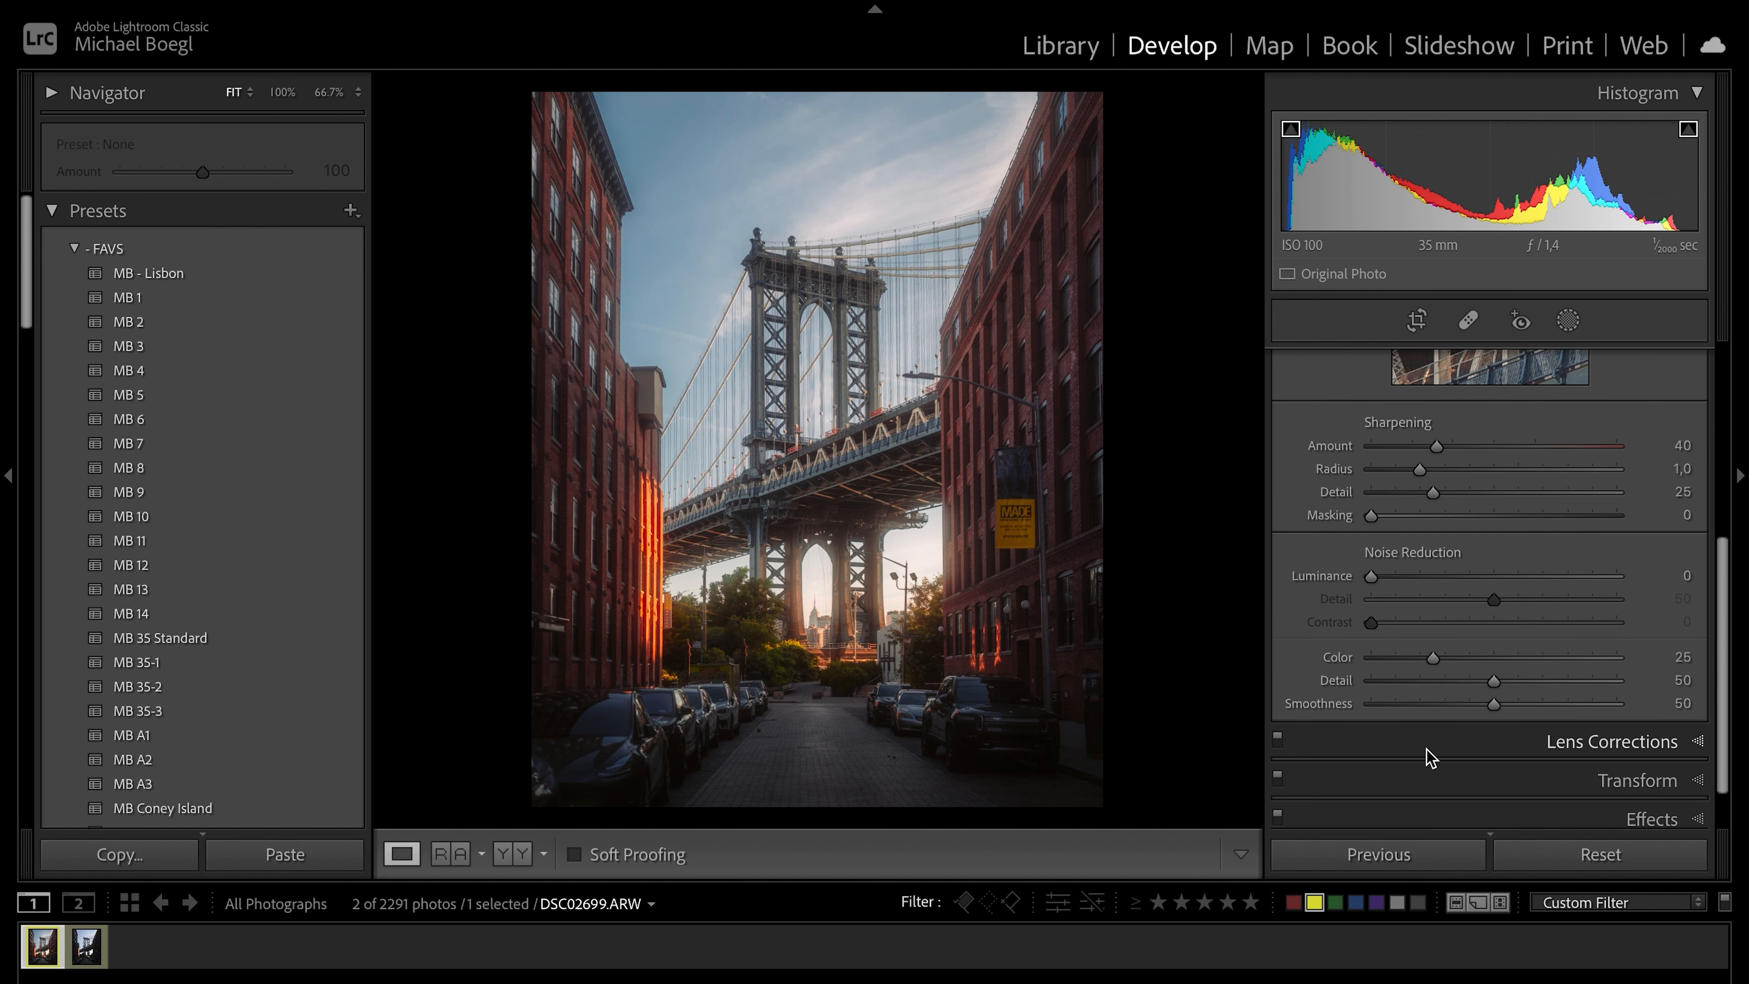
Show the Lens Corrections with the Sony FE 35mm F1.4 GM profile and chromatic aberration removal.
left_click(1611, 742)
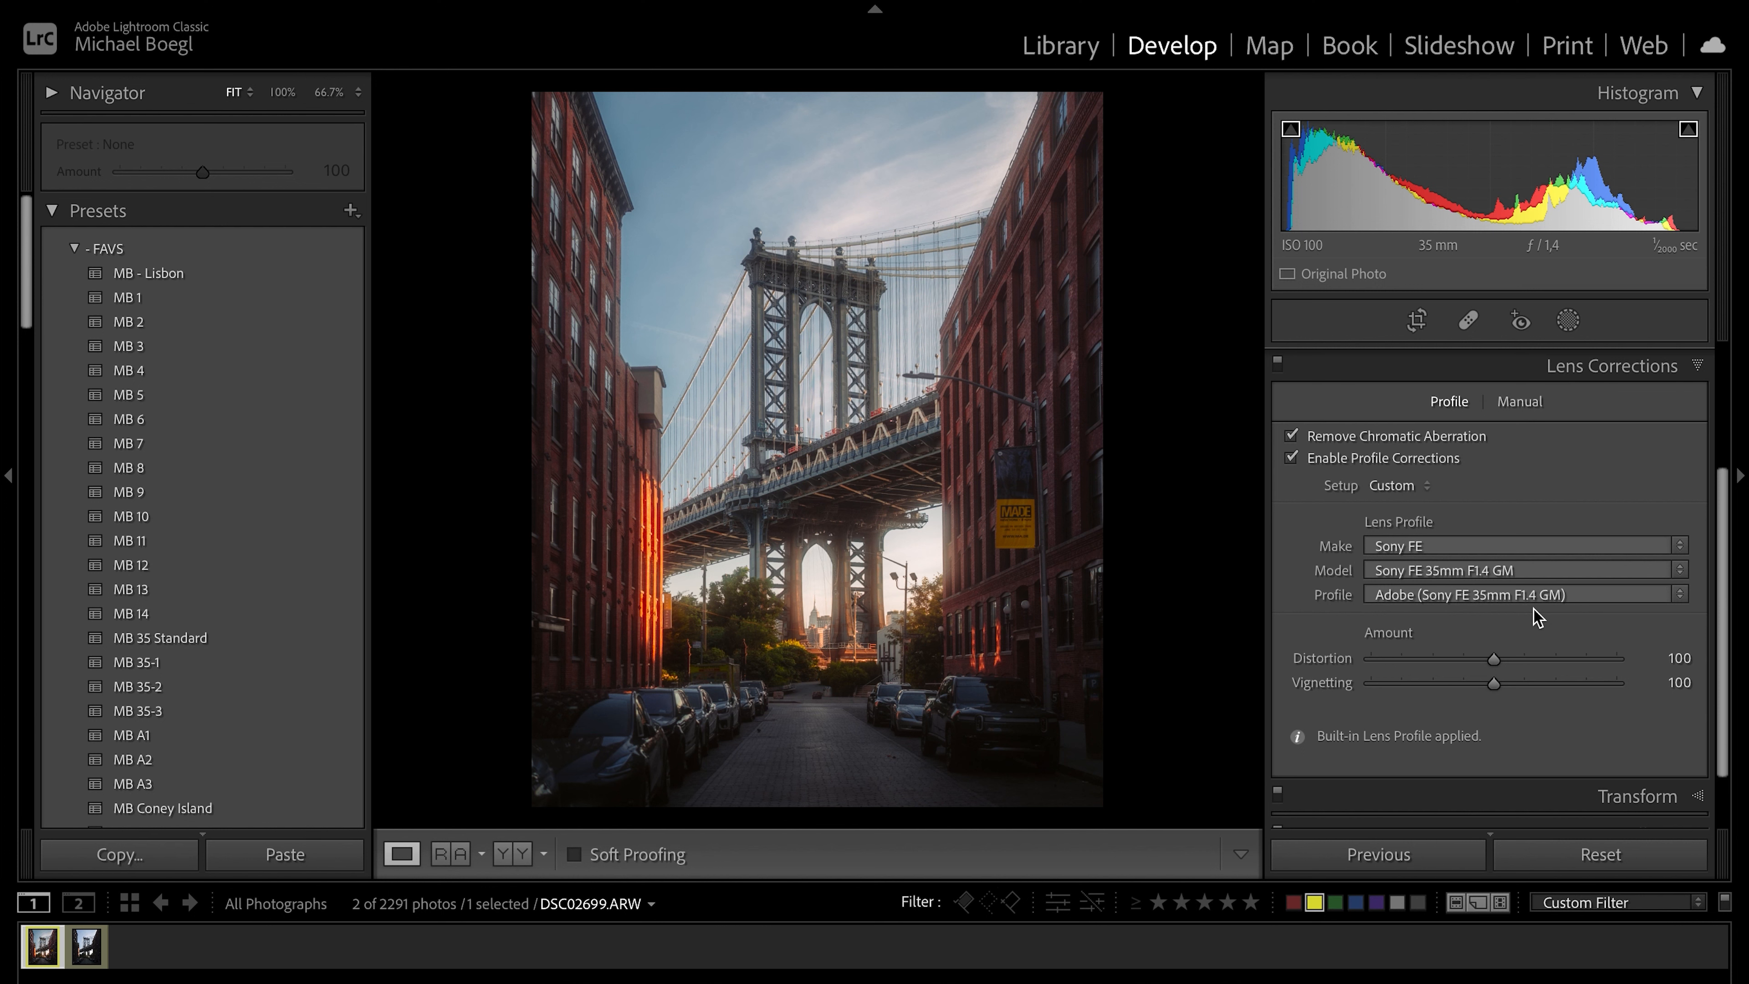
mouse_move(1459, 478)
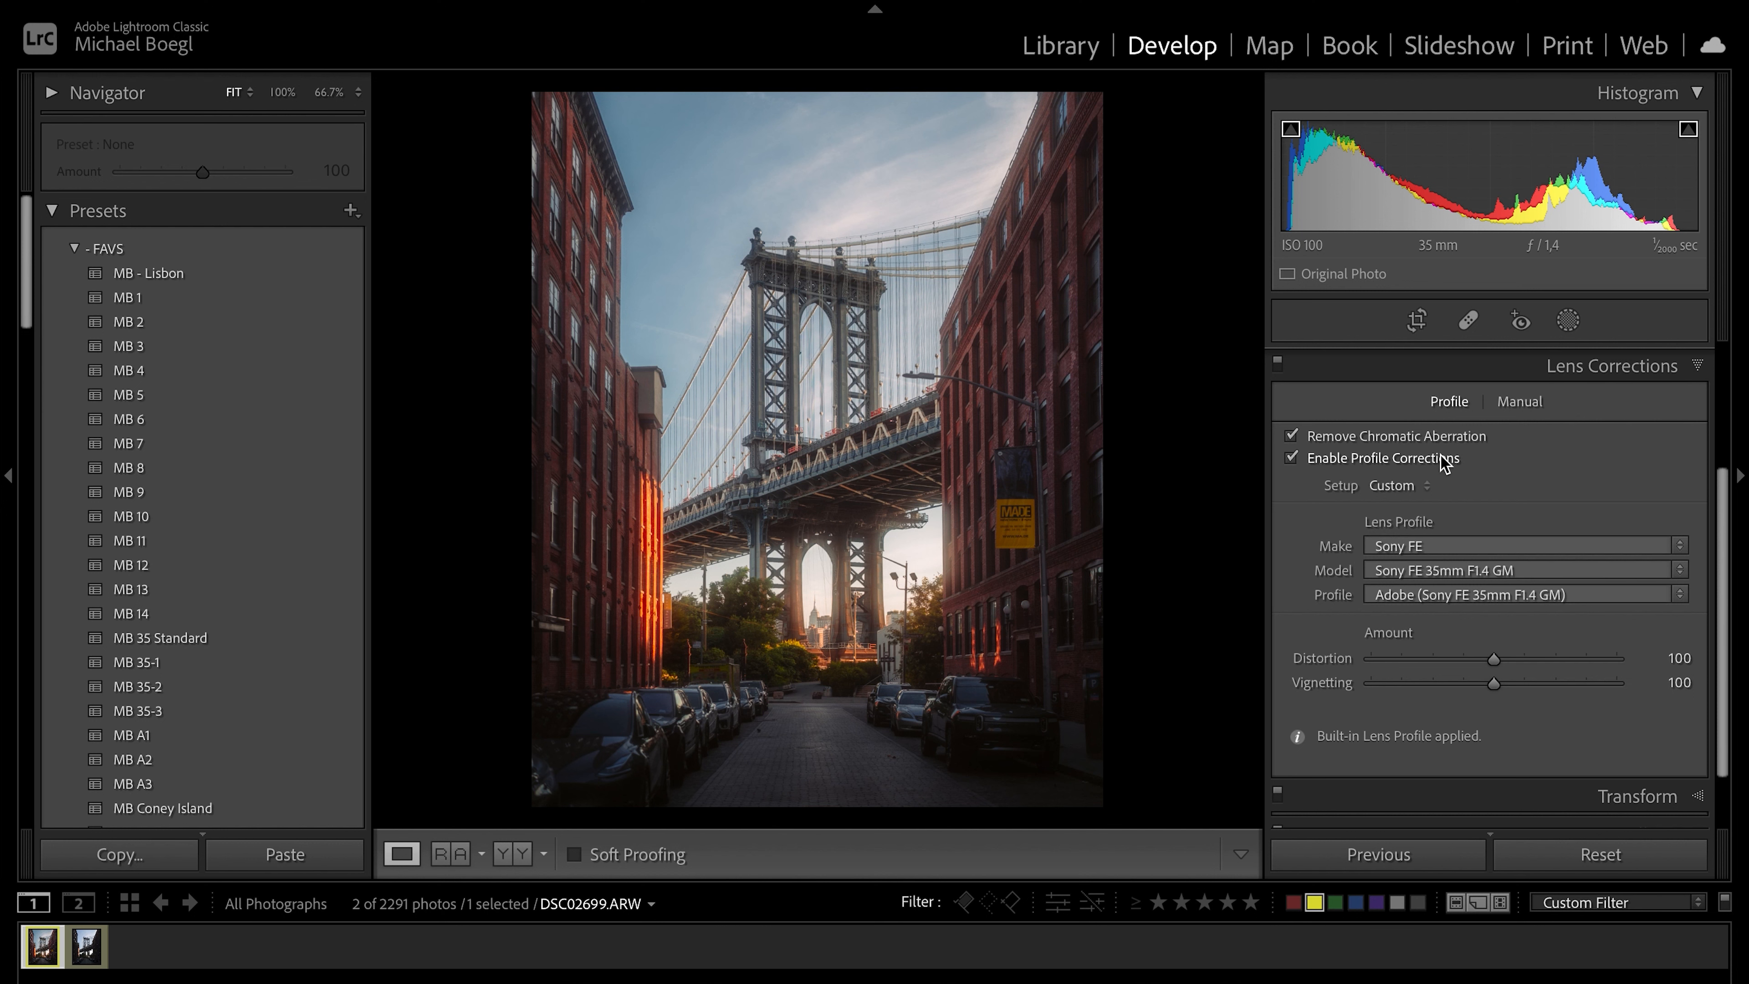
mouse_move(1391, 448)
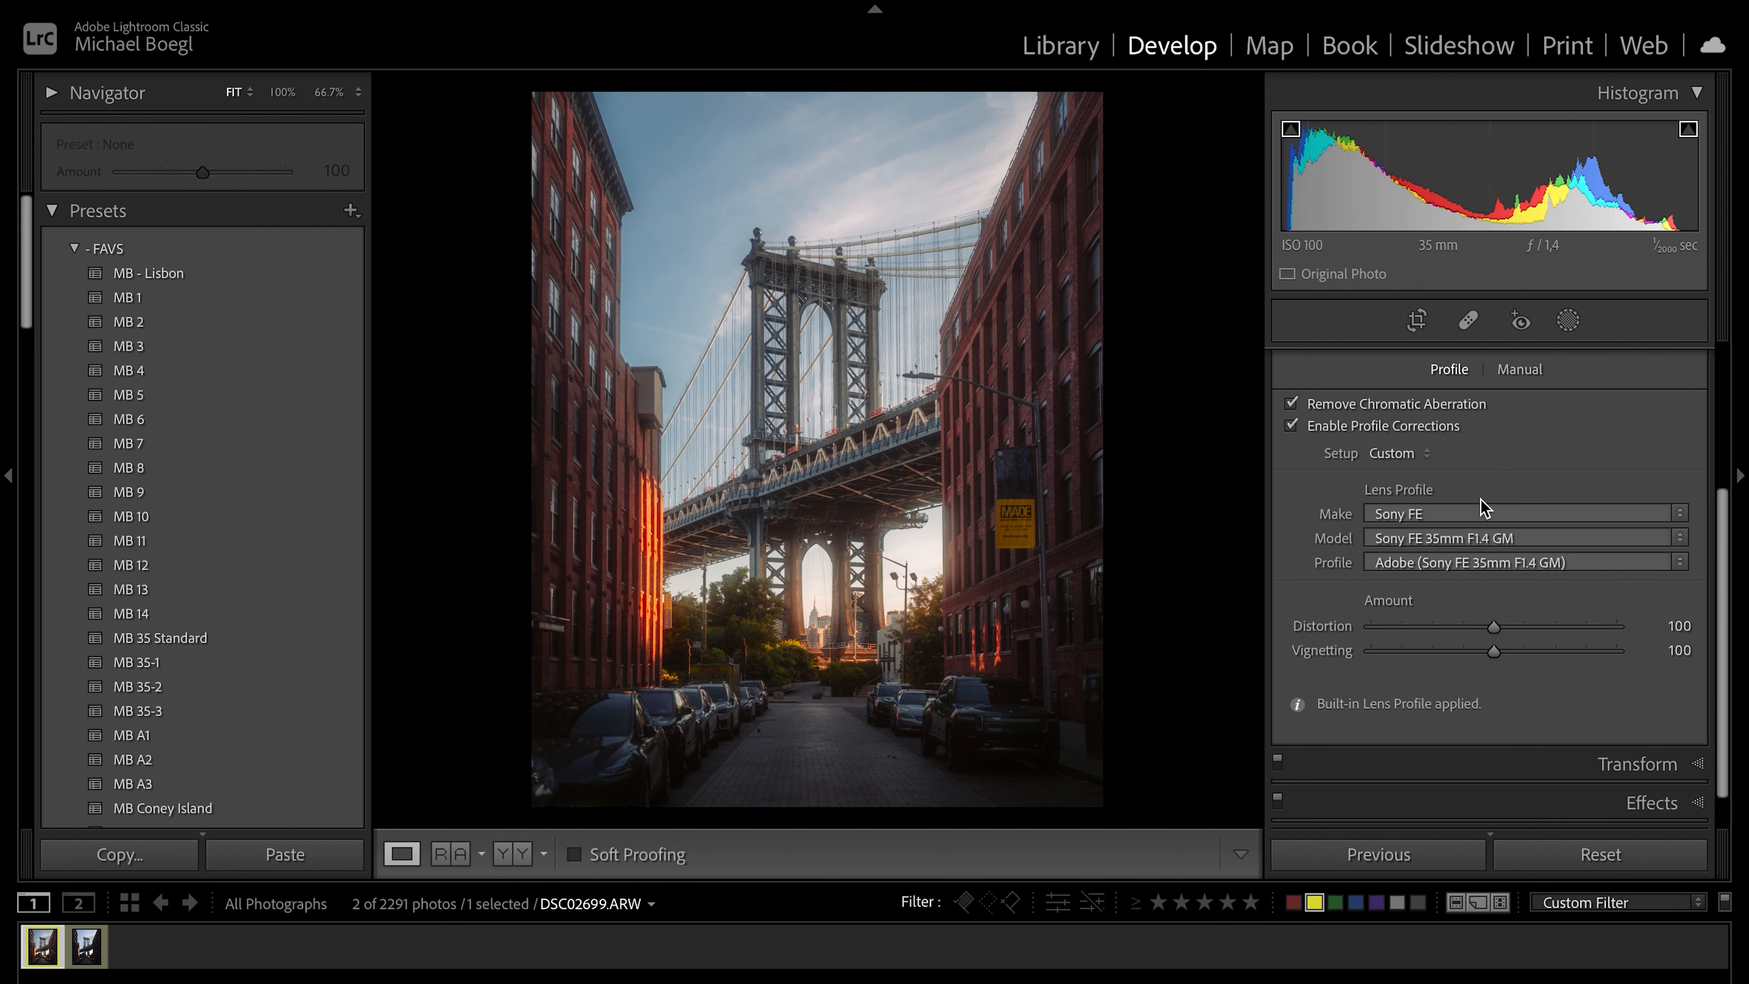
Show the post-crop vignette (−12, roundness +60, feather 100), then expand Calibration.
left_click(1638, 764)
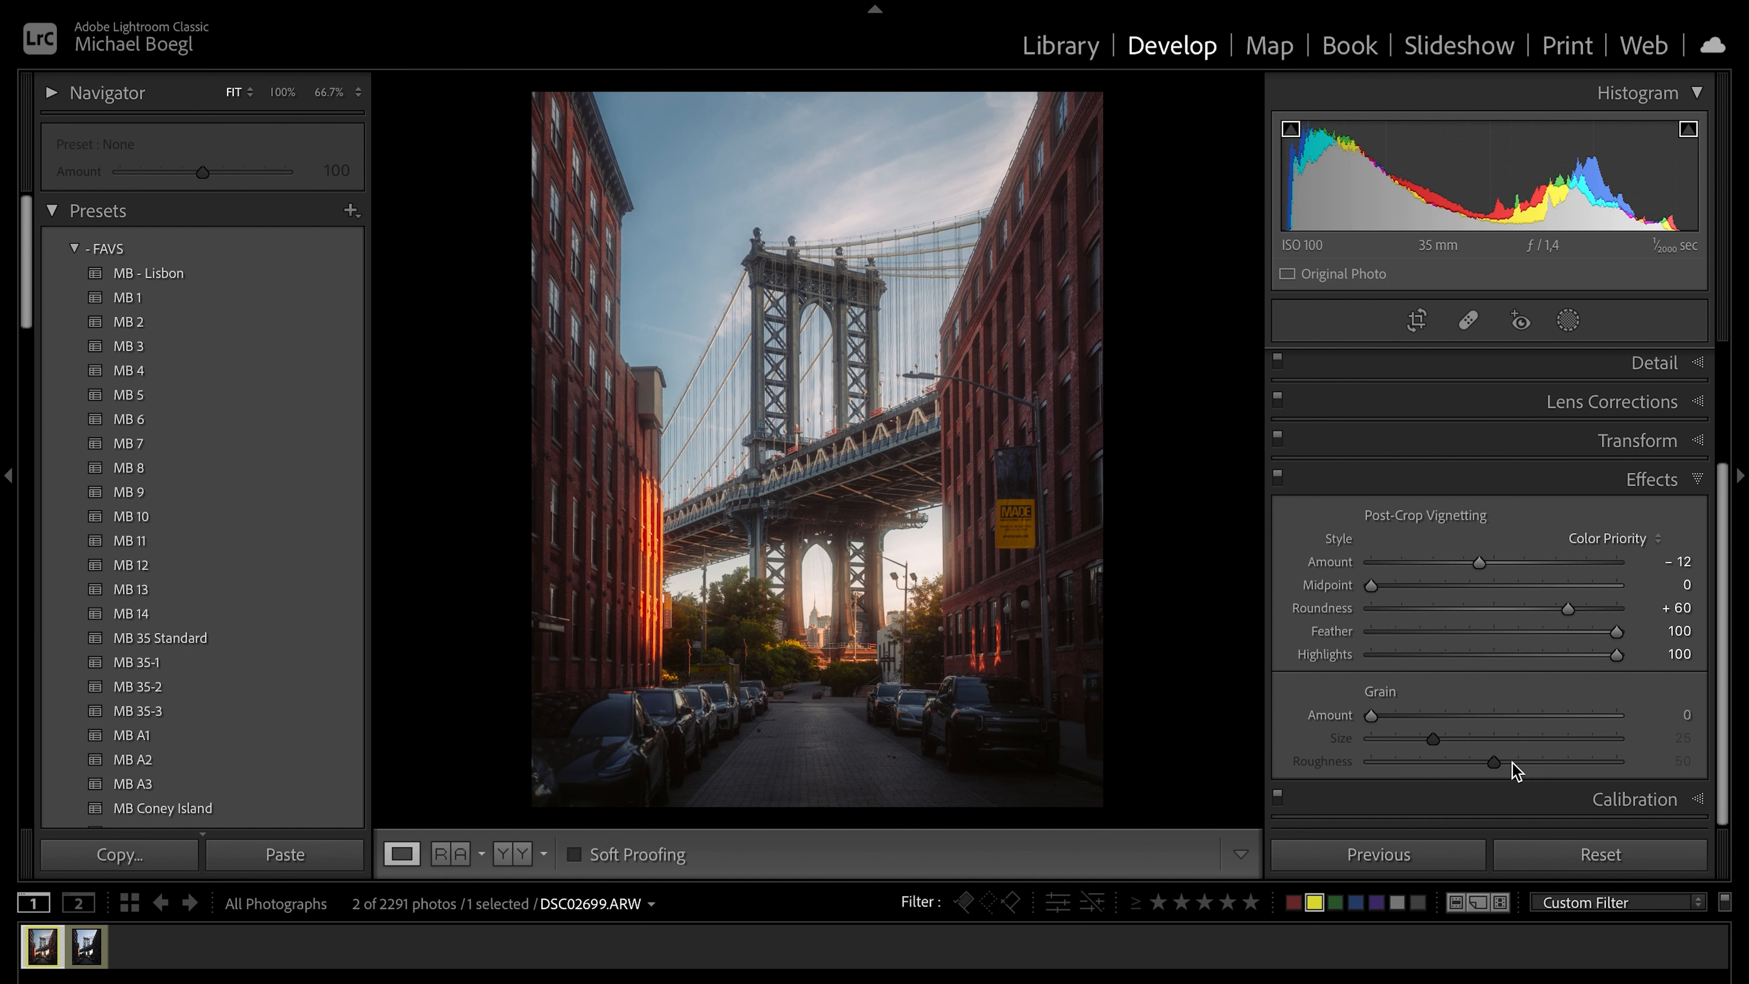
left_click(1651, 479)
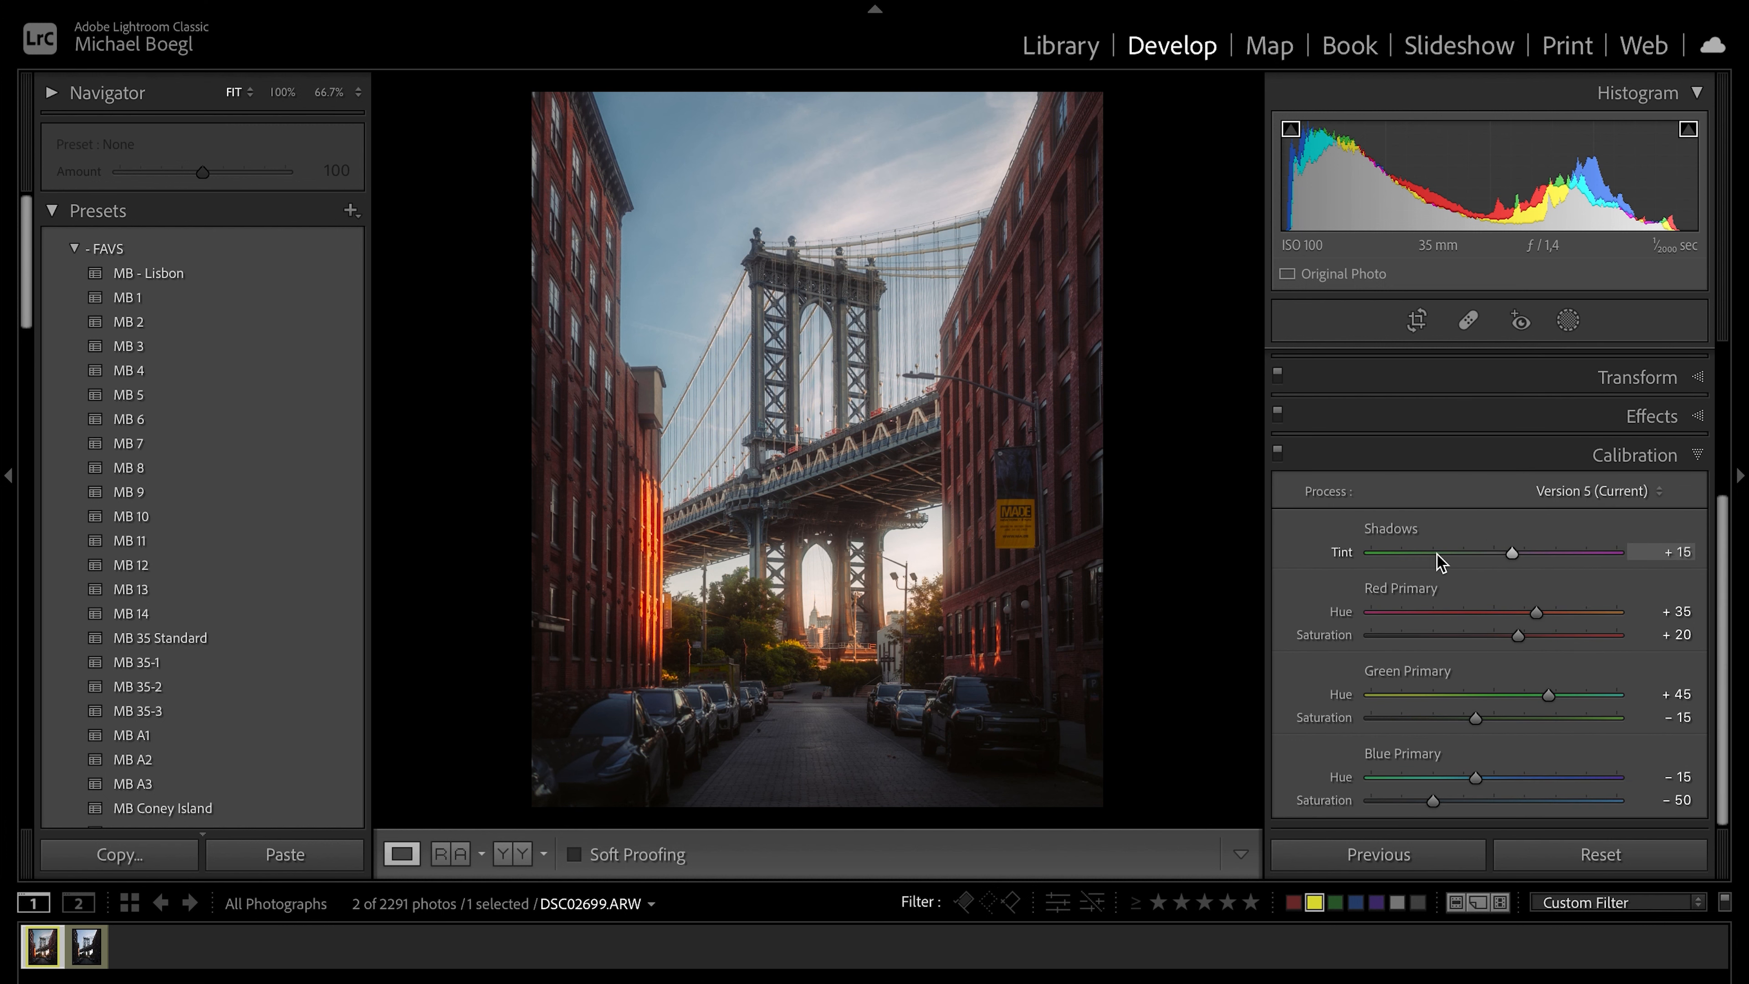
mouse_move(1460, 587)
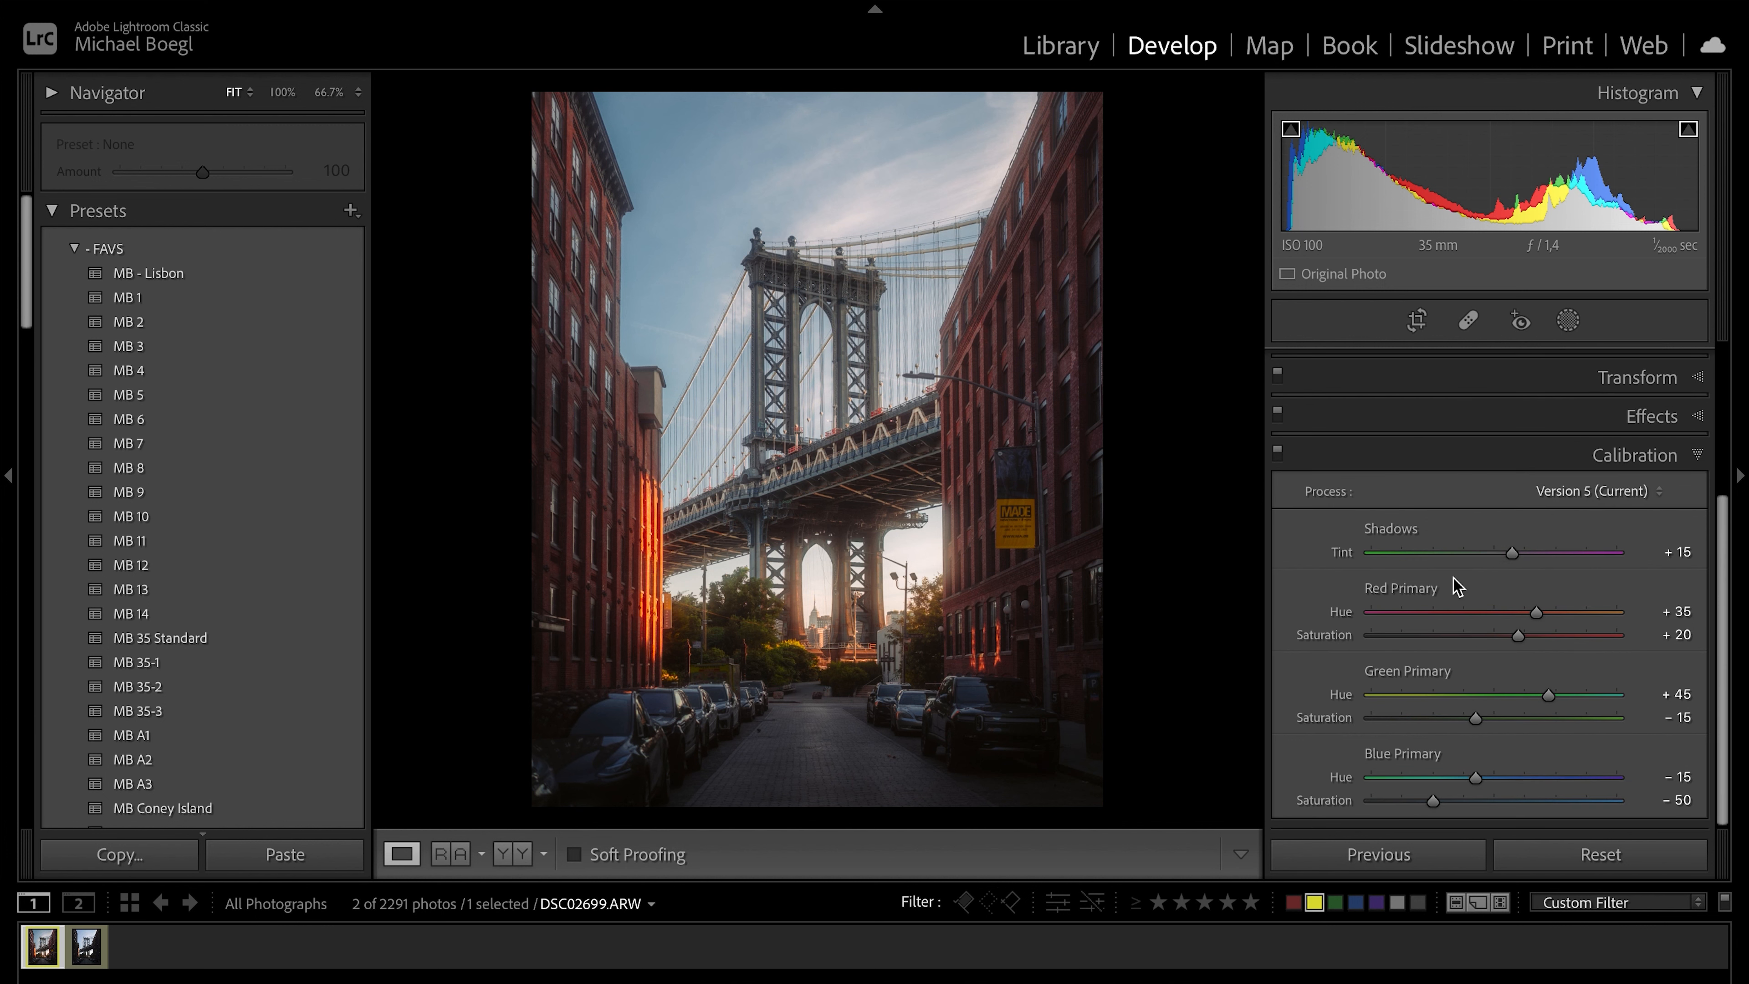
mouse_move(1520, 579)
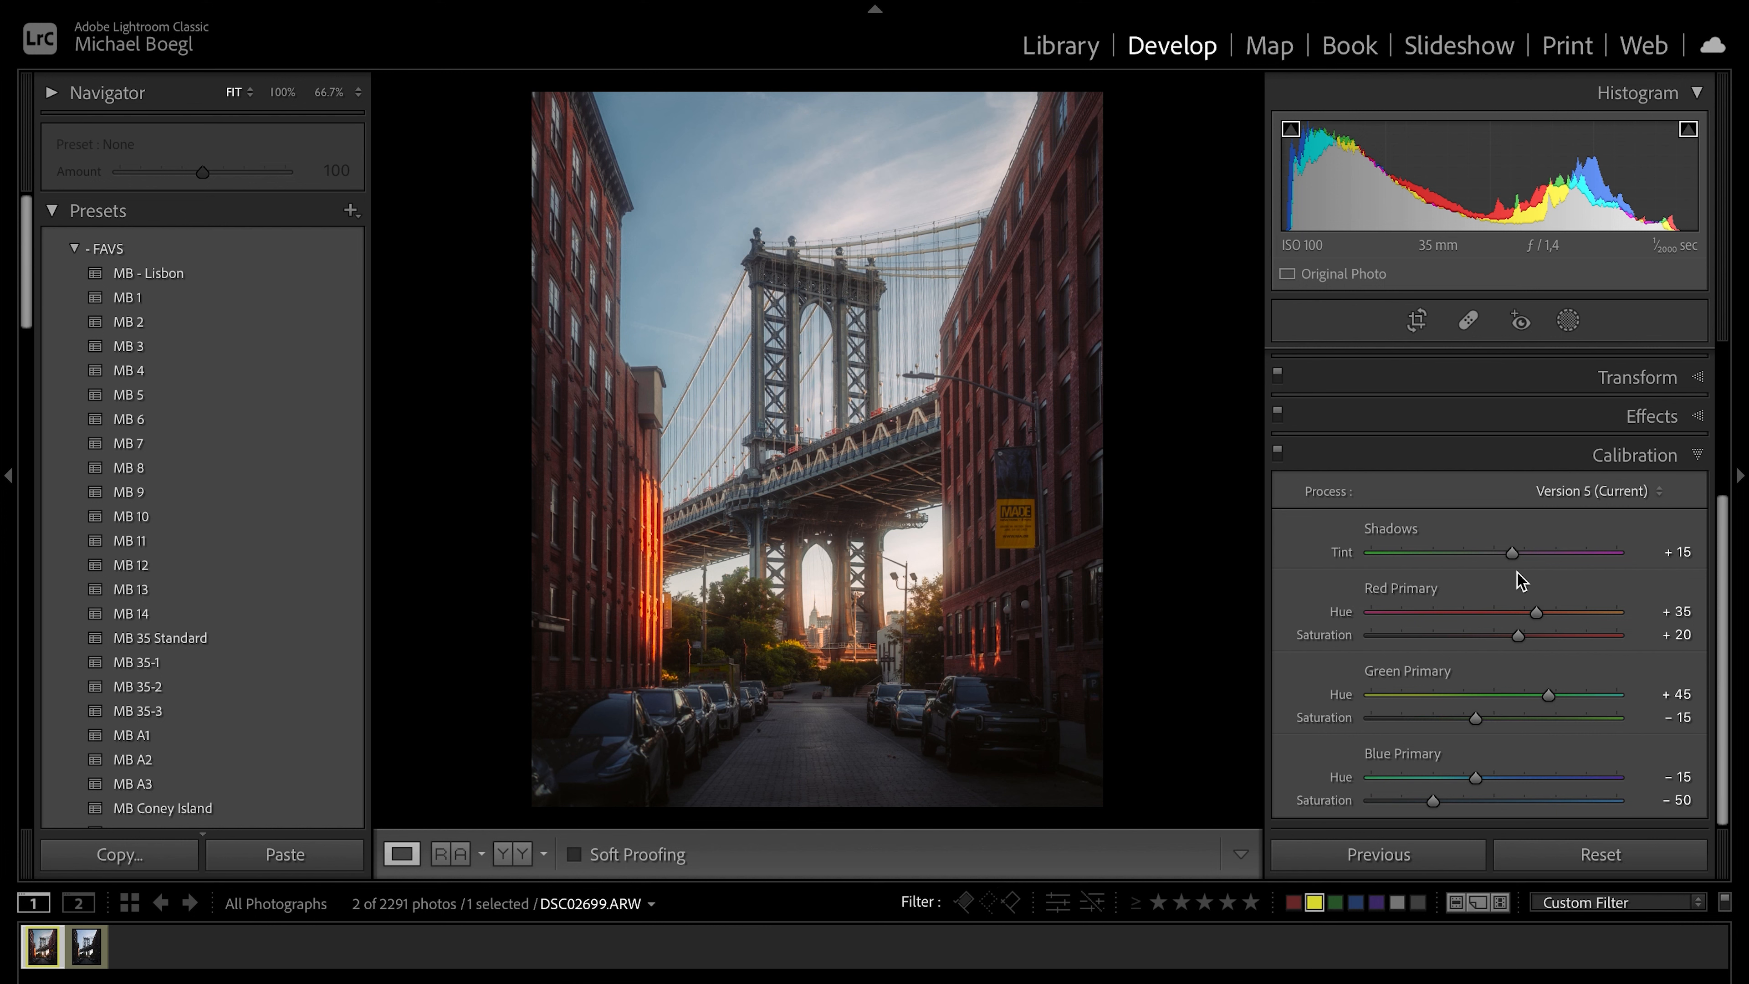
mouse_move(1531, 576)
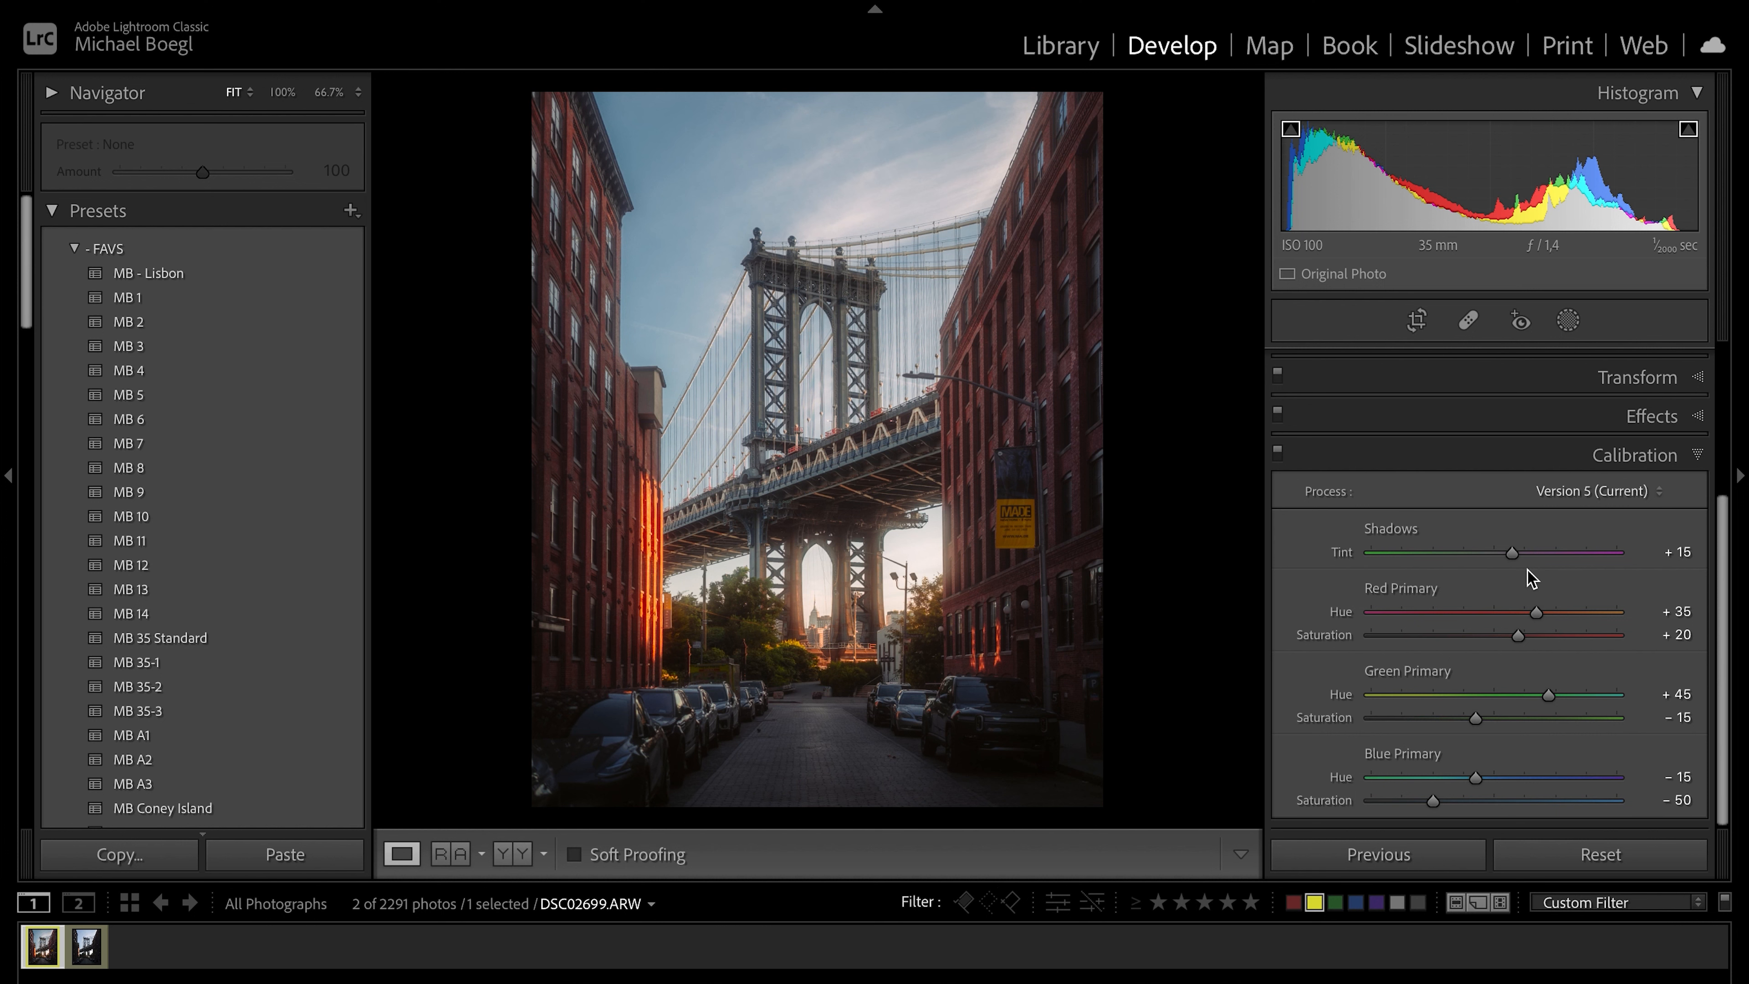
mouse_move(1586, 603)
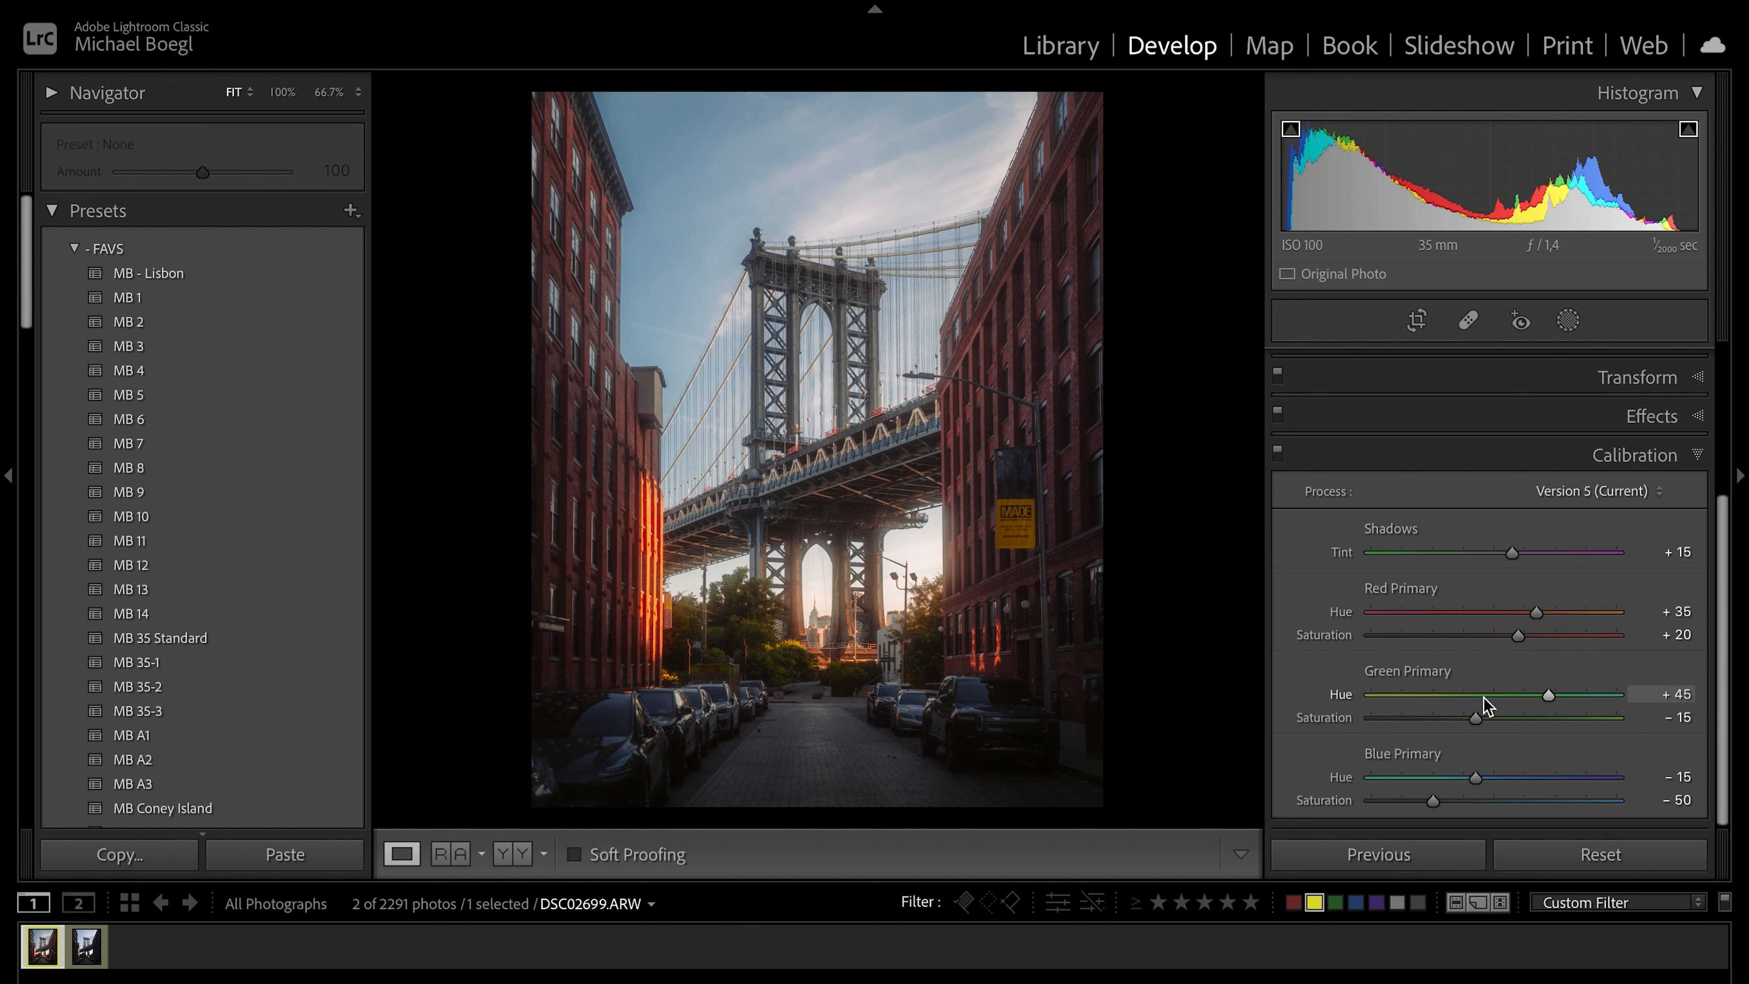
mouse_move(1498, 764)
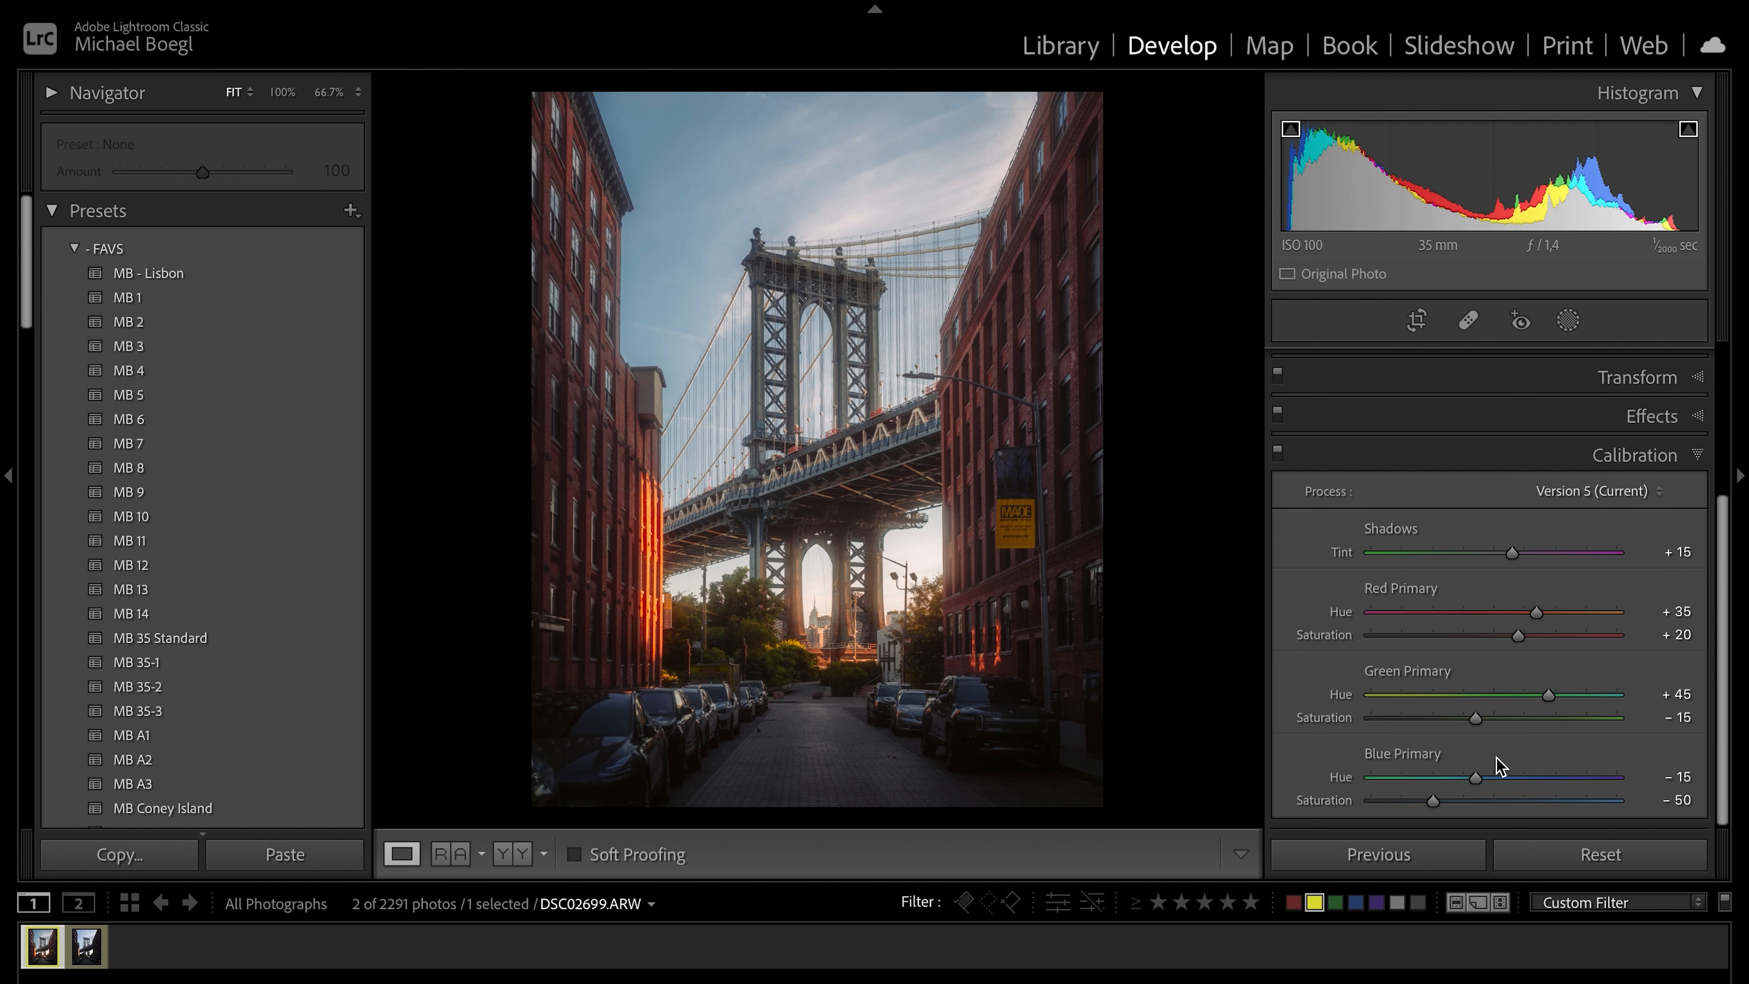
mouse_move(1520, 671)
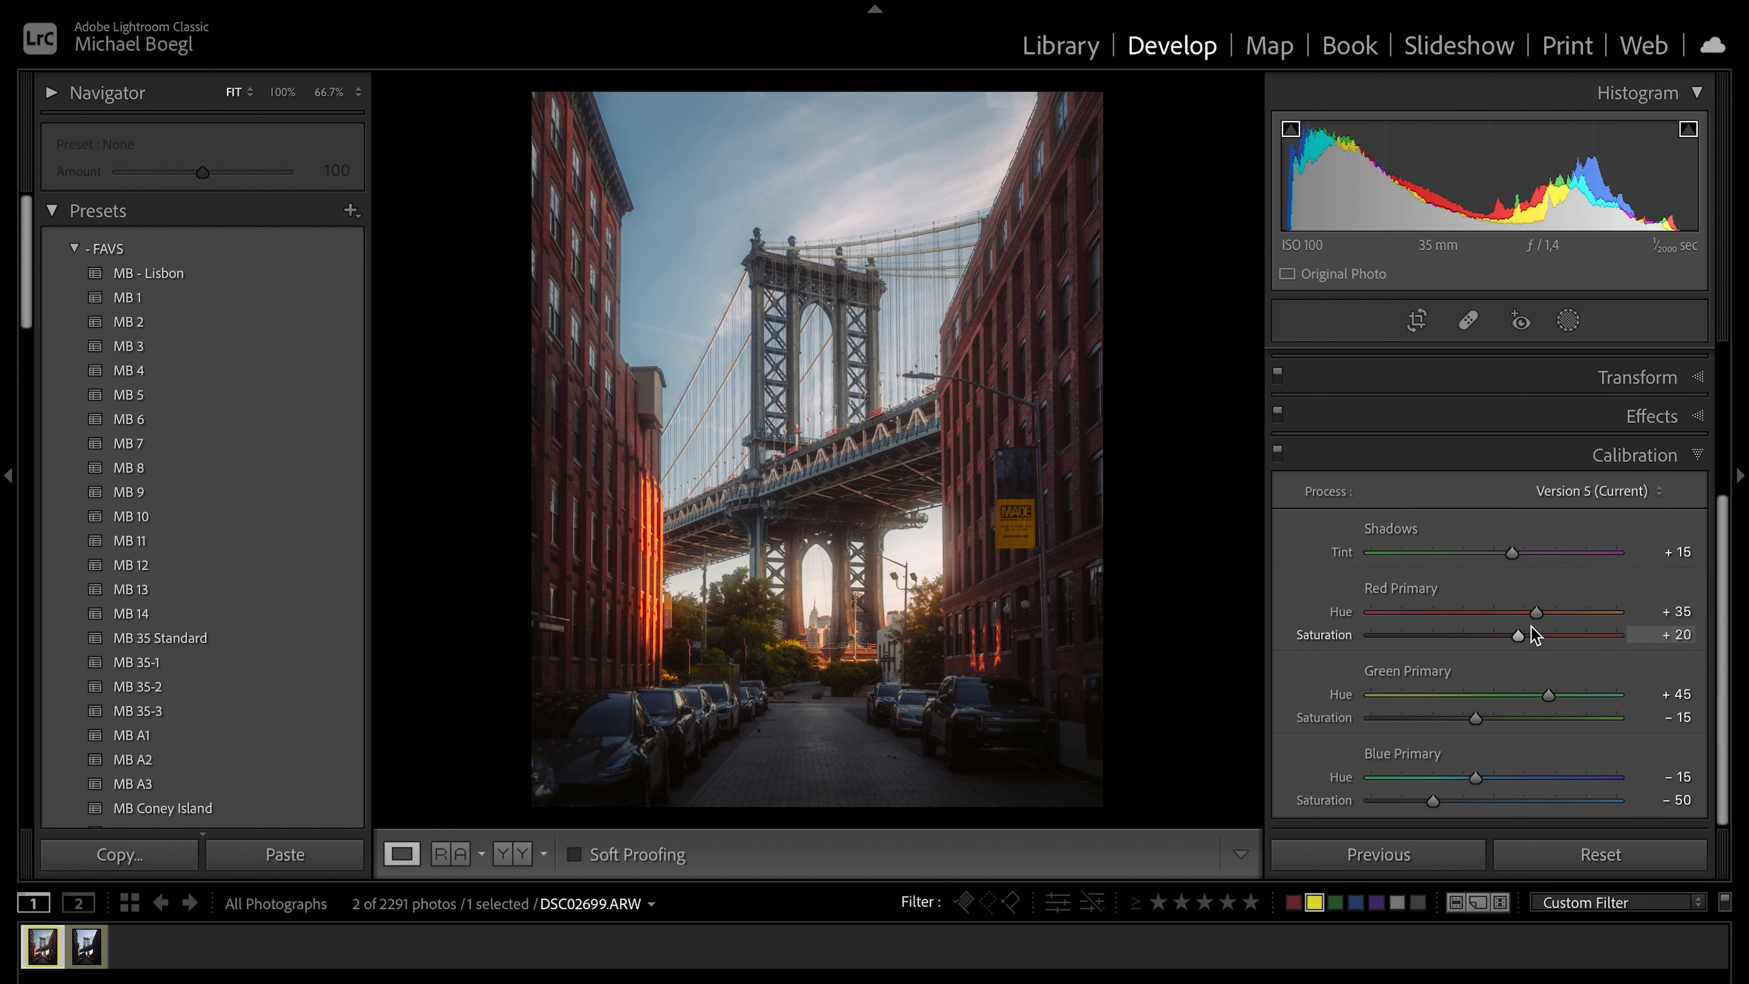
mouse_move(1625, 718)
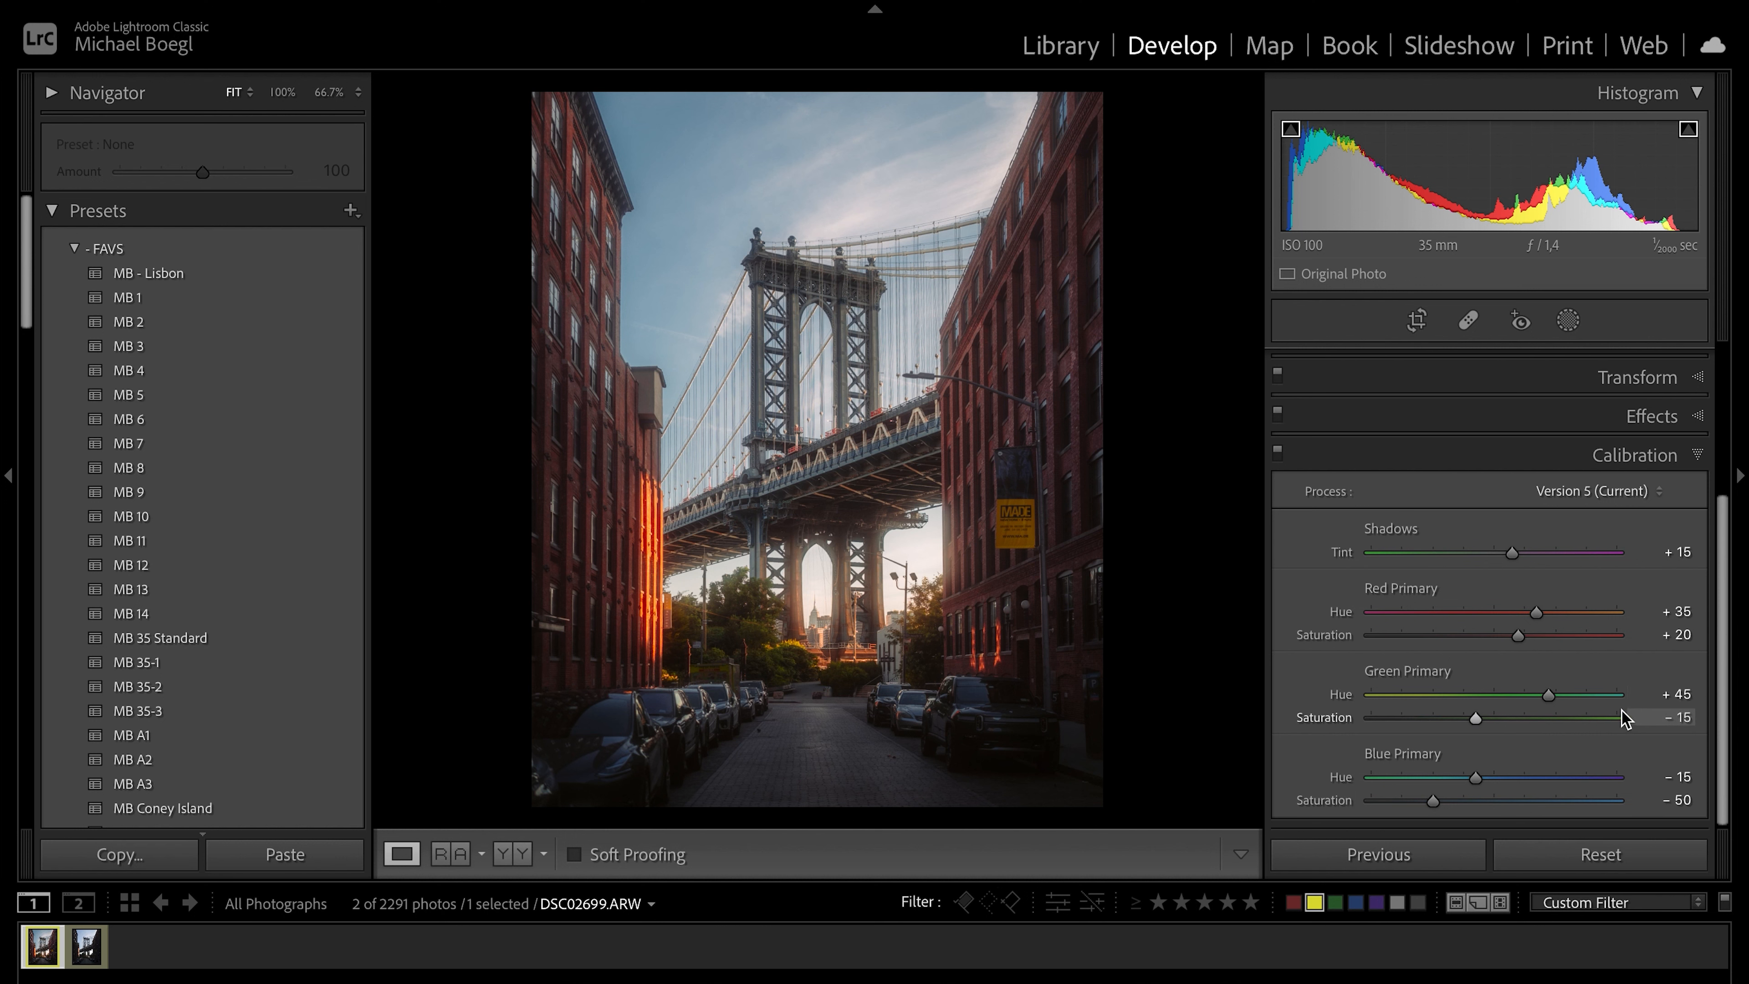
mouse_move(1617, 760)
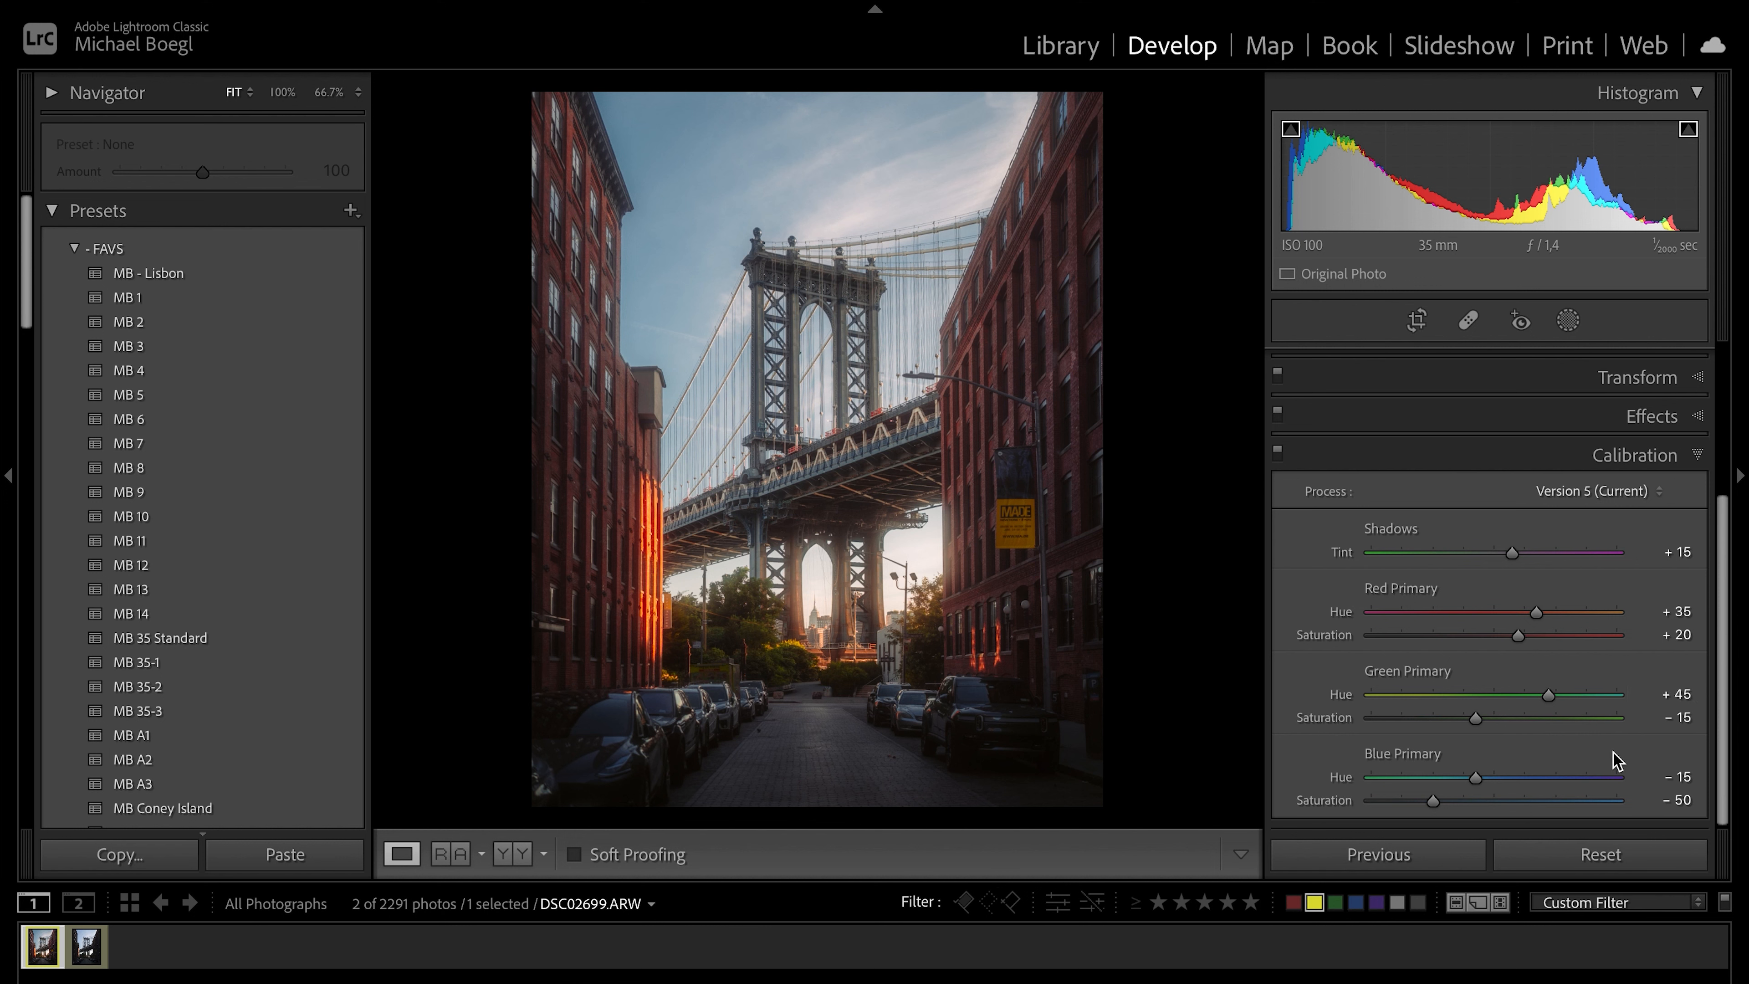
mouse_move(1539, 766)
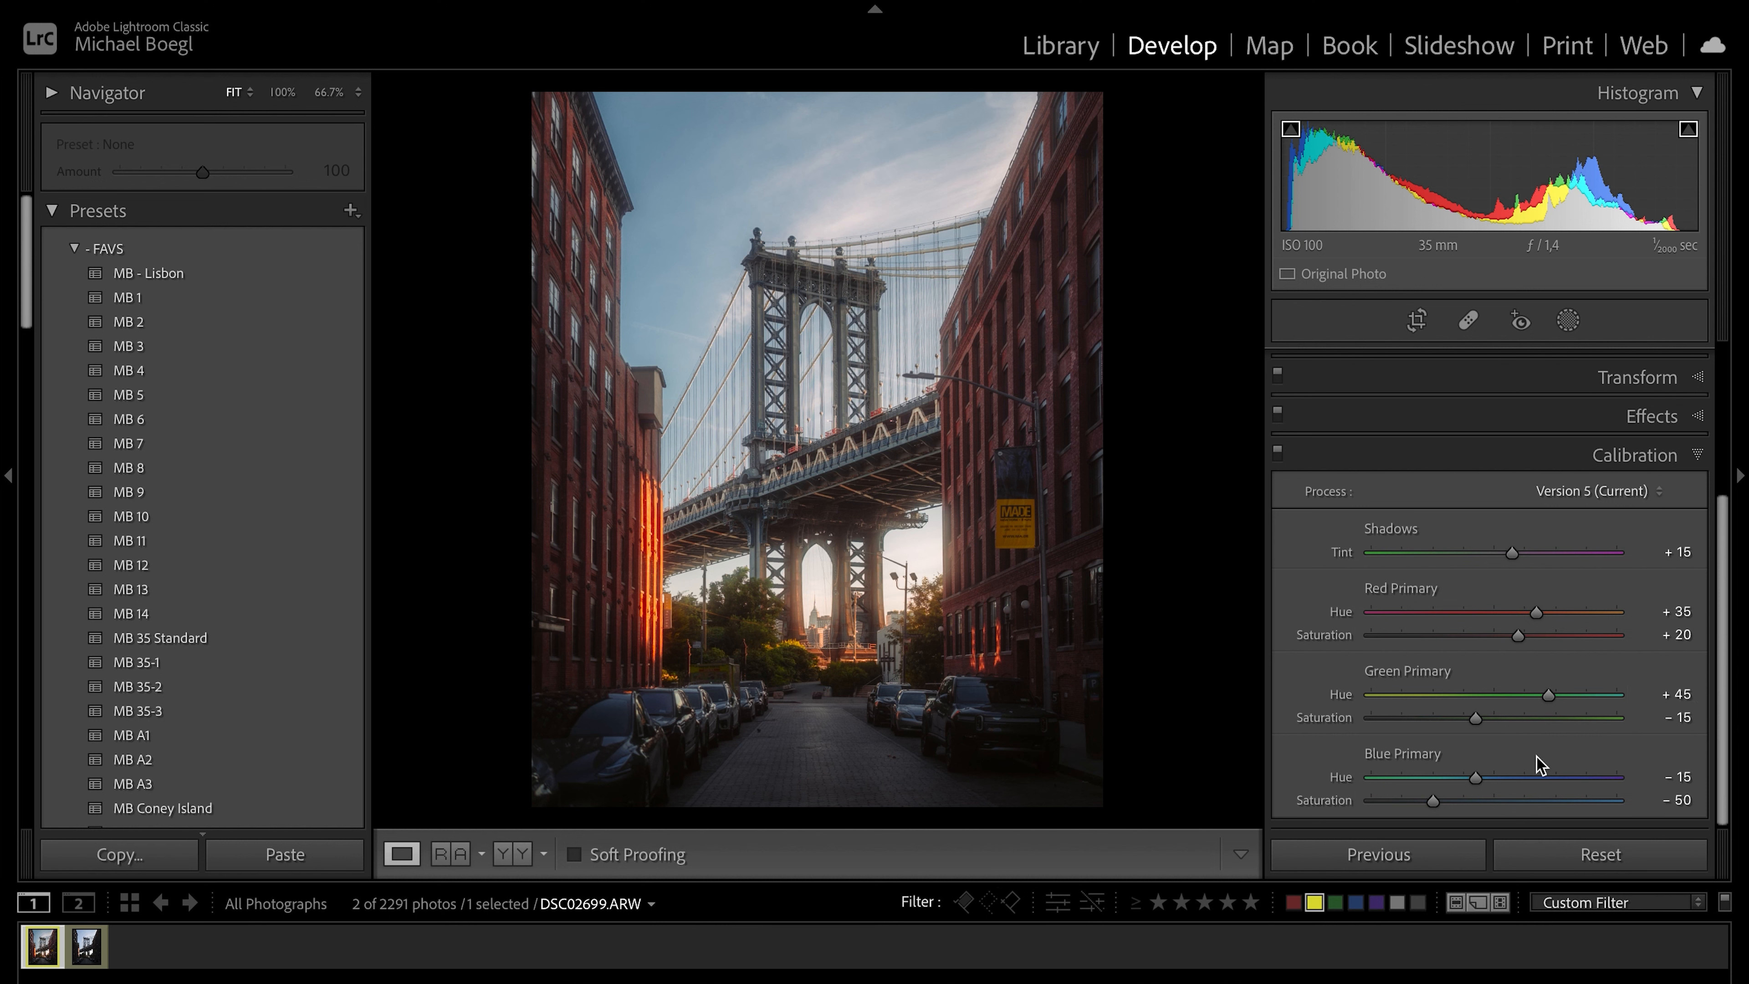
mouse_move(1549, 751)
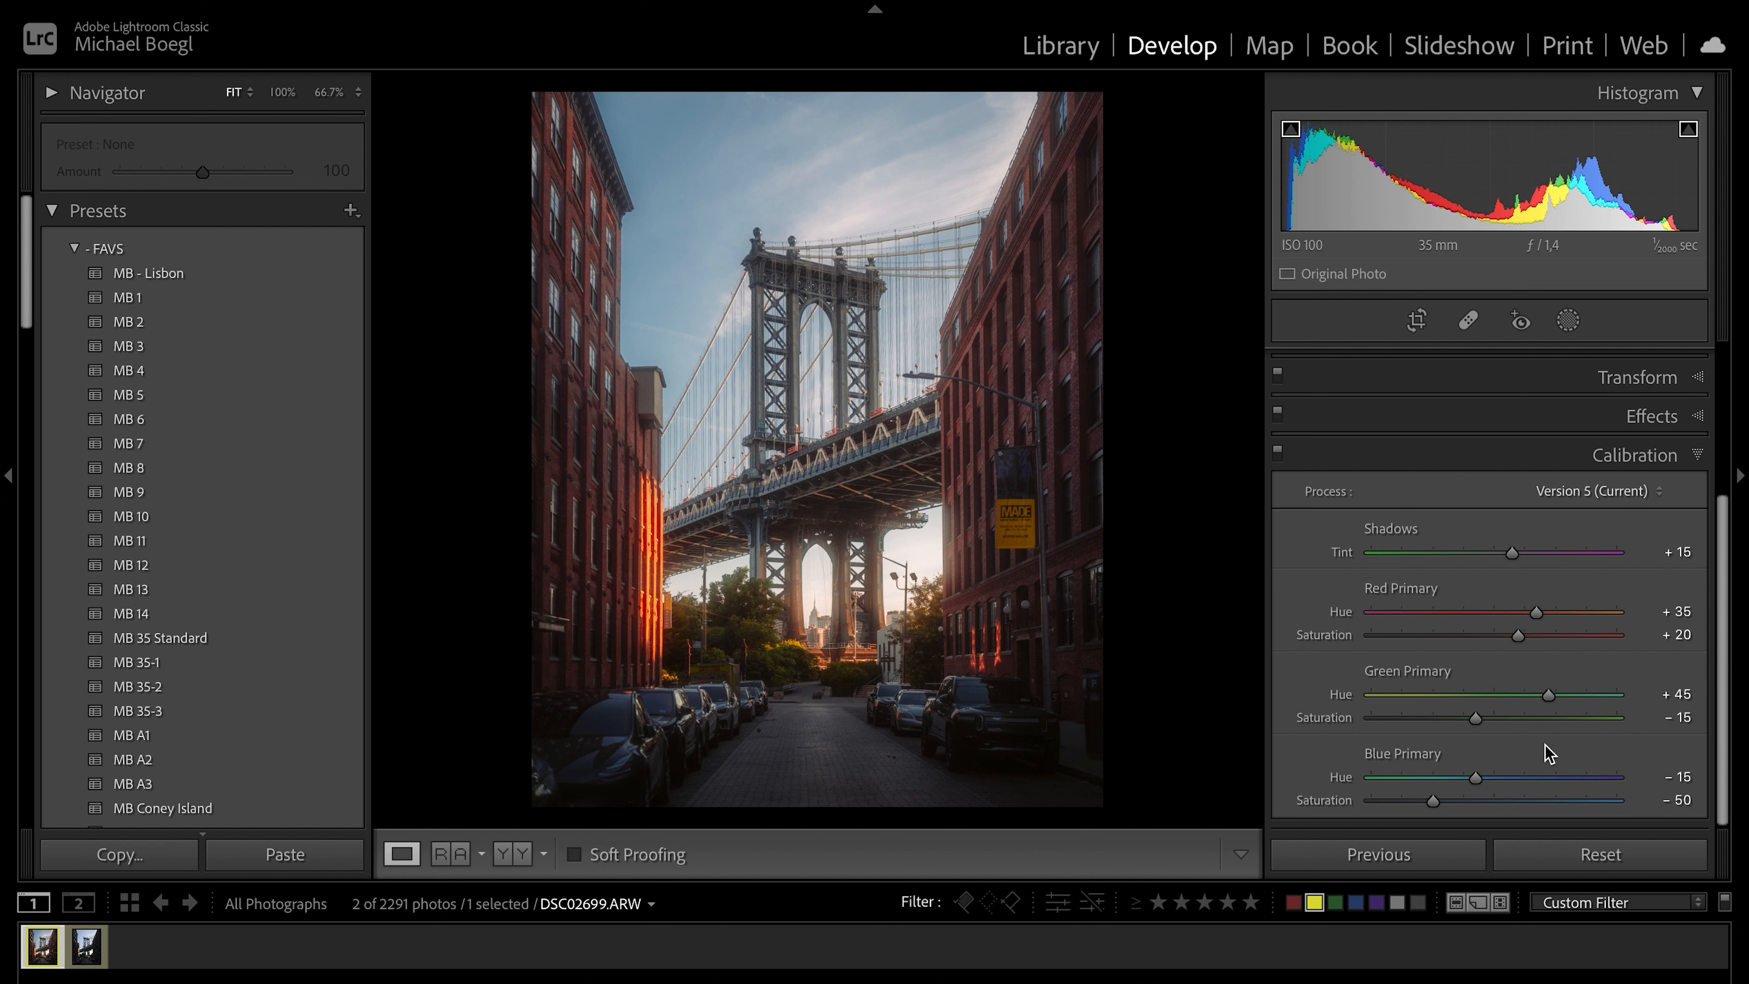
mouse_move(1555, 754)
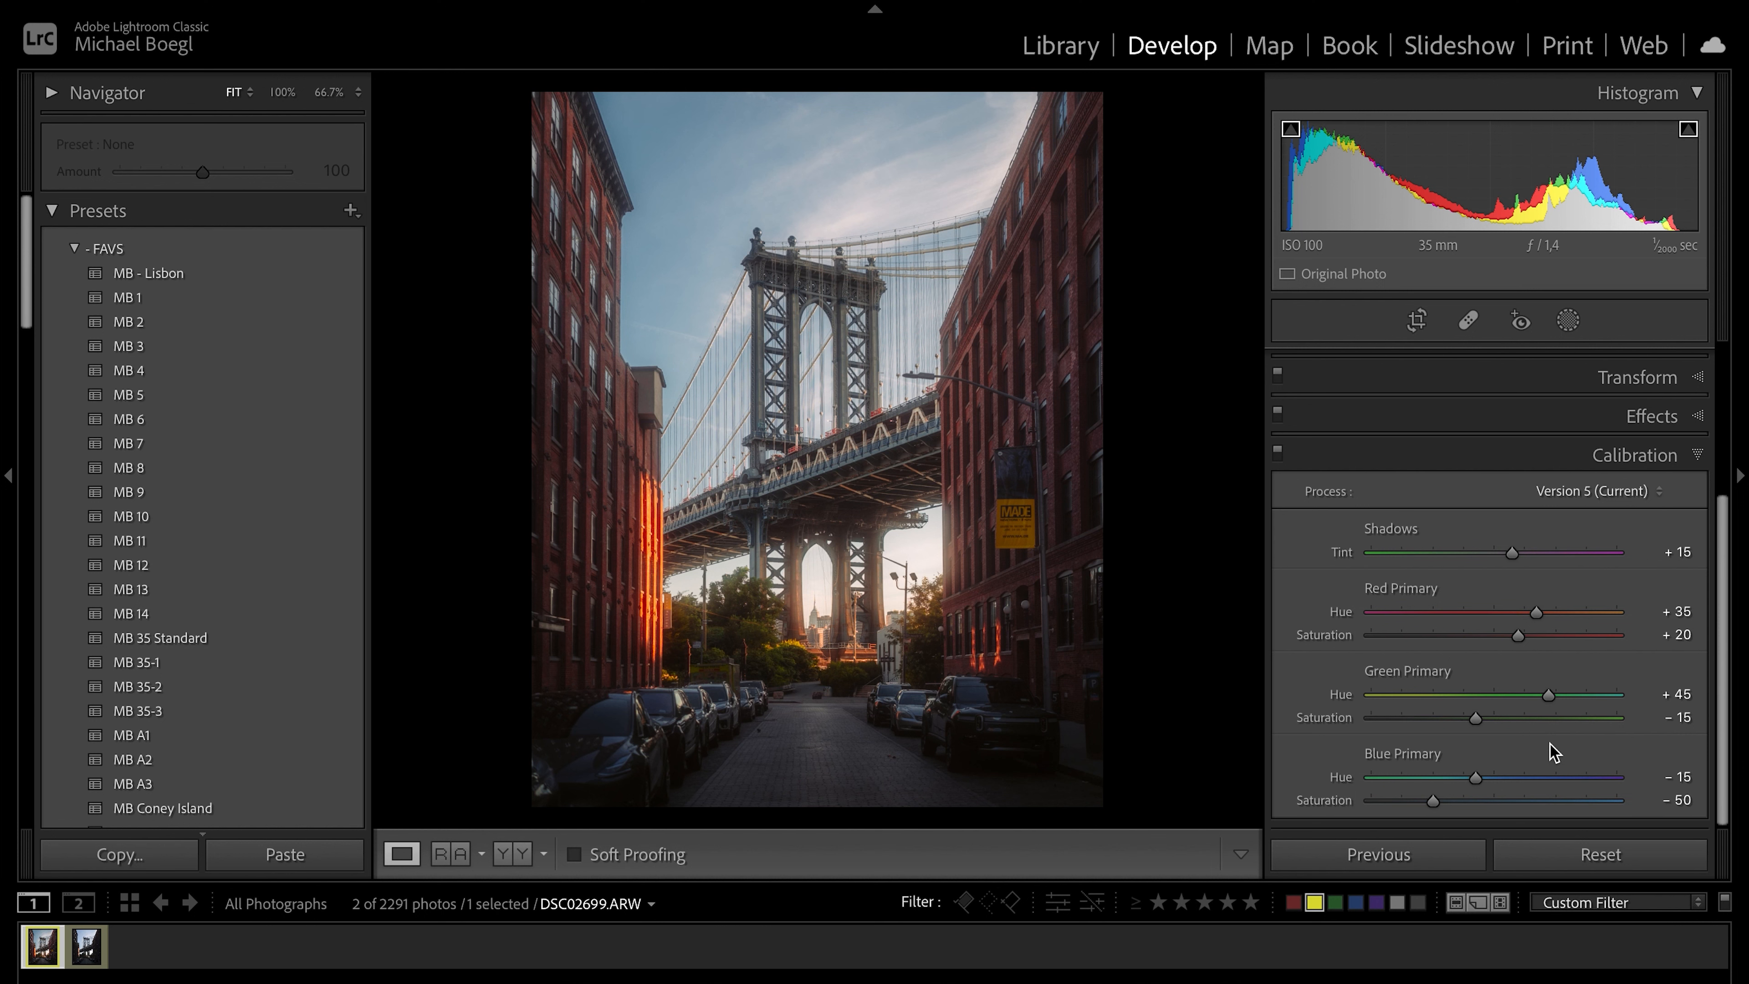
mouse_move(1399, 737)
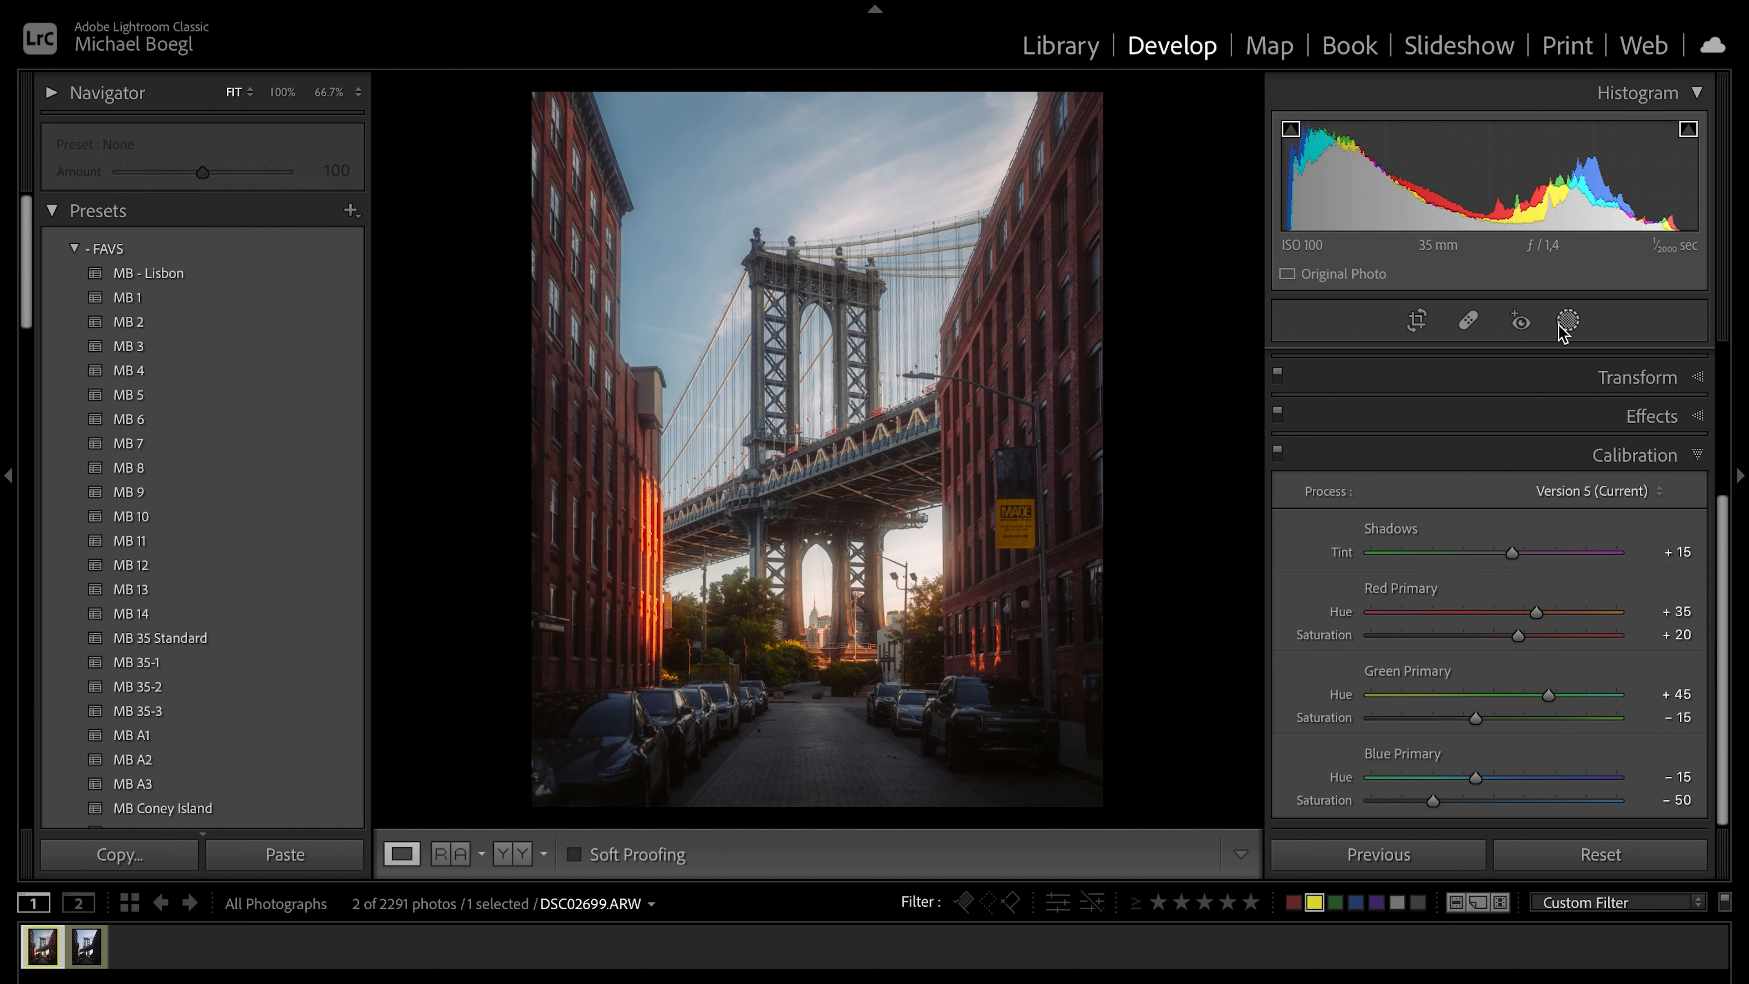
Switch to the Masking tool to reveal the mask's local adjustment sliders.
left_click(1567, 322)
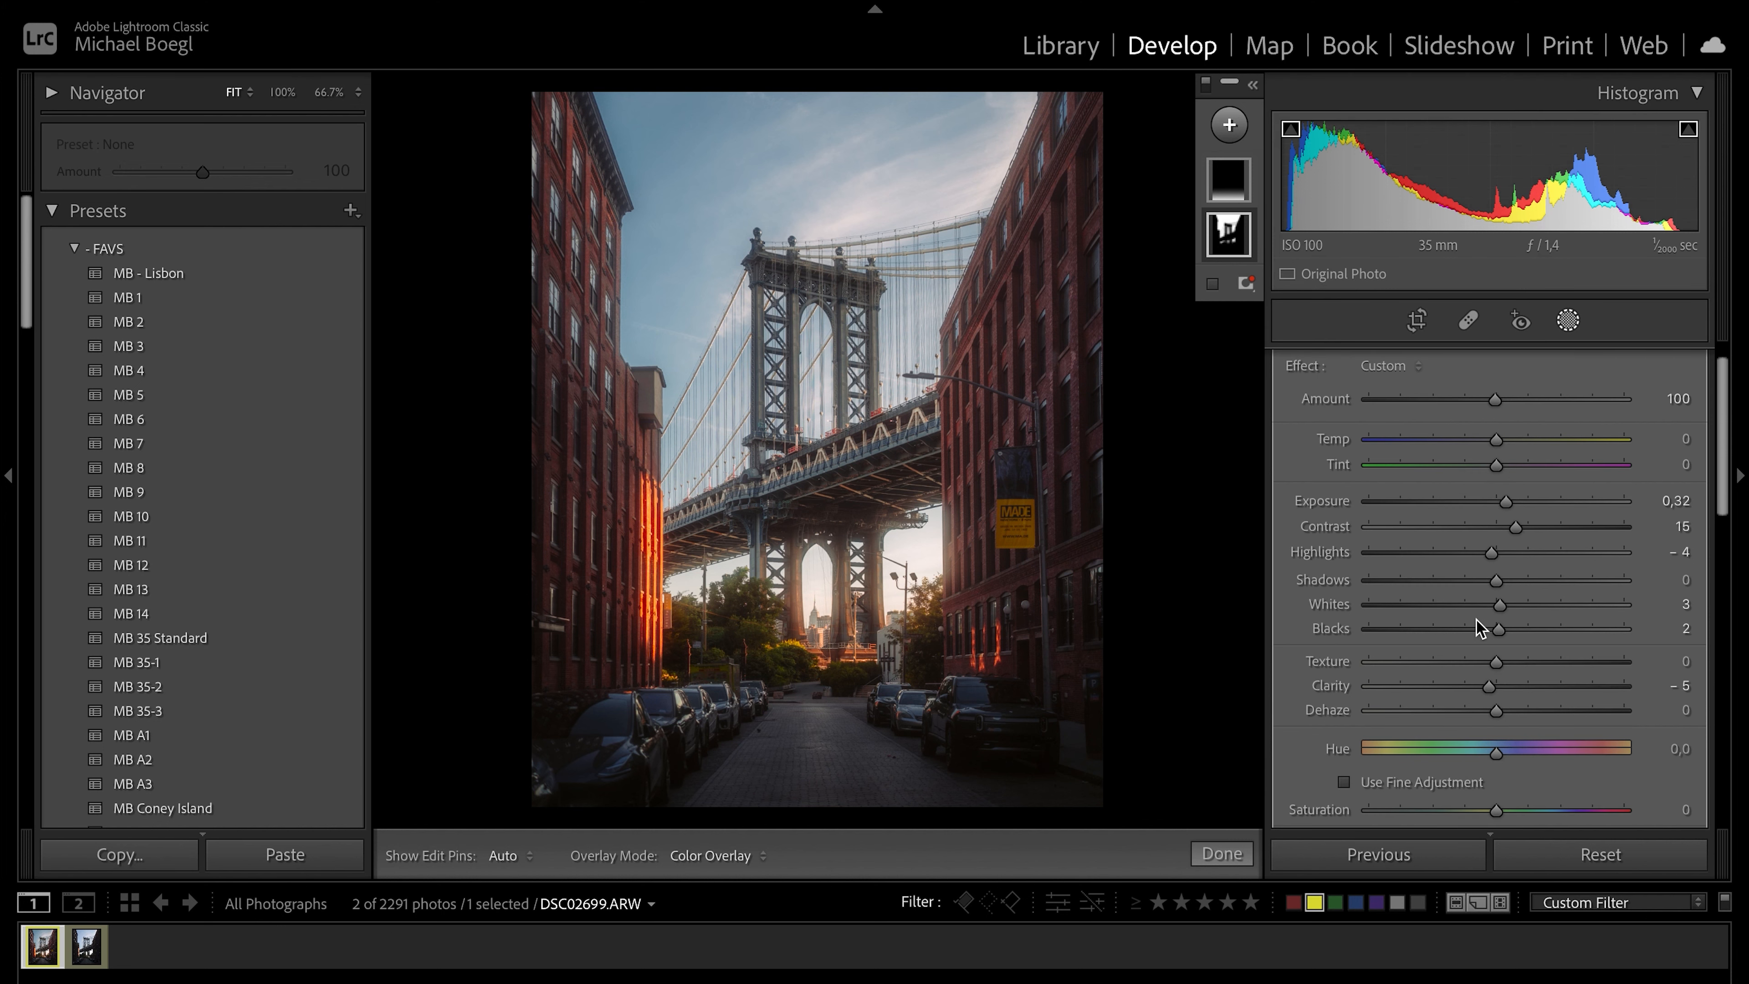
mouse_move(1514, 522)
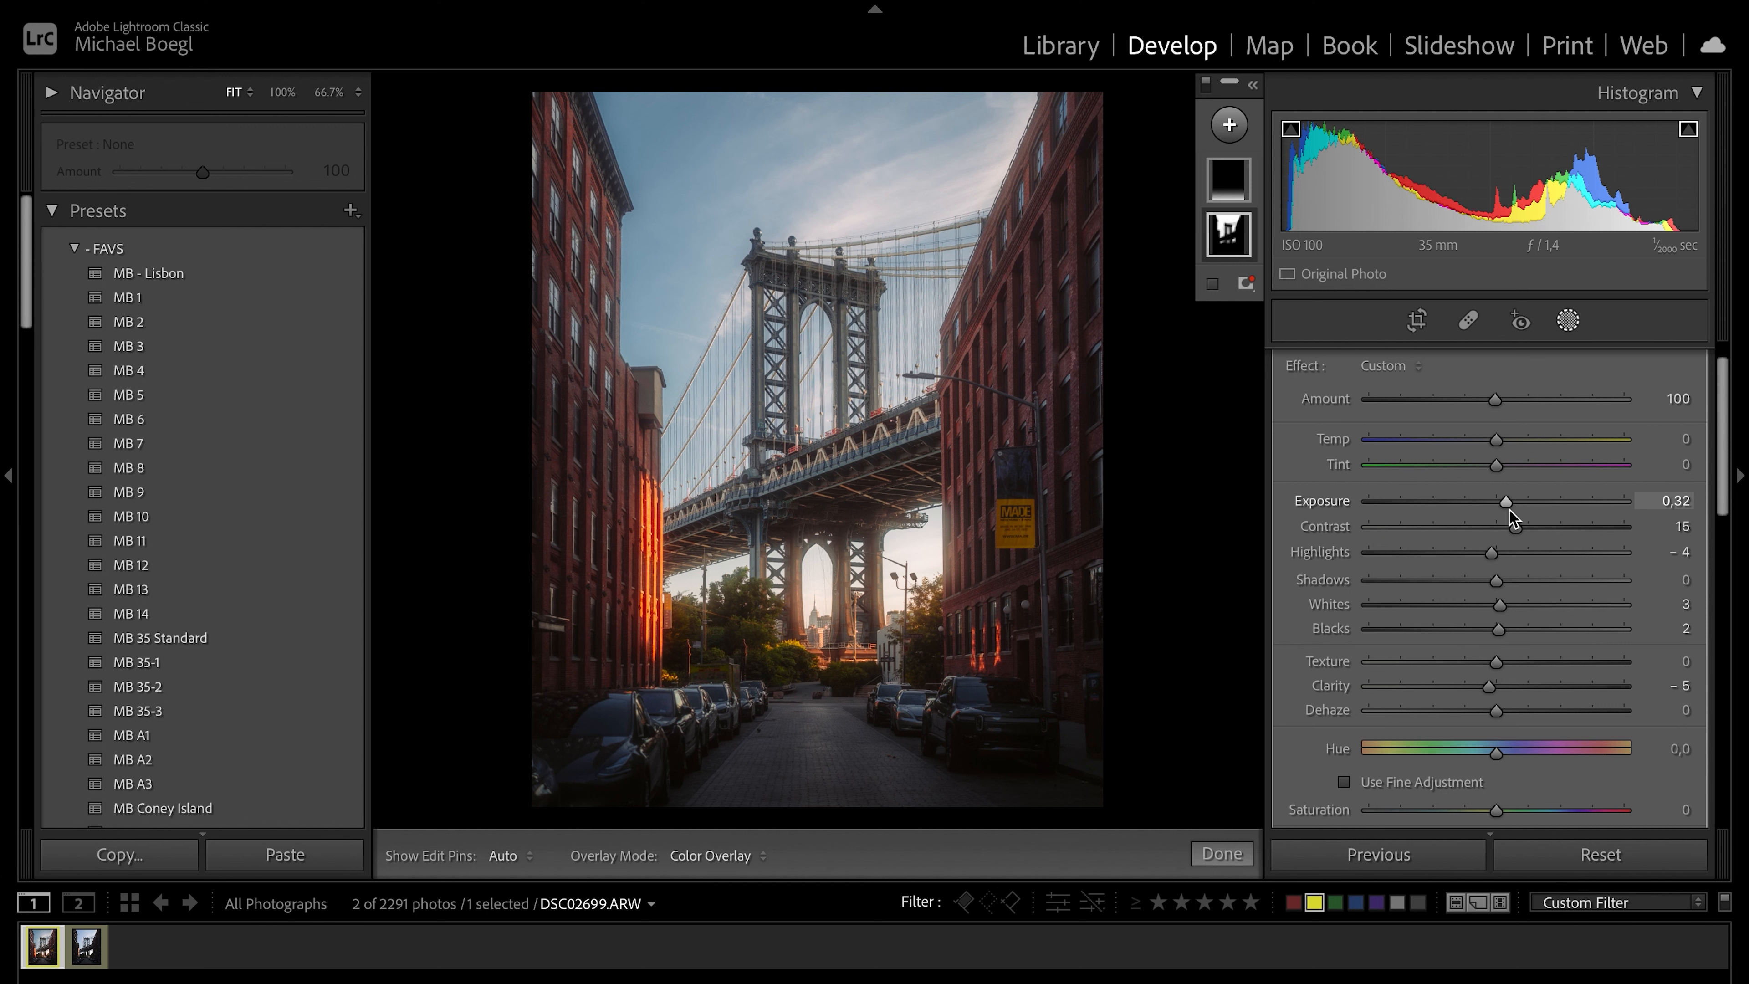
mouse_move(1511, 539)
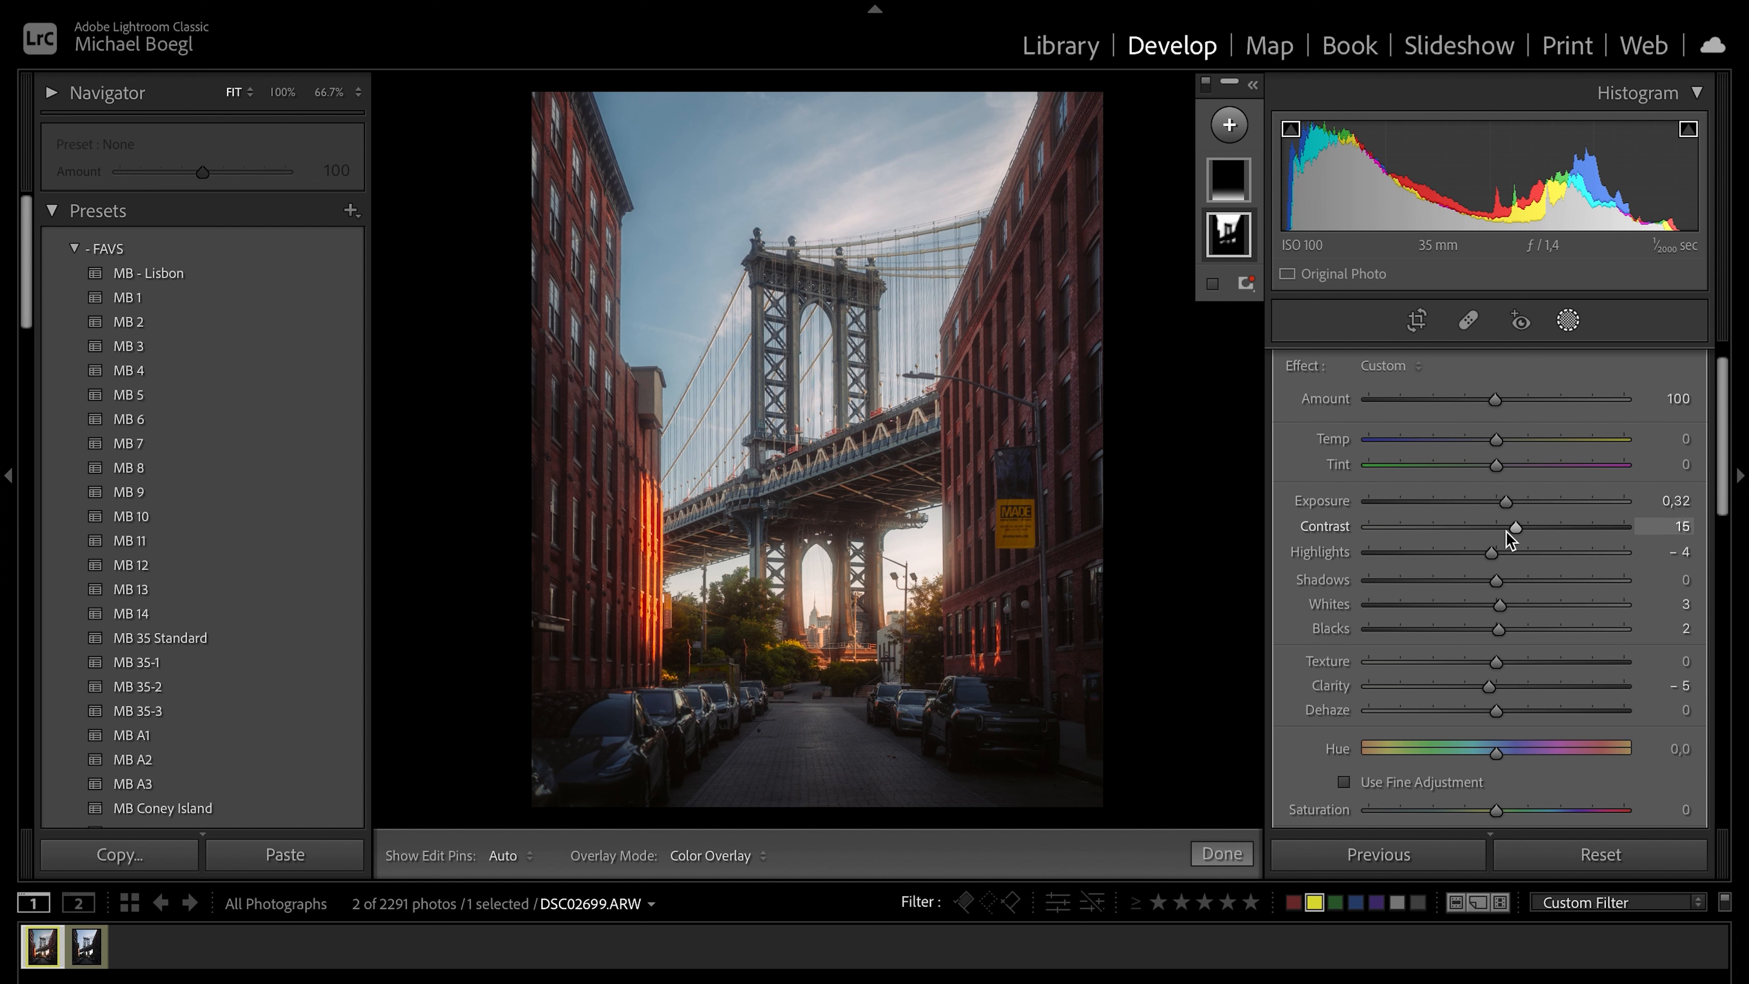
Scroll the mask adjustments down to its texture, sharpness and saturation values, all at 0.
scroll("down", 3)
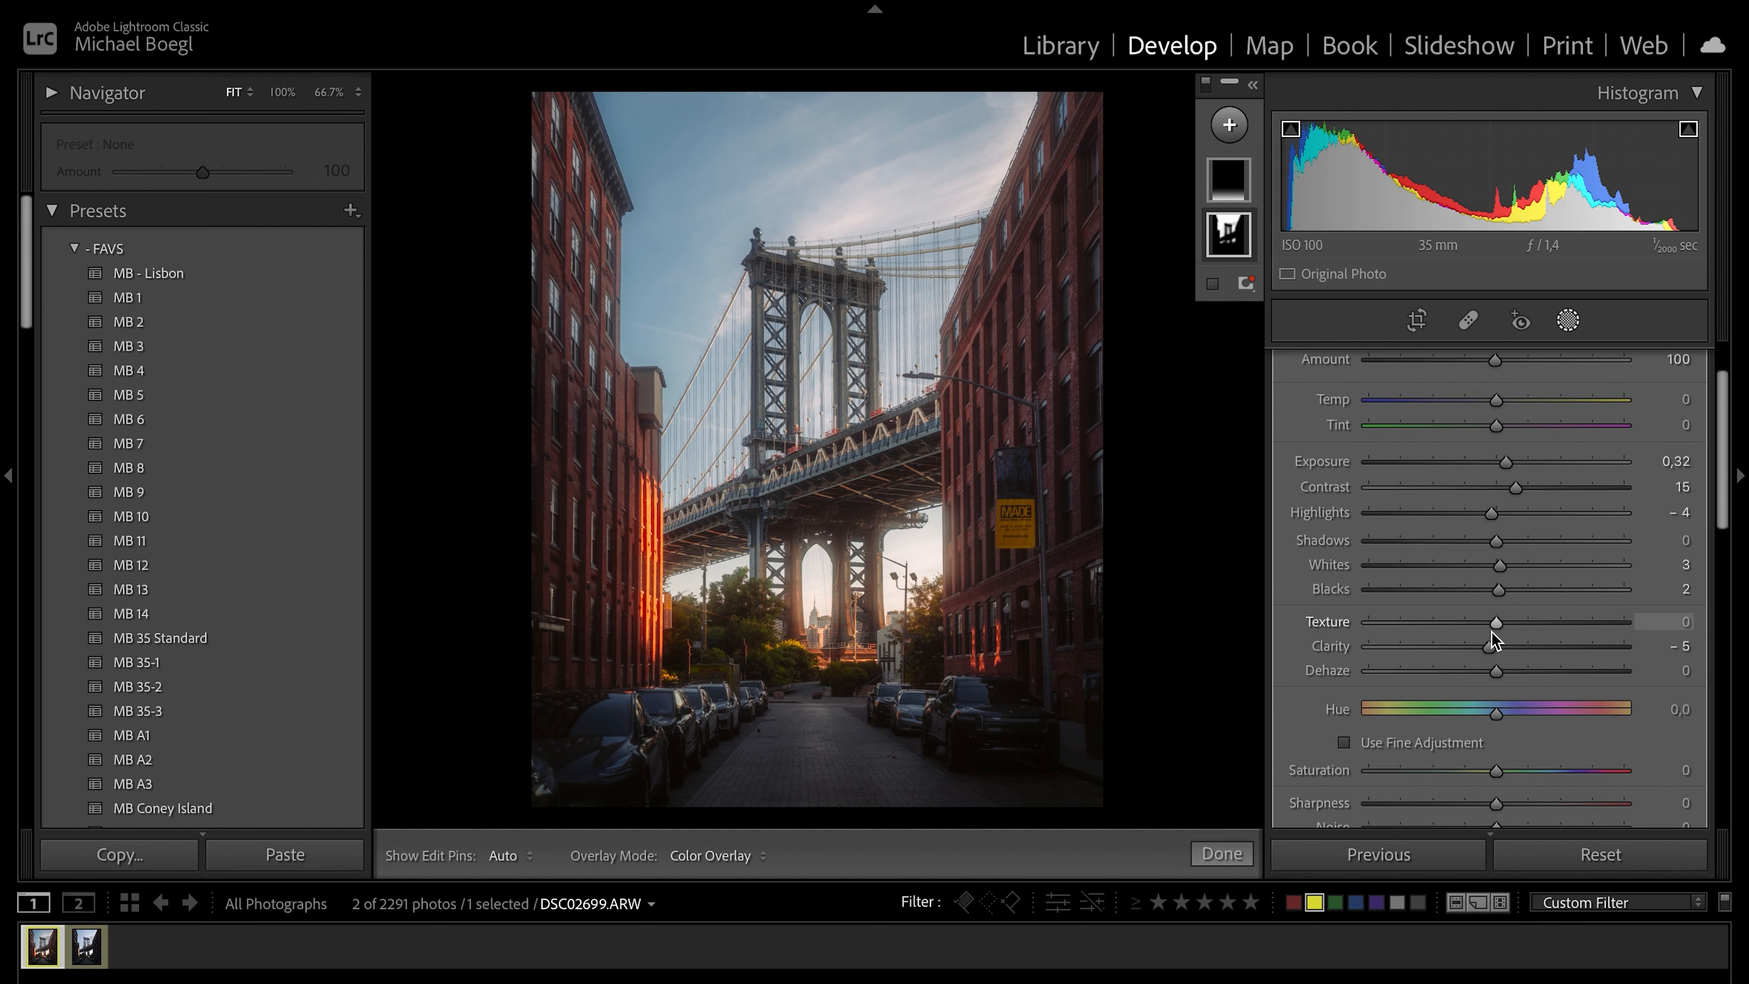